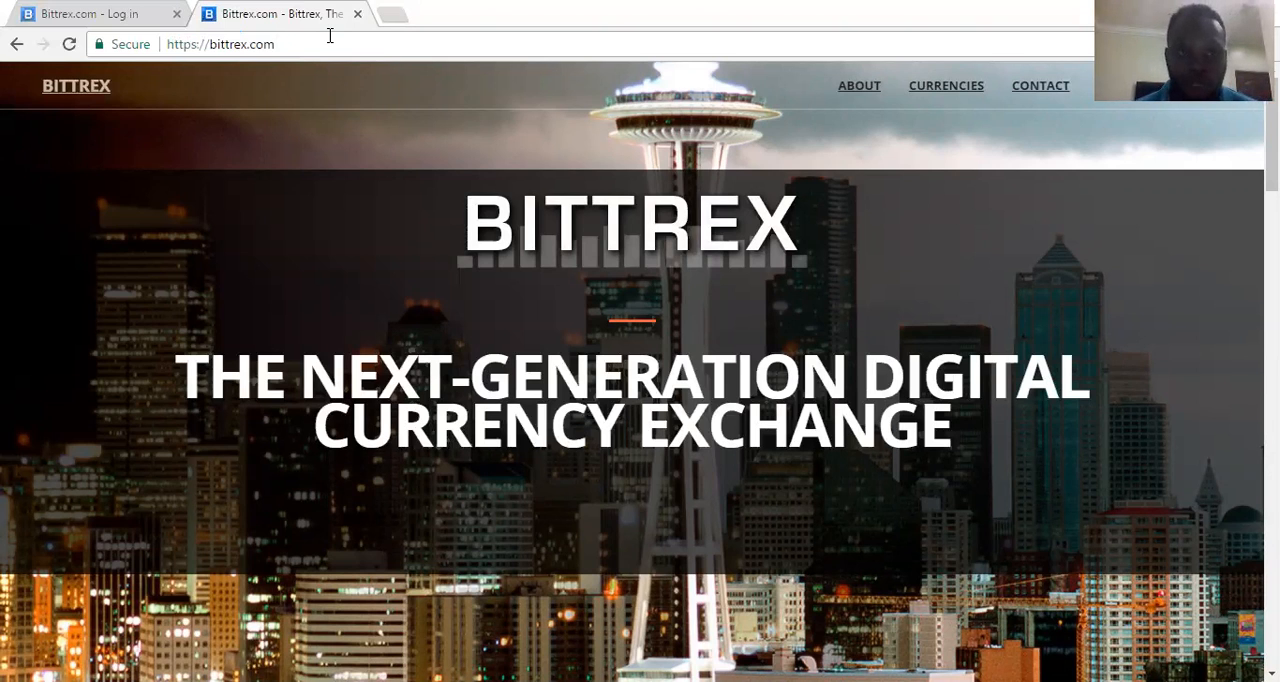
Return to the Bittrex homepage and start creating a new account via 'Get Started Now'
{"action": "left_click", "coordinate": [90, 12]}
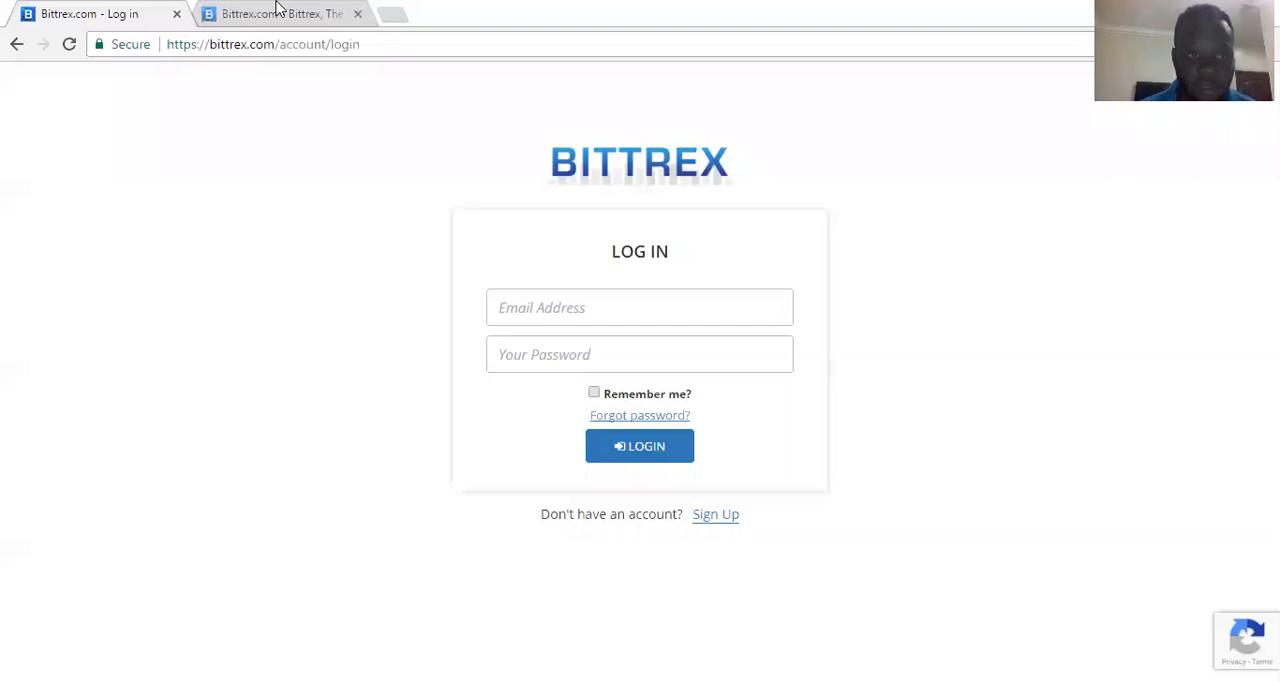
{"action": "left_click", "coordinate": [270, 12]}
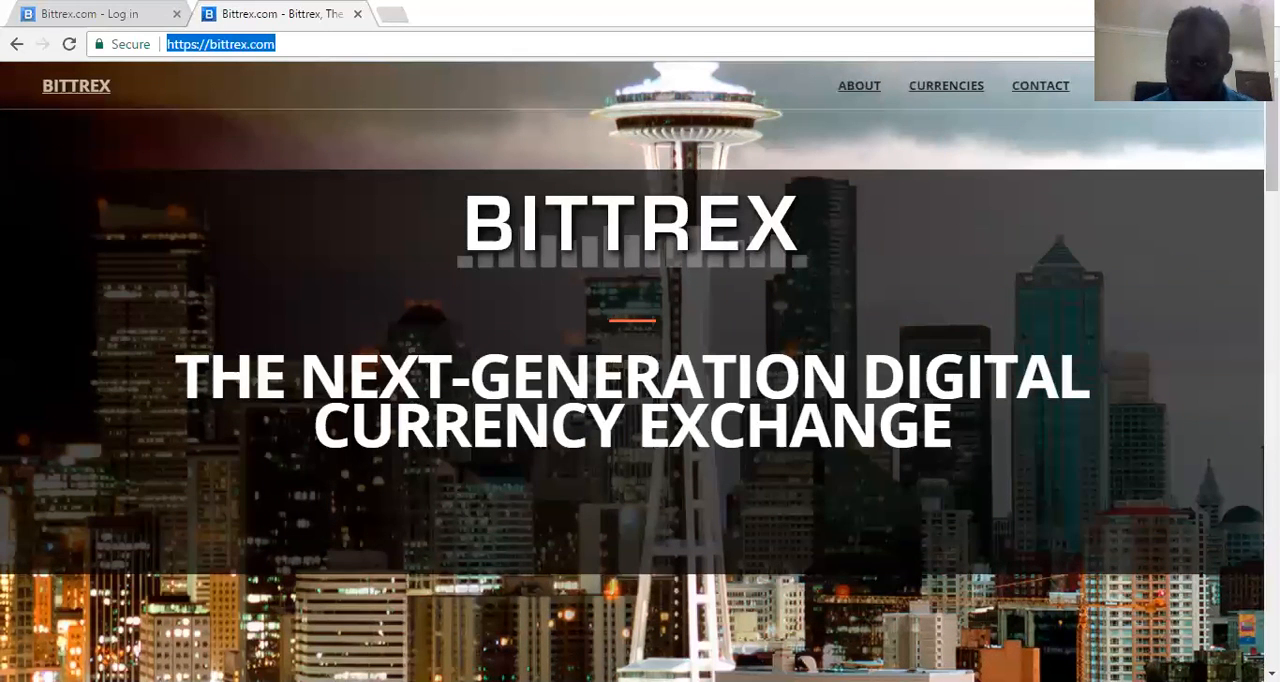
{"action": "scroll", "scroll_direction": "down", "scroll_amount": 3}
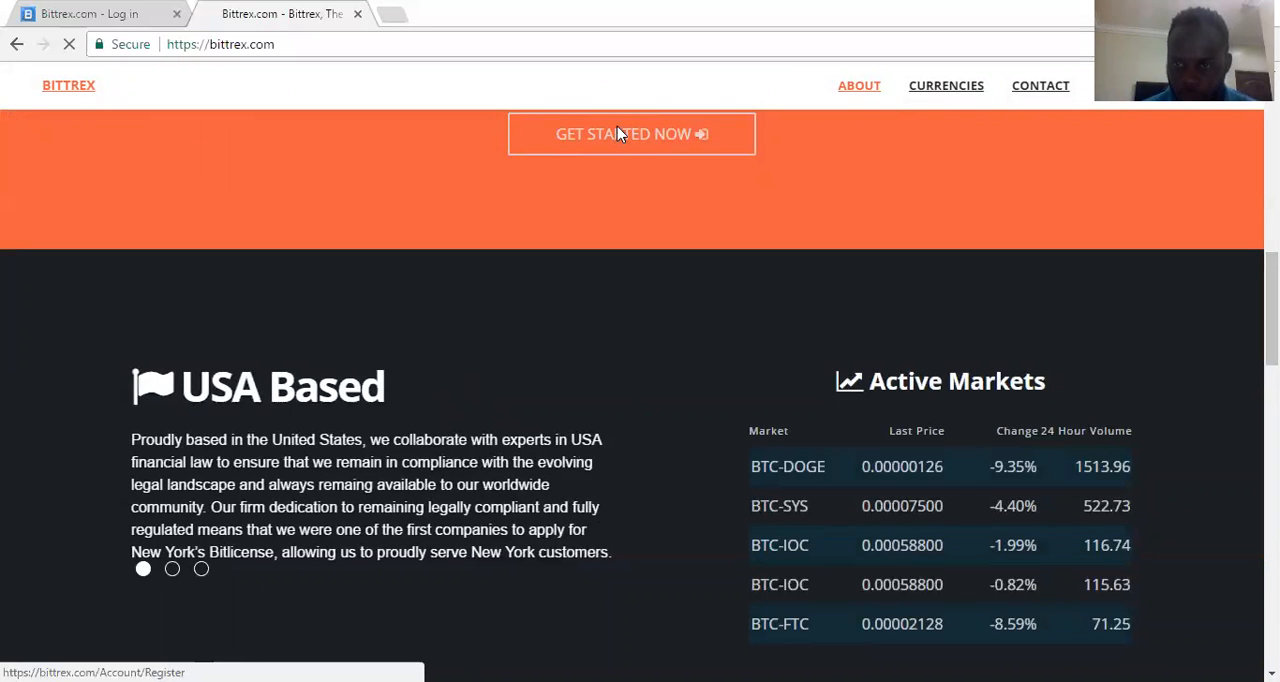
{"action": "left_click", "coordinate": [632, 134]}
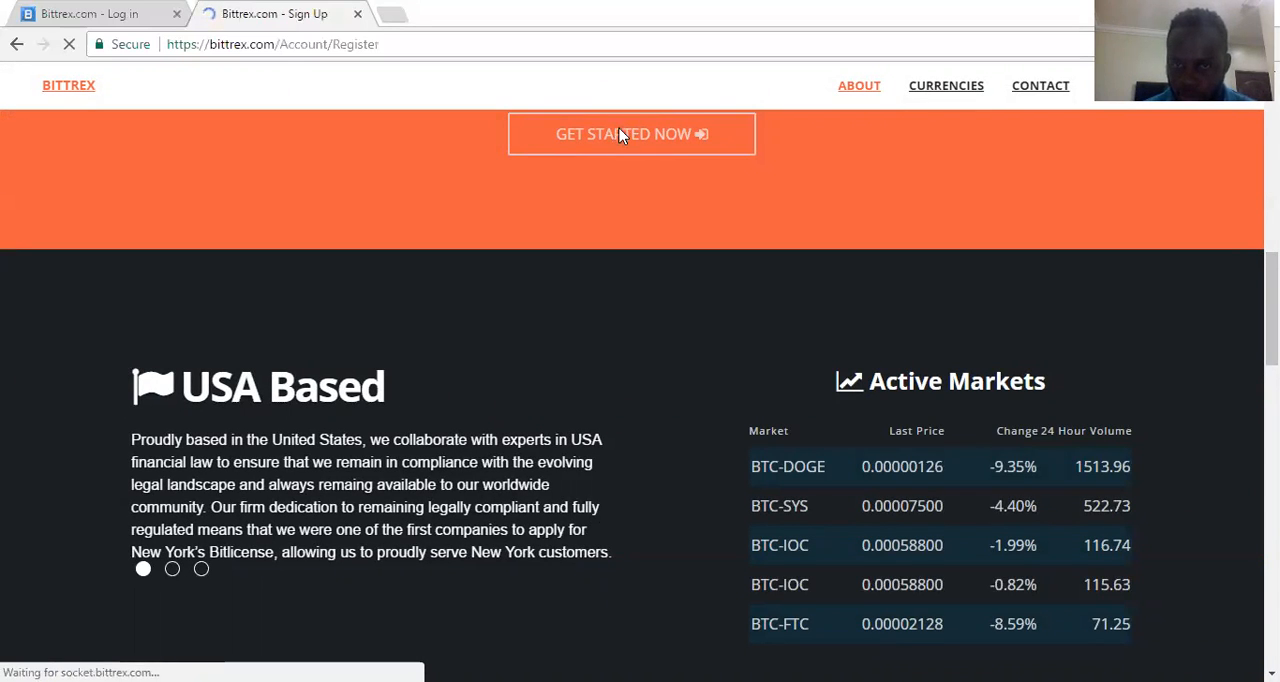
Agree to the Bittrex.com Terms of Service on the sign-up form
{"action": "left_click", "coordinate": [632, 132]}
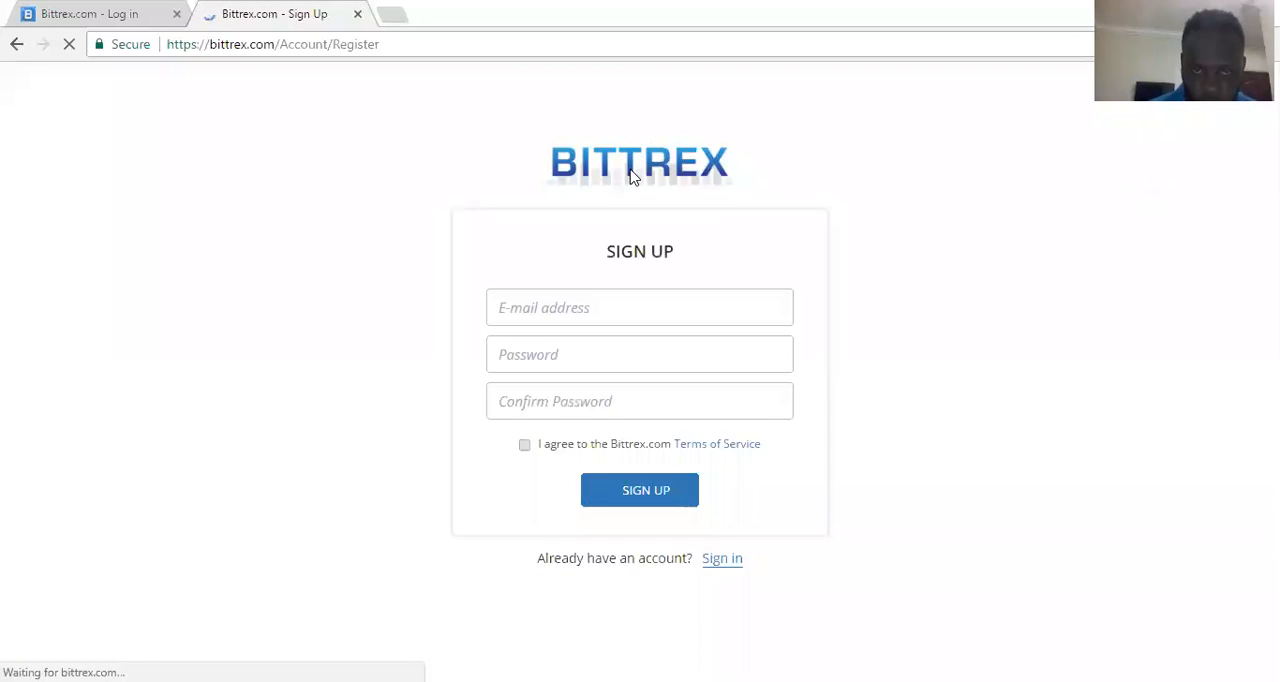
{"action": "left_click", "coordinate": [640, 490]}
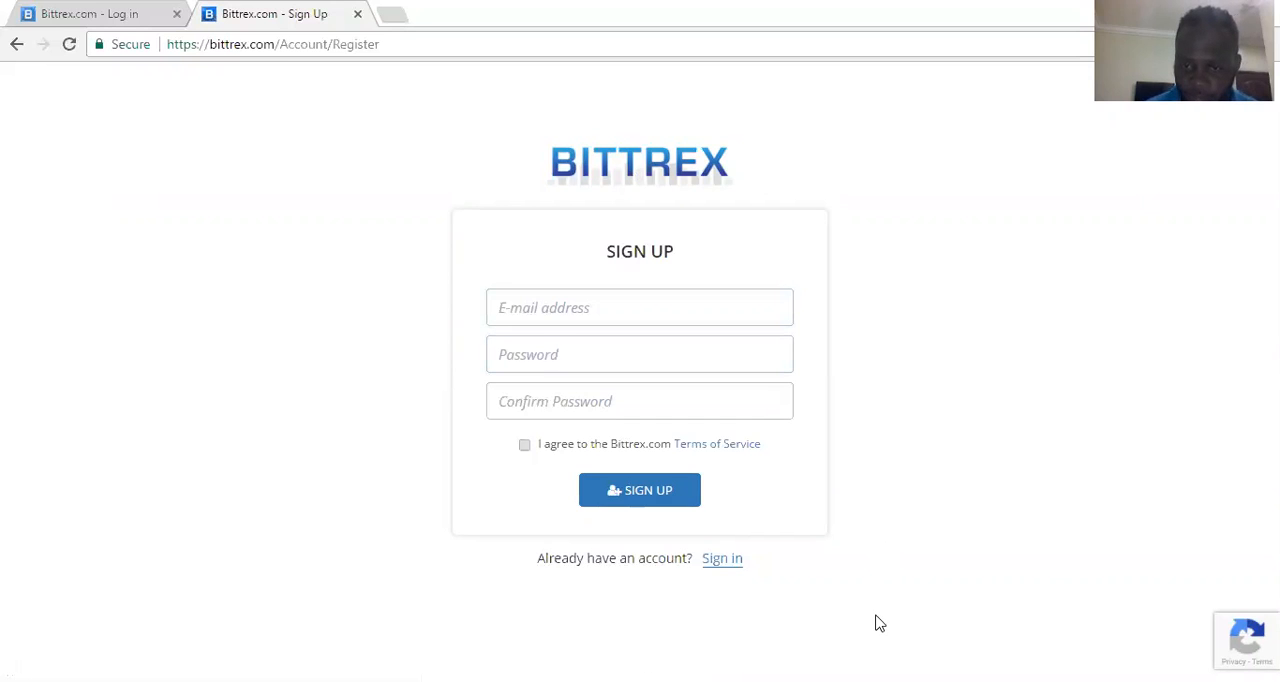
{"action": "mouse_move", "coordinate": [904, 480]}
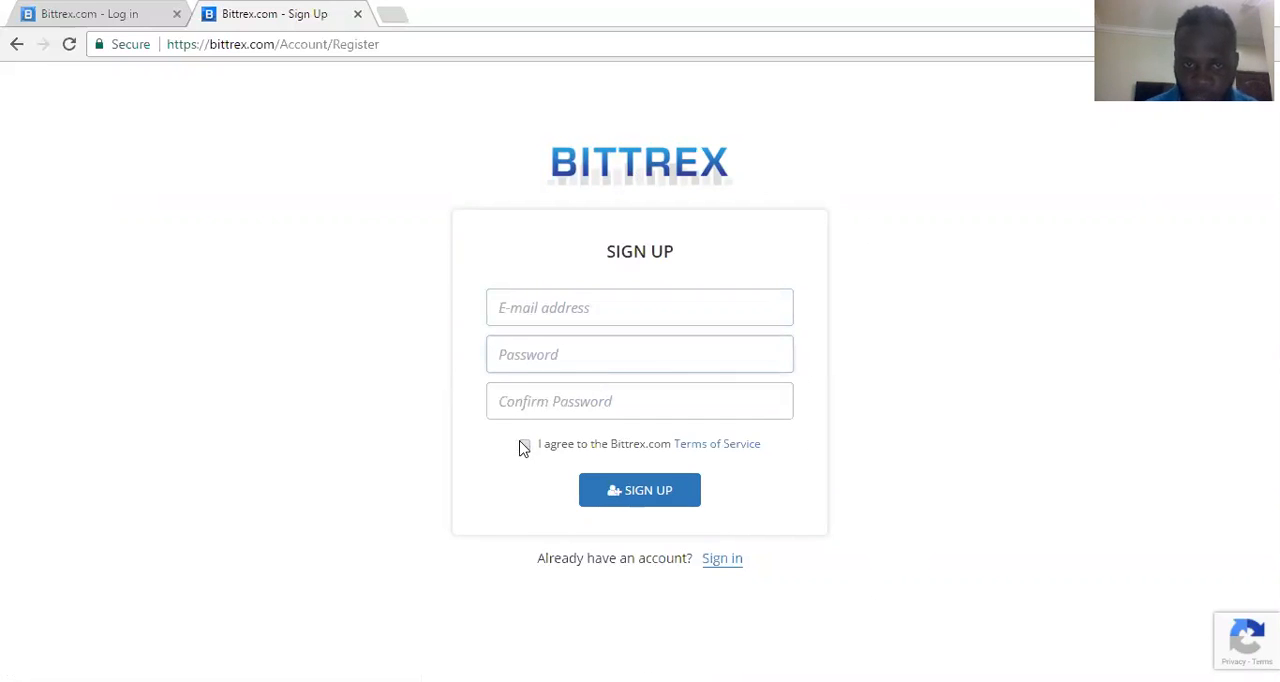
{"action": "left_click", "coordinate": [524, 444]}
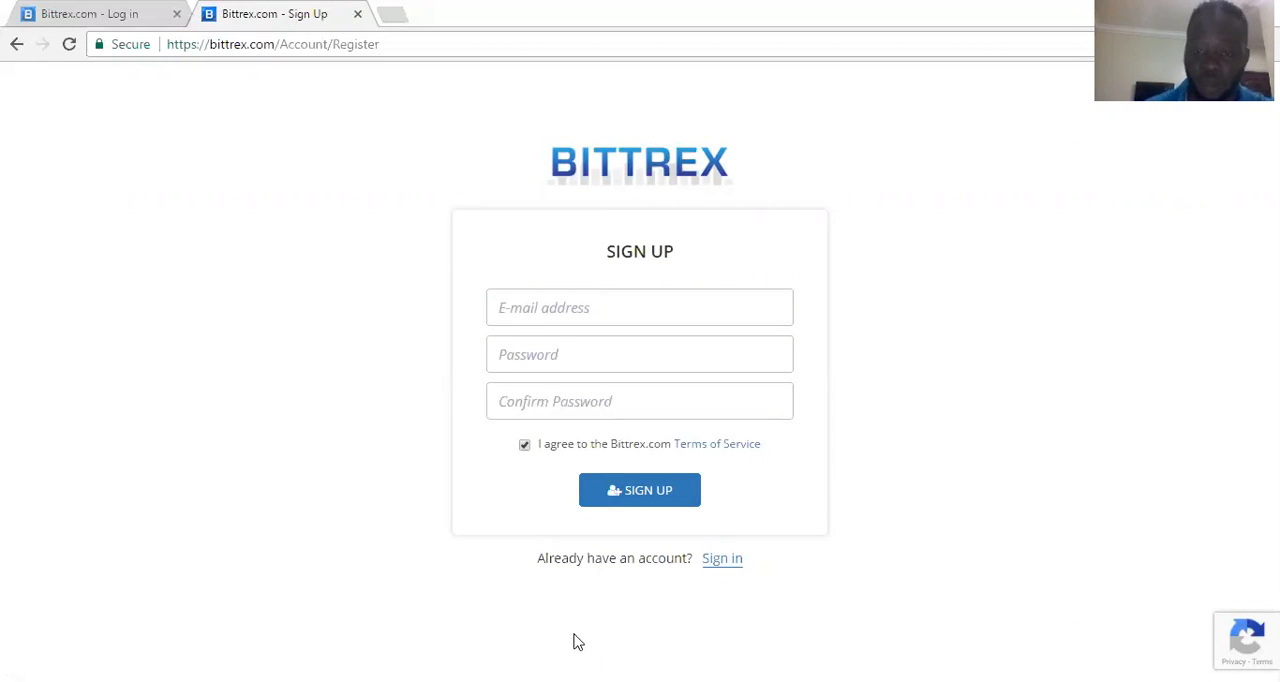
{"action": "mouse_move", "coordinate": [718, 644]}
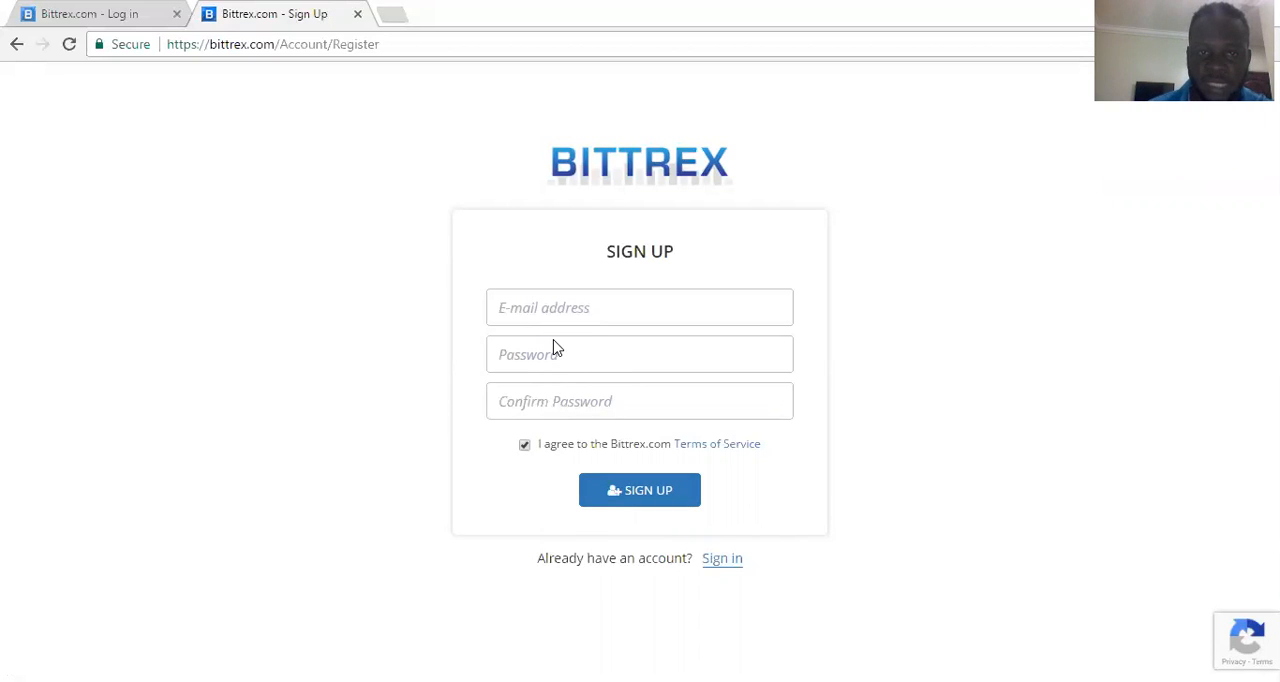
{"action": "mouse_move", "coordinate": [640, 364]}
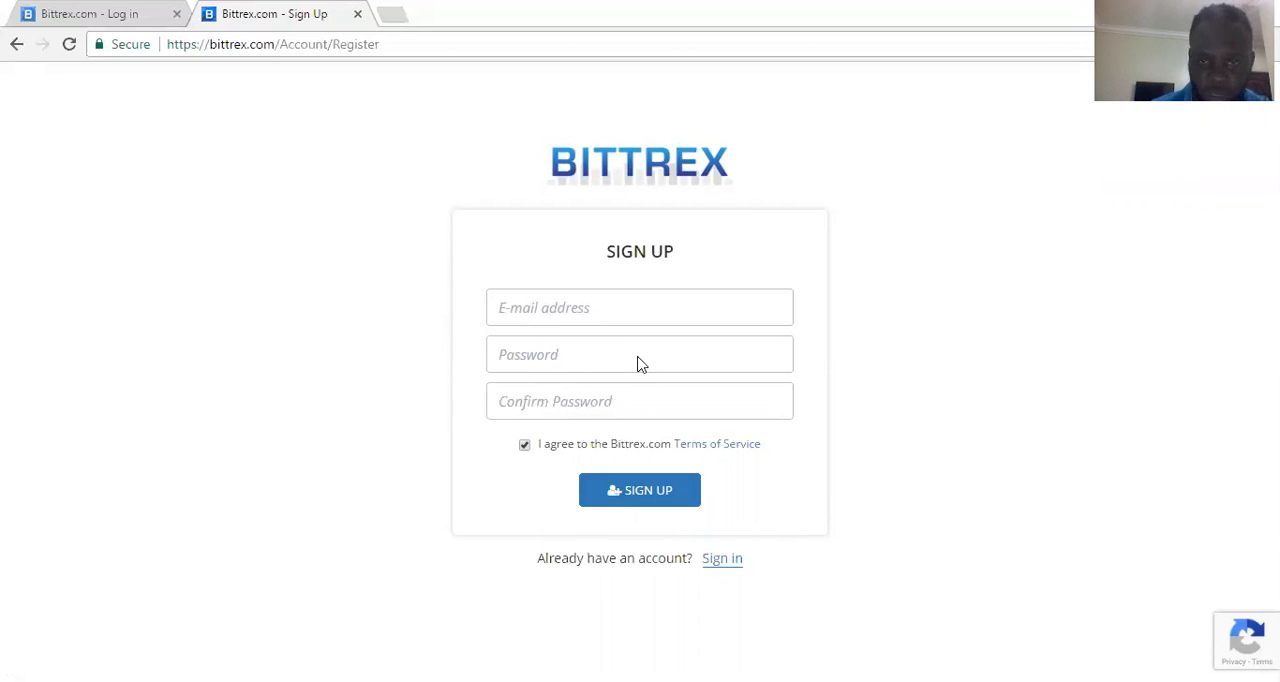
{"action": "mouse_move", "coordinate": [572, 360]}
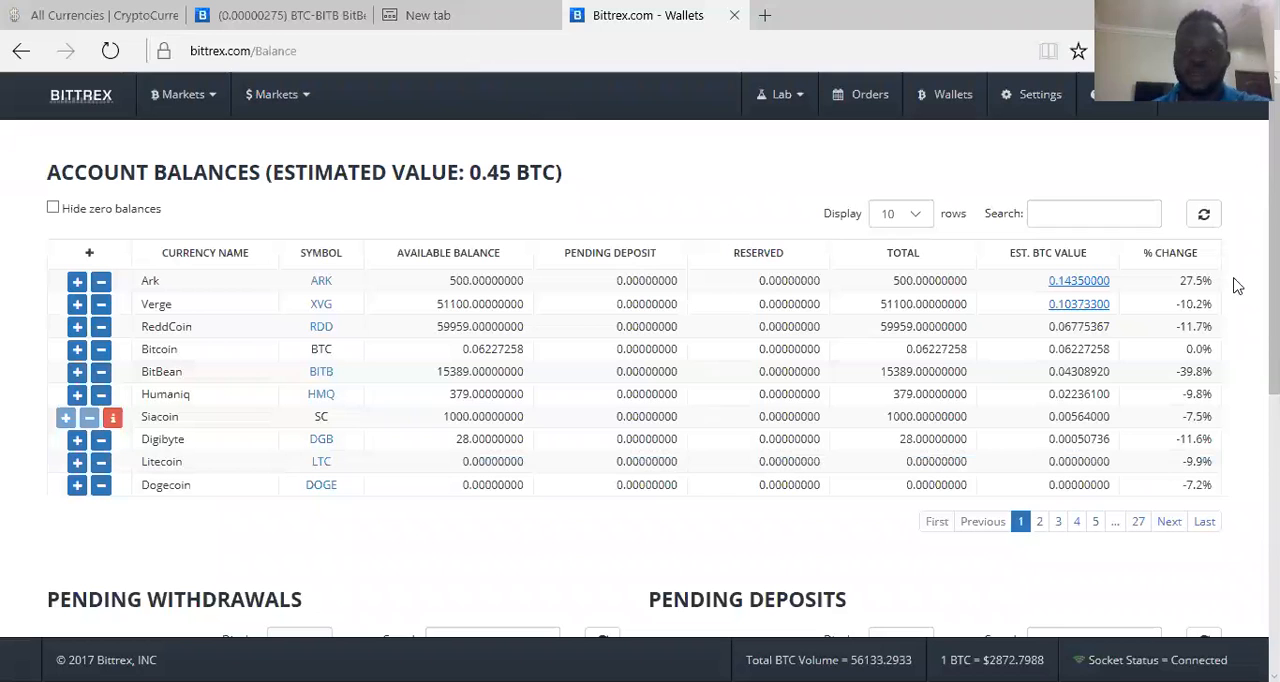
Review the Wallets account balances down to pending withdrawals and deposits
{"action": "scroll", "scroll_direction": "down", "scroll_amount": 3}
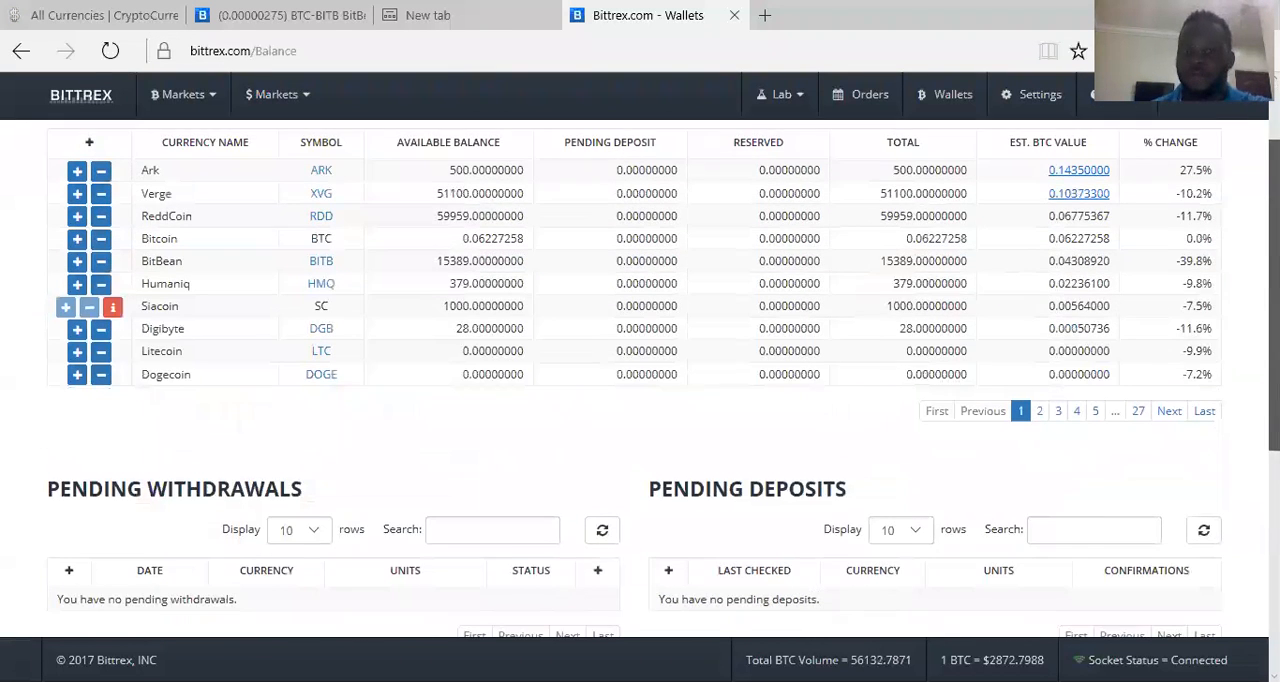
{"action": "scroll", "scroll_direction": "down", "scroll_amount": 3}
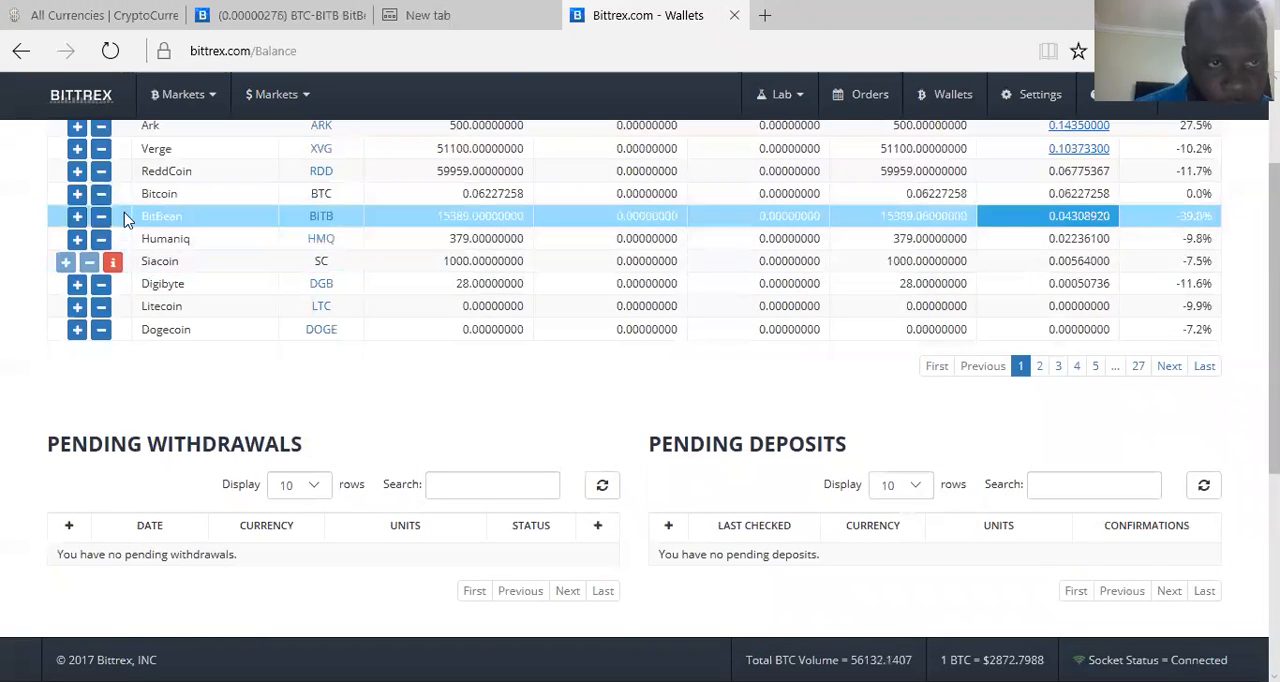
{"action": "scroll", "scroll_direction": "up", "scroll_amount": 3}
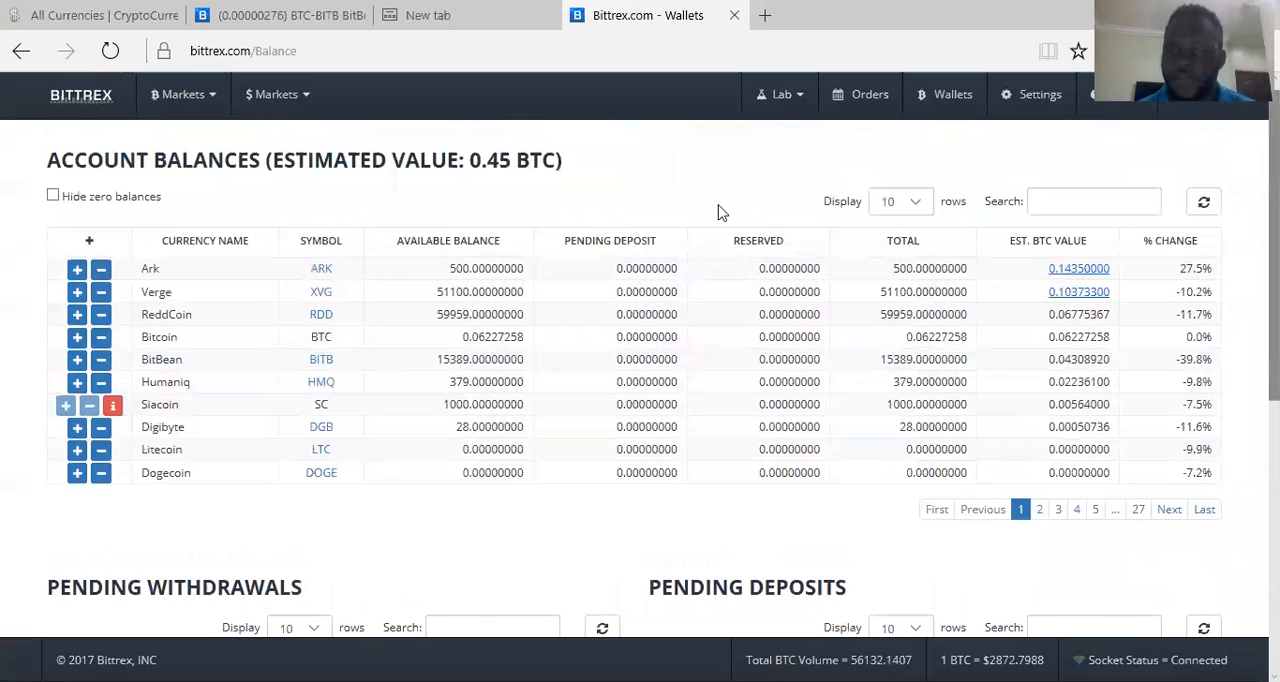
{"action": "left_click", "coordinate": [80, 94]}
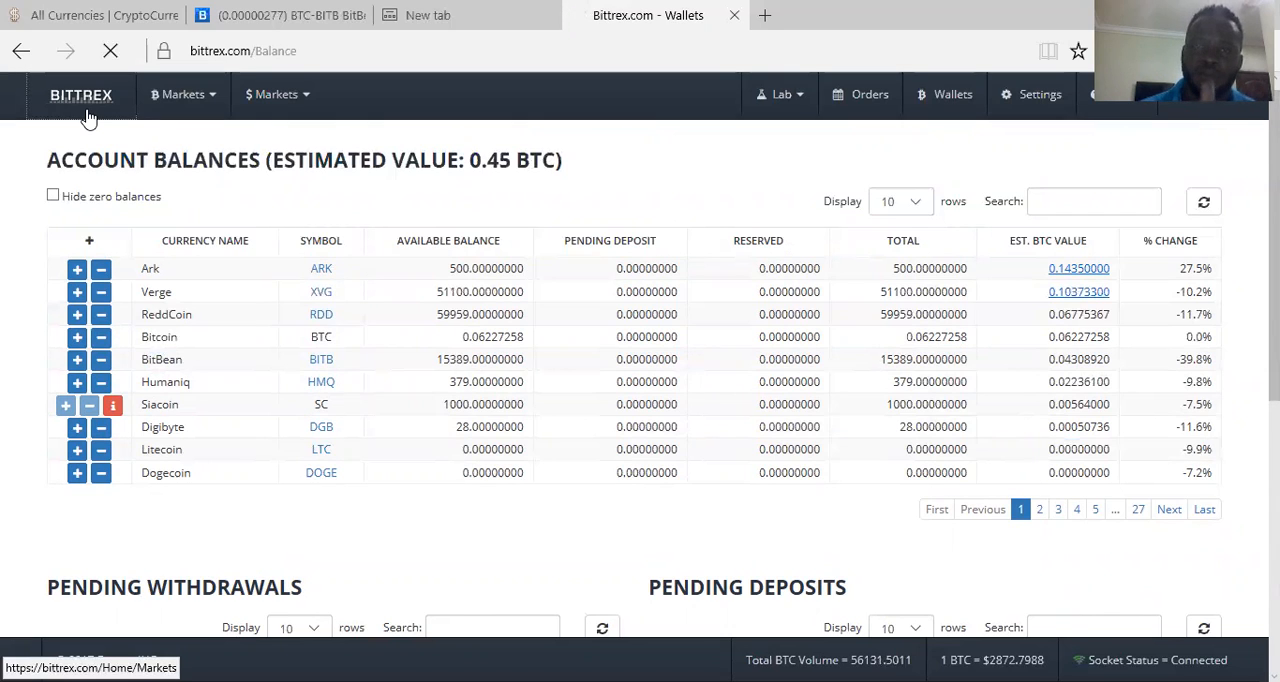
Go to the Markets overview and reach the Bitcoin markets table with BTC-ETH, BTC-DGB, BTC-BITB
{"action": "left_click", "coordinate": [80, 94]}
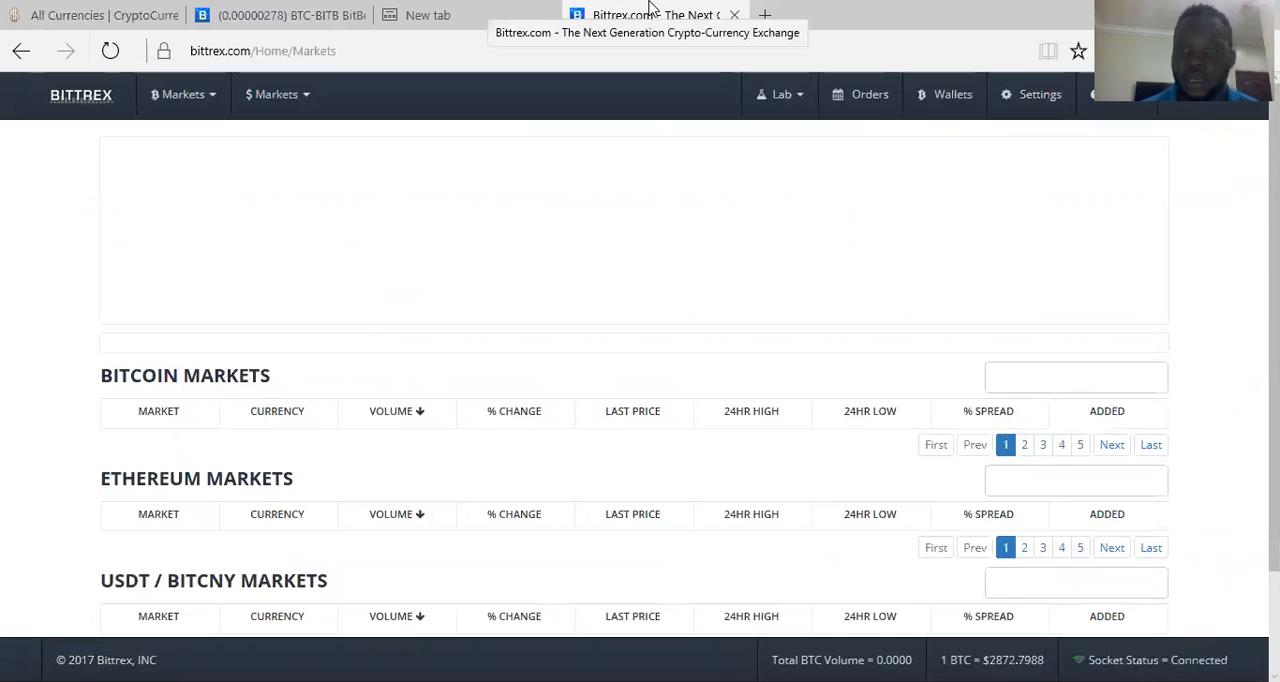
{"action": "mouse_move", "coordinate": [78, 132]}
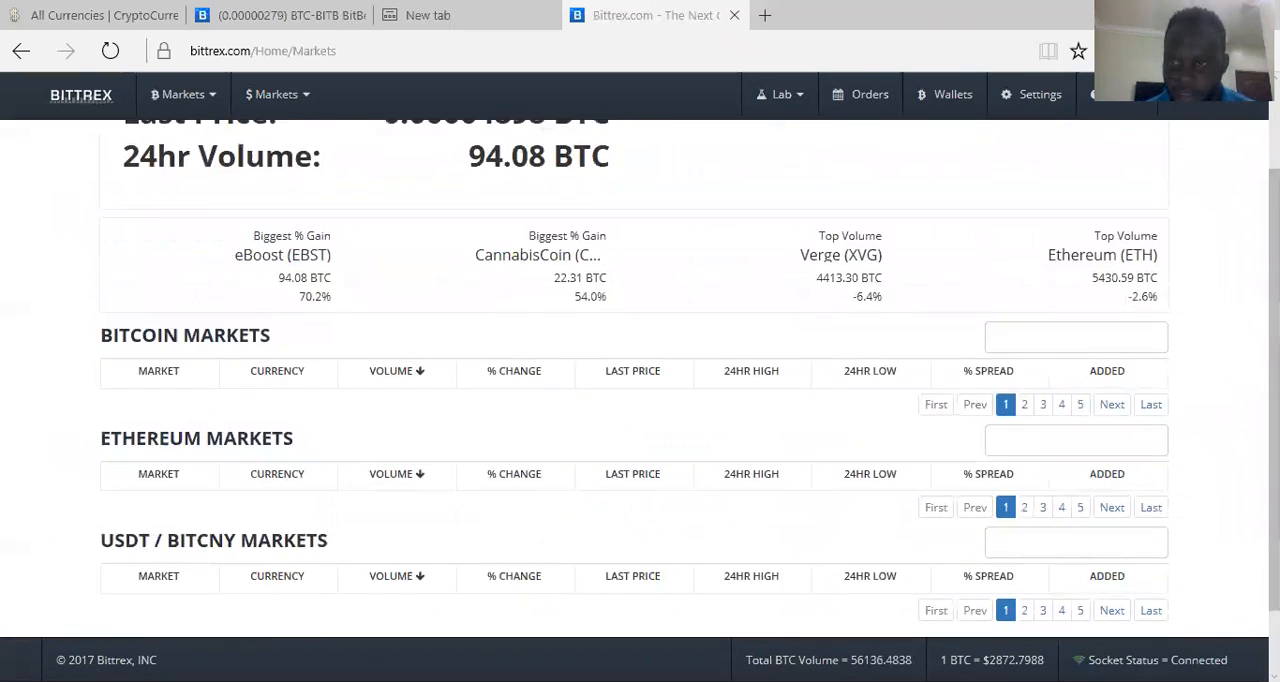
{"action": "scroll", "scroll_direction": "down", "scroll_amount": 3}
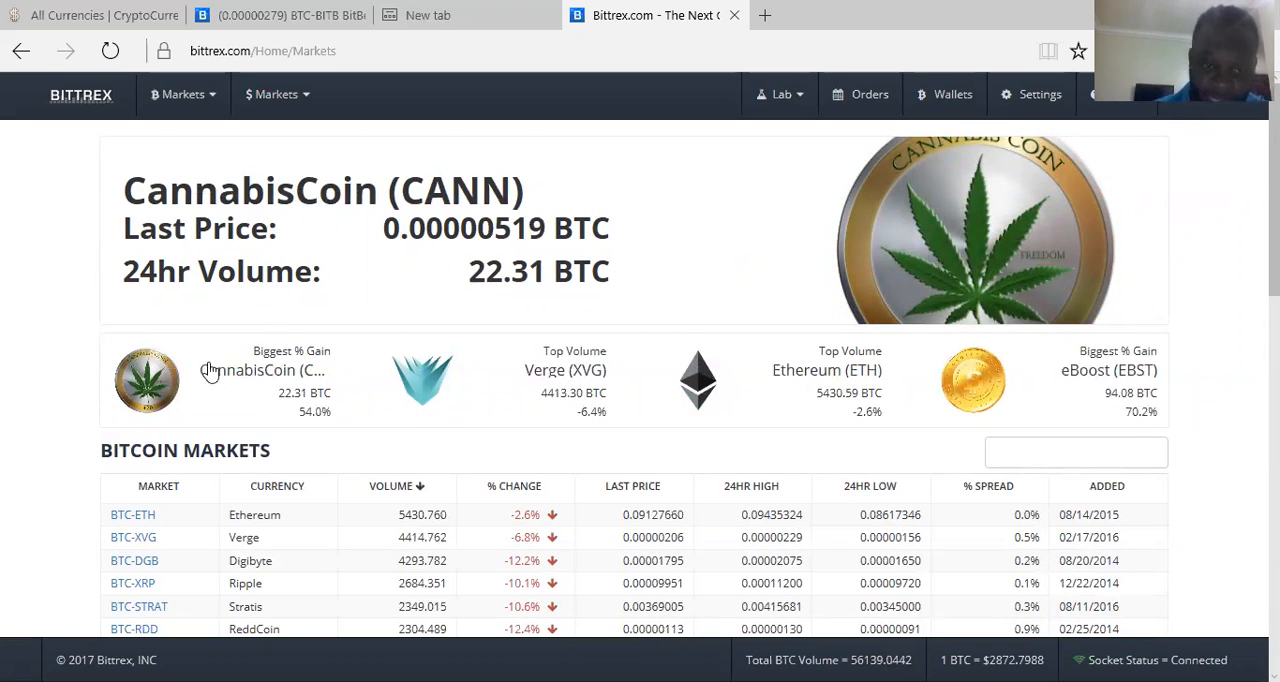
{"action": "mouse_move", "coordinate": [808, 404]}
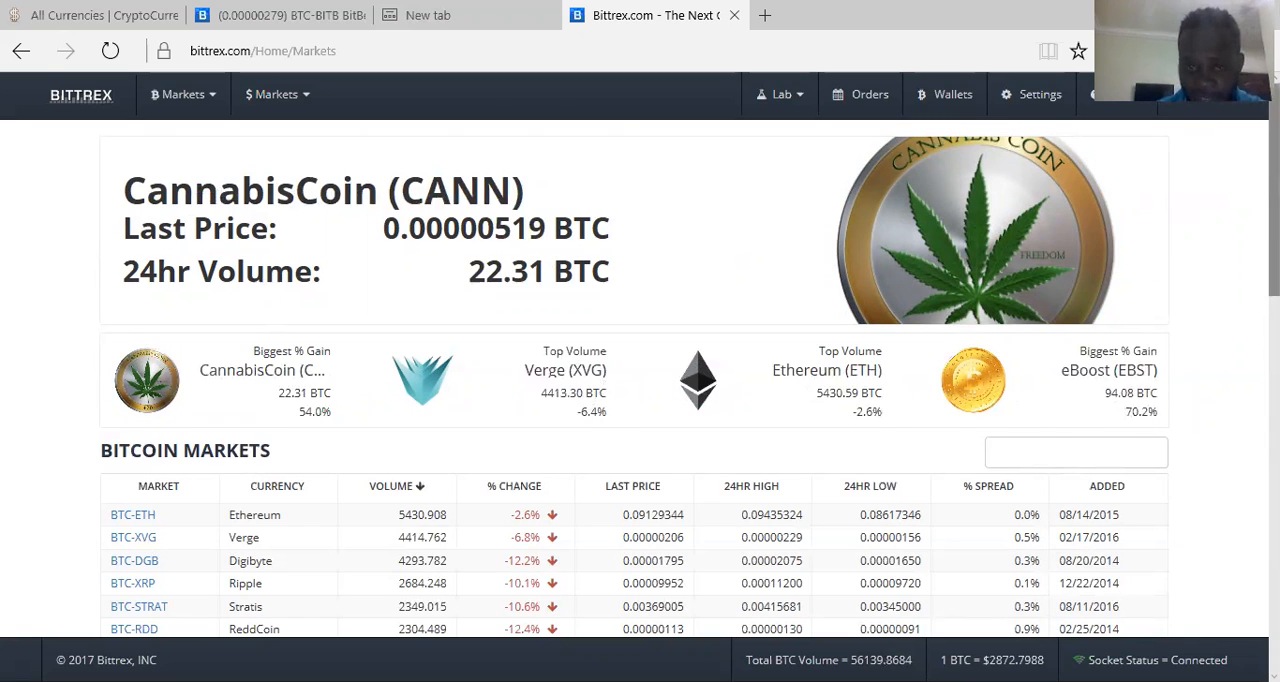
{"action": "scroll", "scroll_direction": "down", "scroll_amount": 3}
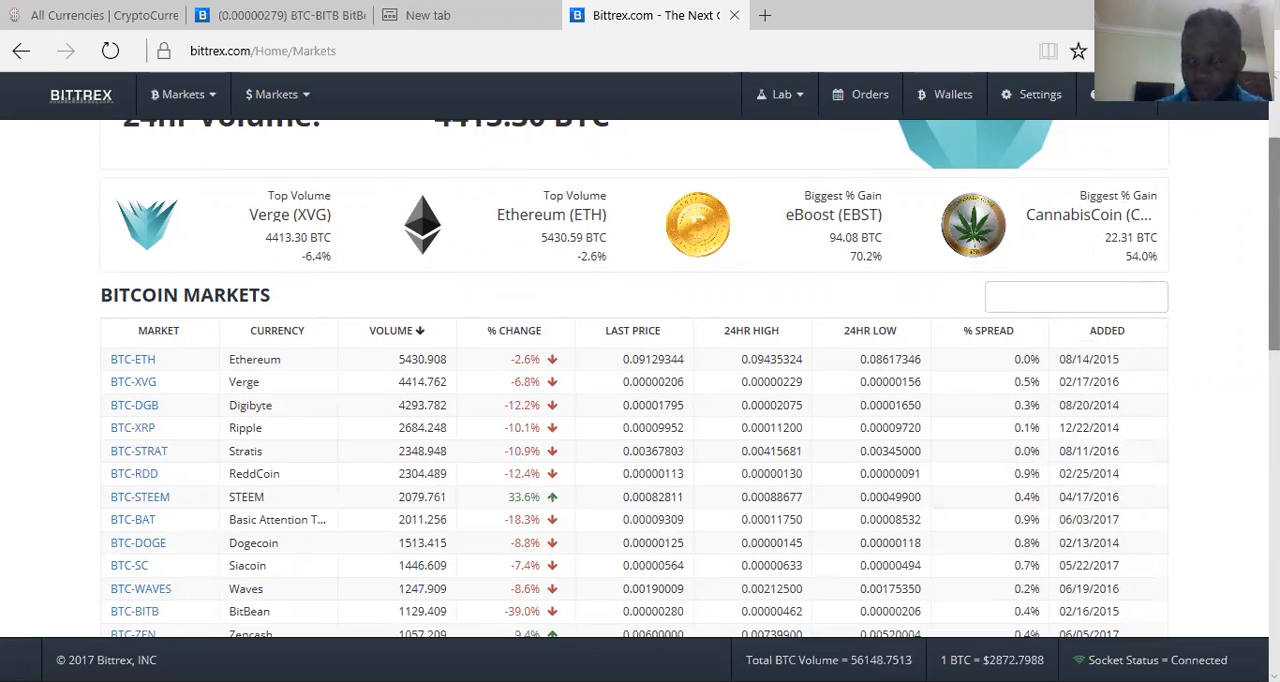
{"action": "scroll", "scroll_direction": "down", "scroll_amount": 3}
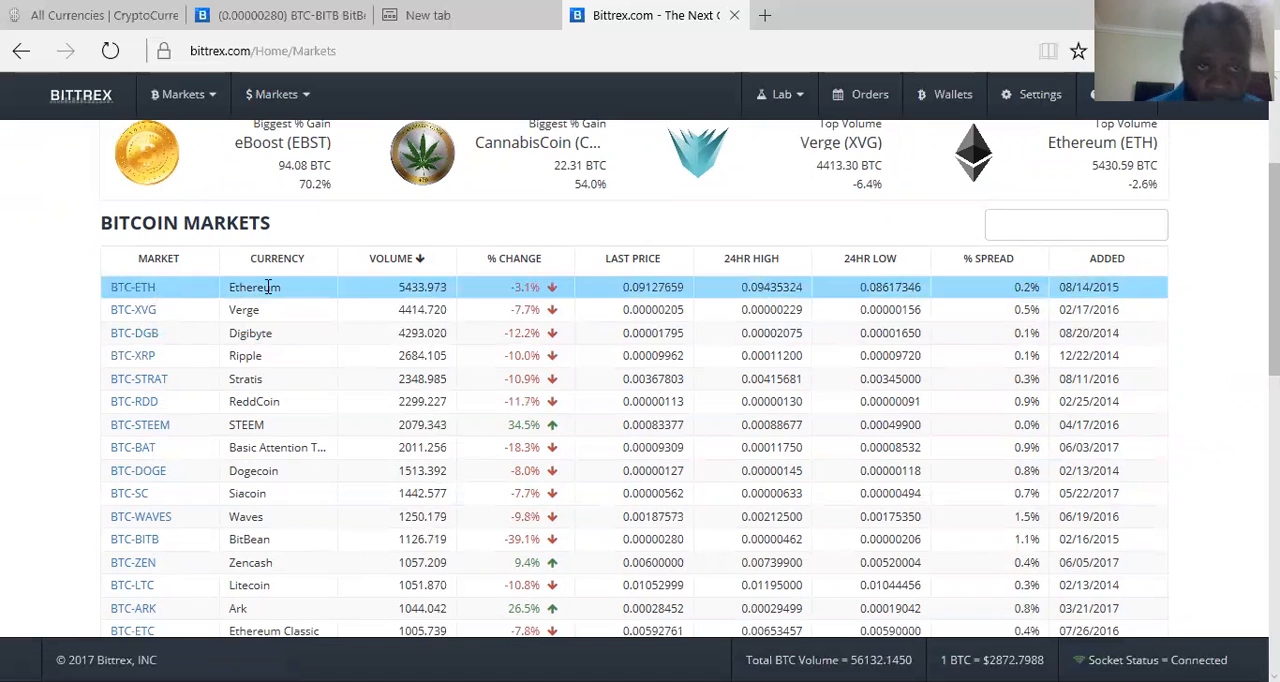
{"action": "mouse_move", "coordinate": [480, 288]}
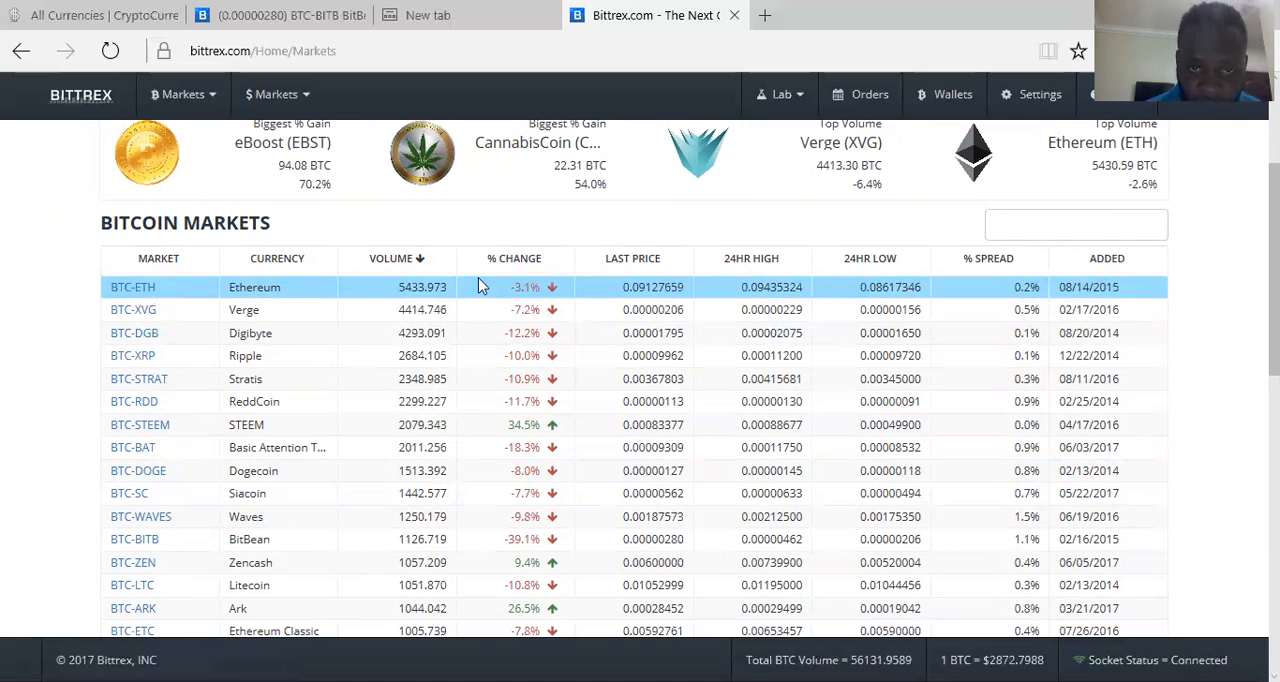
{"action": "mouse_move", "coordinate": [478, 288]}
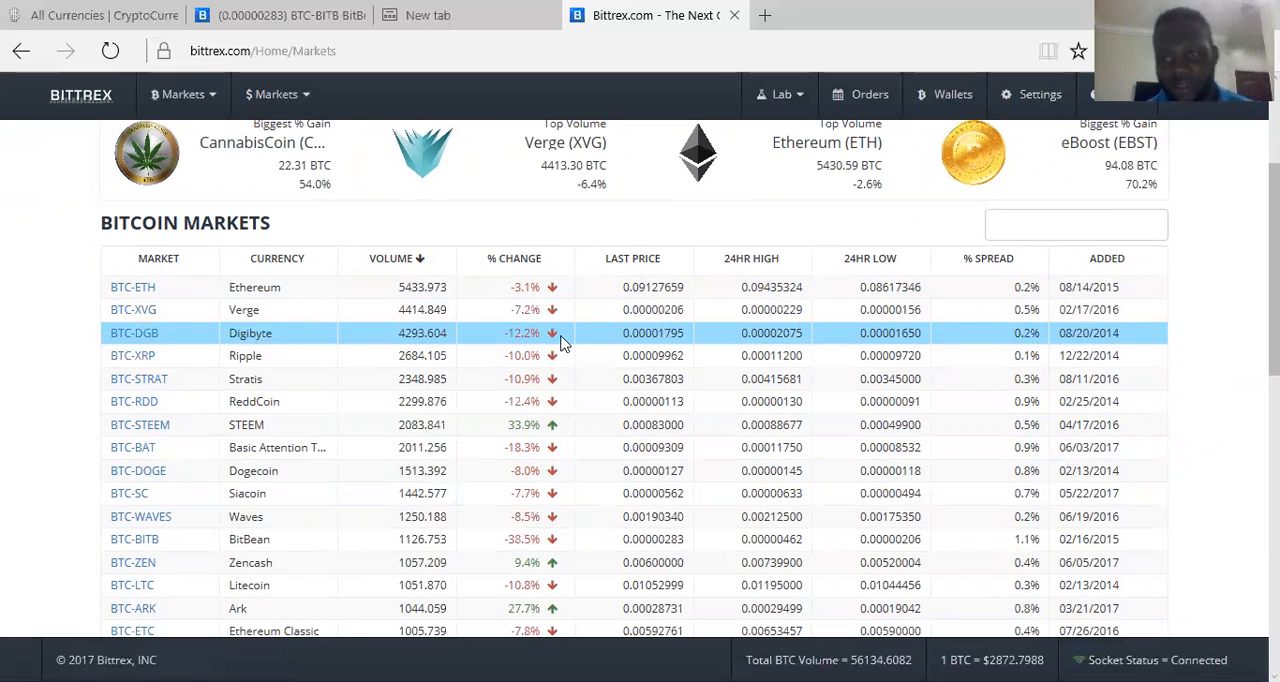
{"action": "mouse_move", "coordinate": [976, 318]}
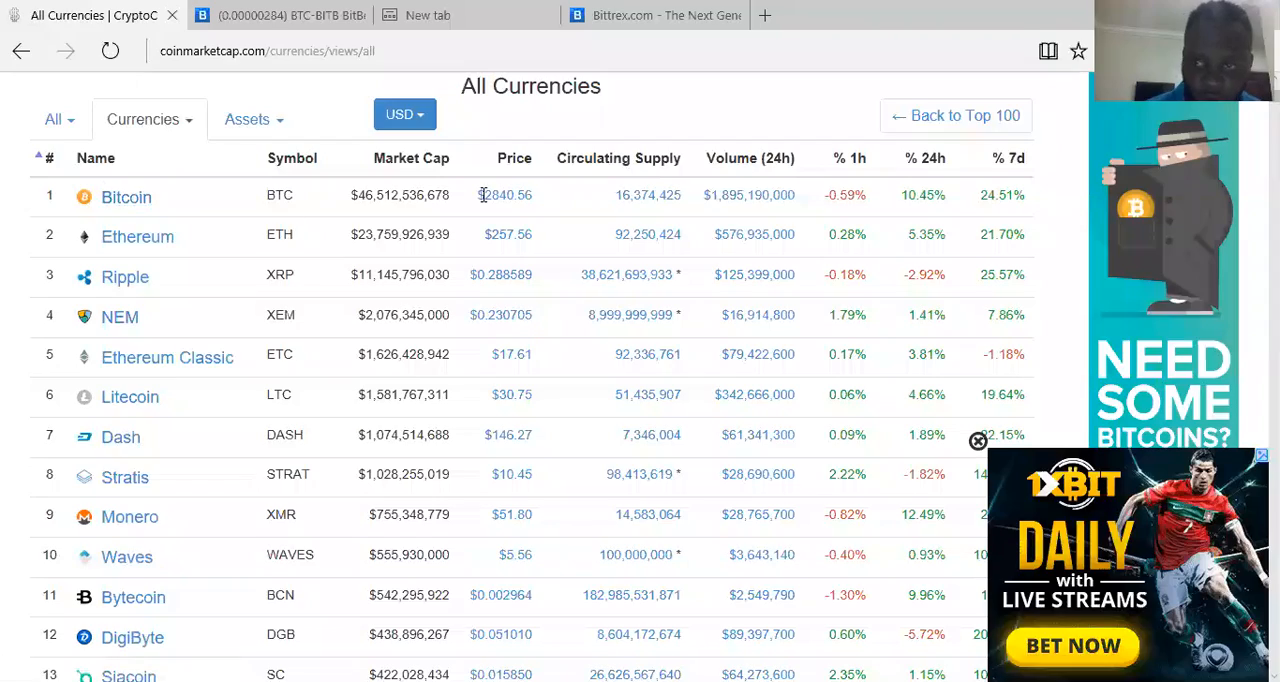
Look up BitBean (BITB) on CoinMarketCap, then return to the Bittrex site
{"action": "scroll", "scroll_direction": "down", "scroll_amount": 3}
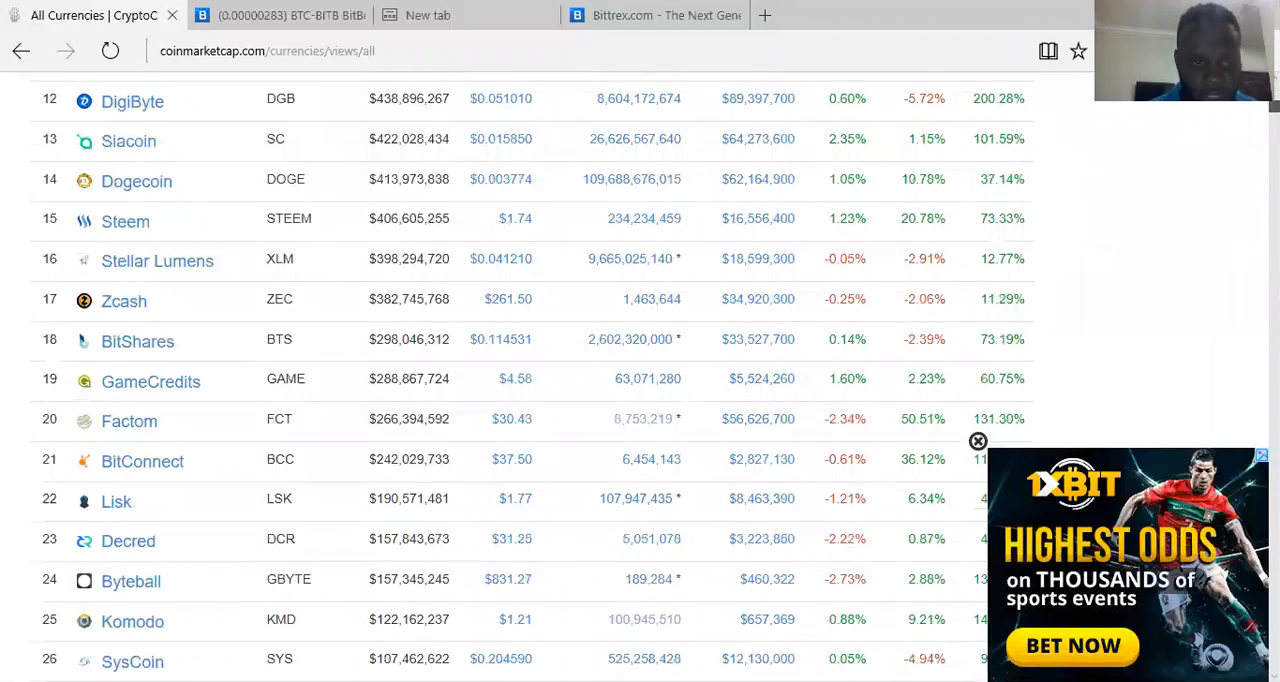
{"action": "scroll", "scroll_direction": "down", "scroll_amount": 3}
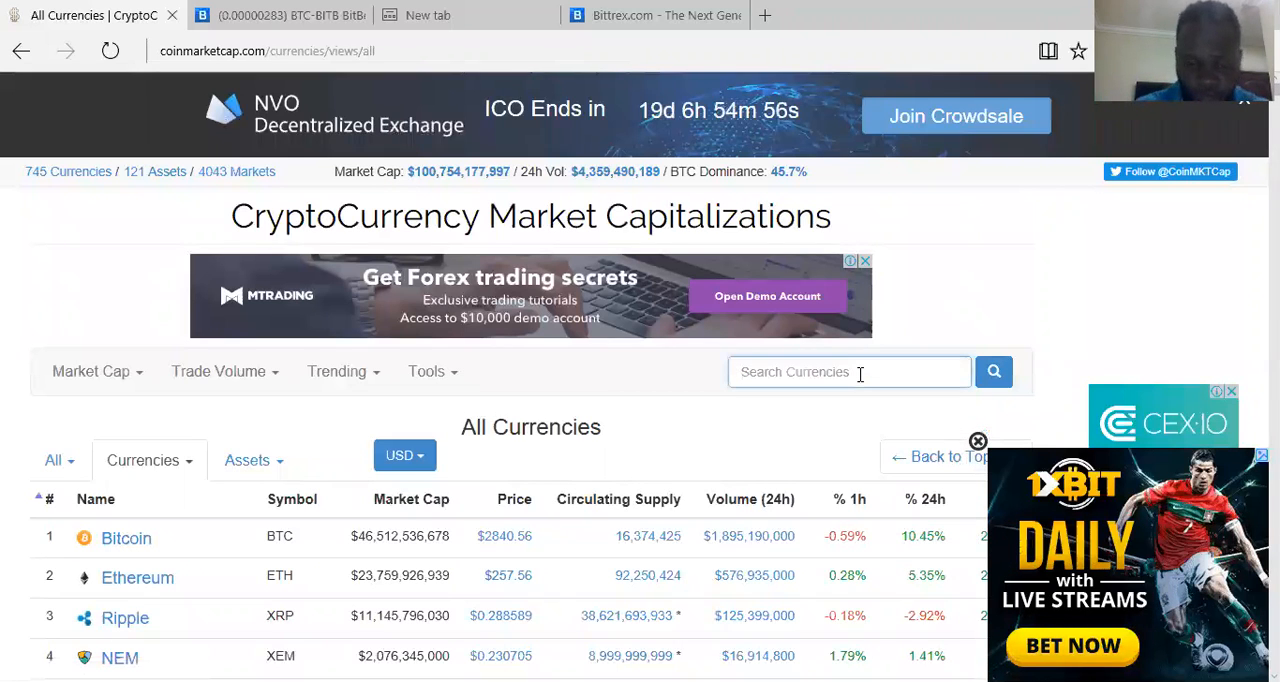
{"action": "type", "text": "bitbean"}
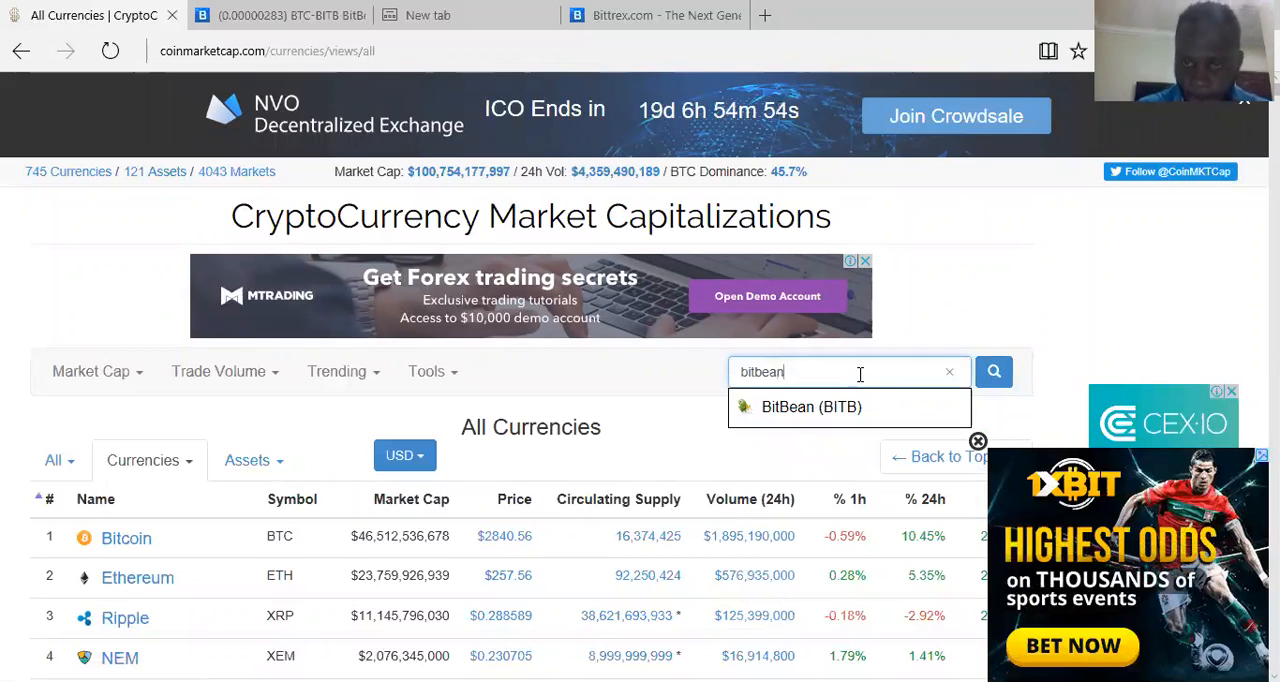
{"action": "left_click", "coordinate": [812, 406]}
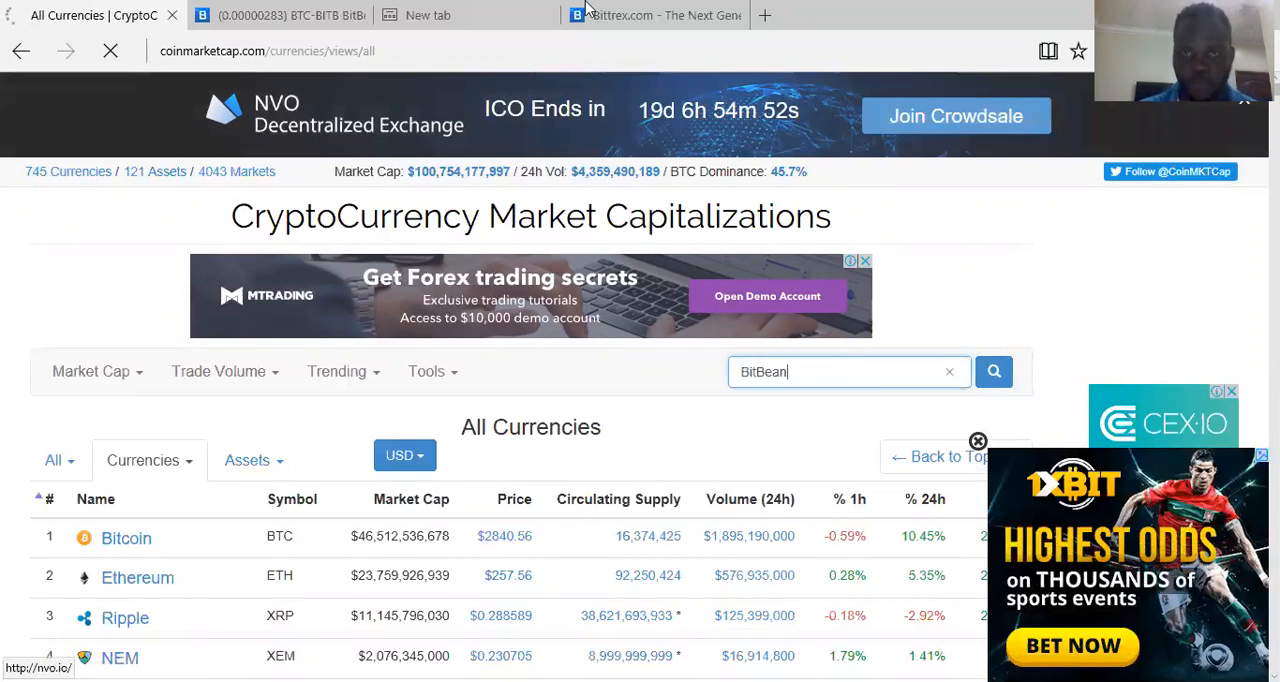
{"action": "left_click", "coordinate": [650, 14]}
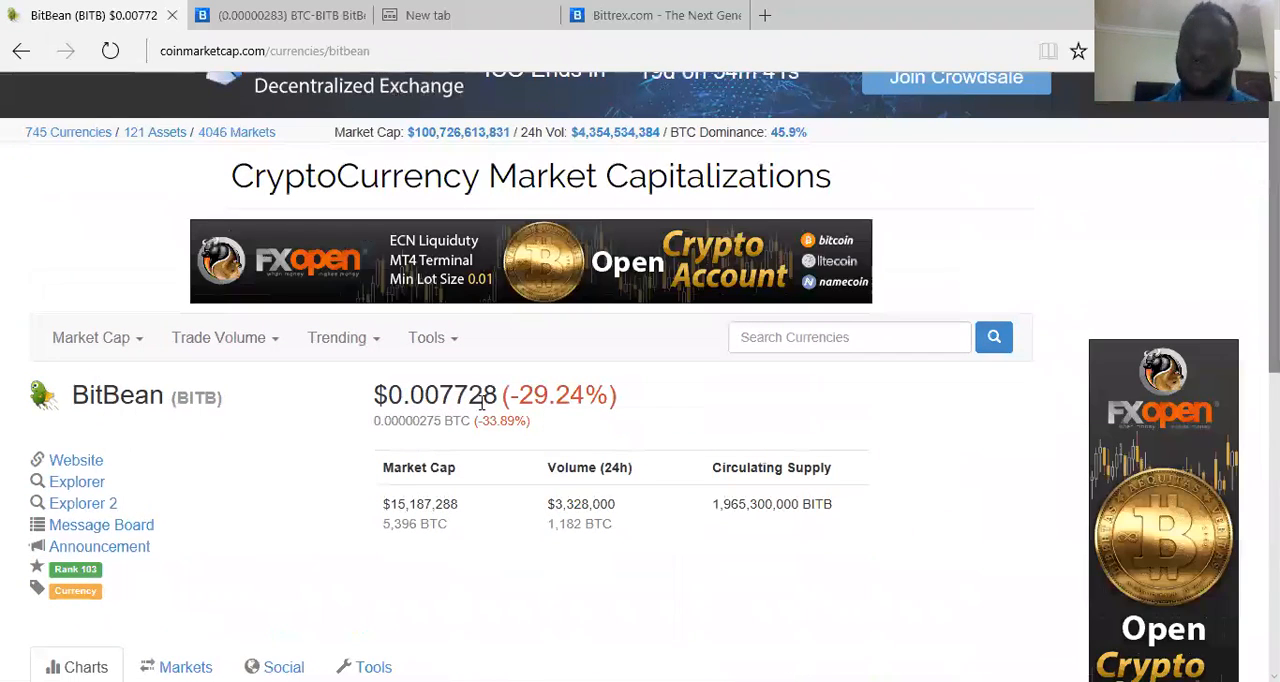
{"action": "scroll", "scroll_direction": "down", "scroll_amount": 3}
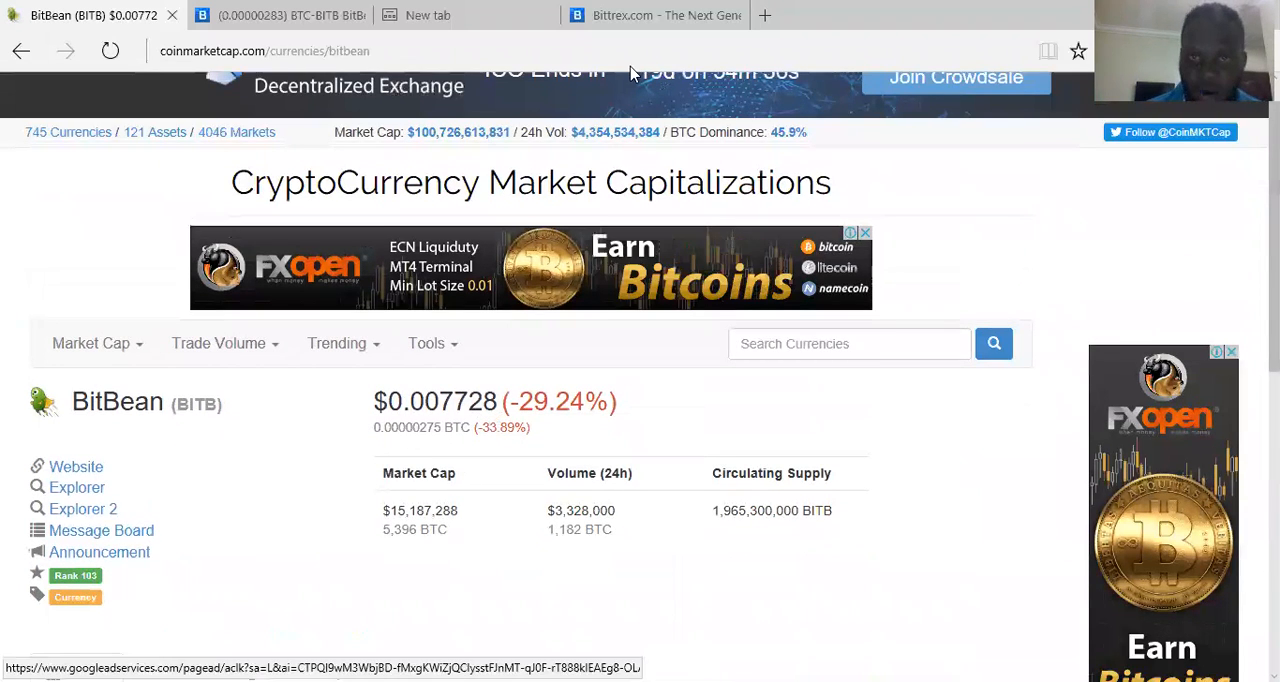
{"action": "left_click", "coordinate": [650, 16]}
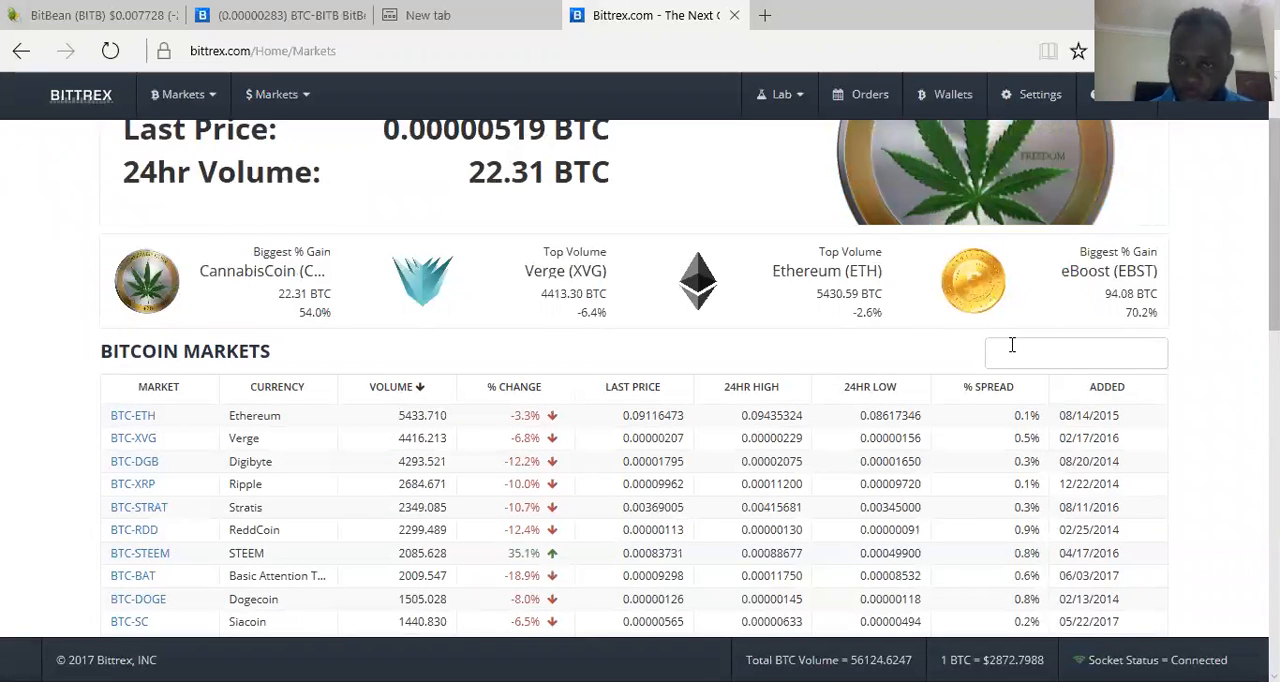
{"action": "type", "text": "bit"}
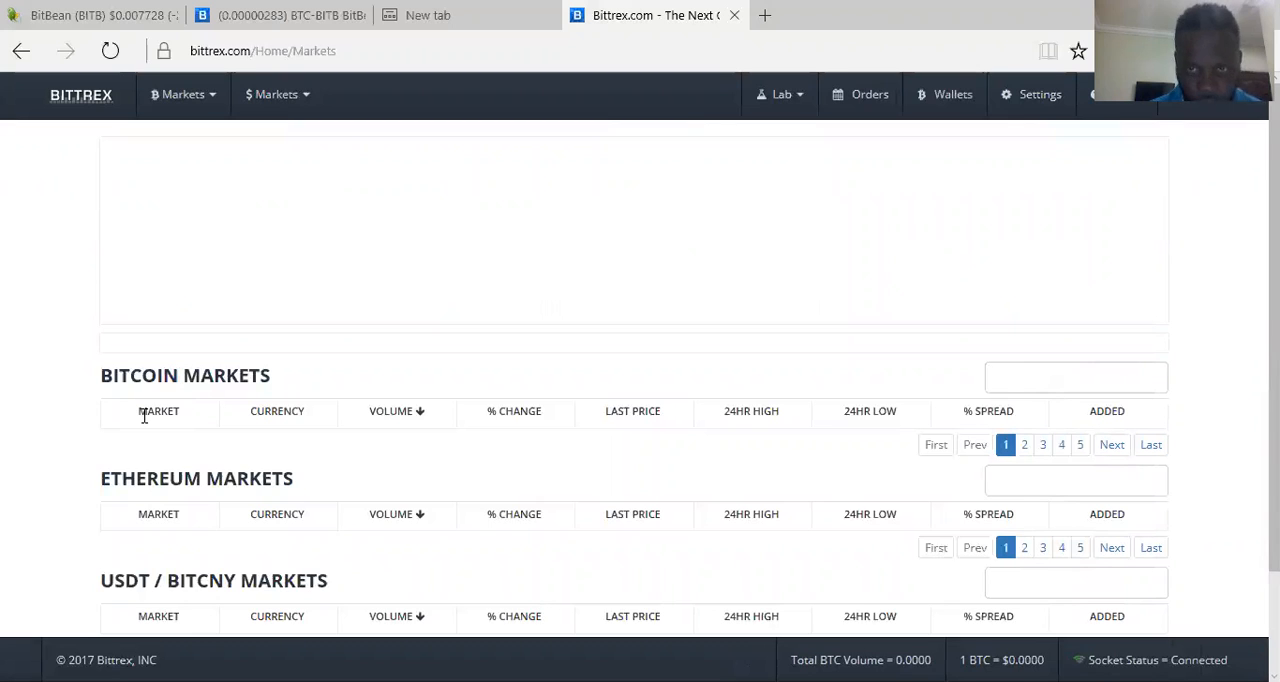
{"action": "mouse_move", "coordinate": [334, 416]}
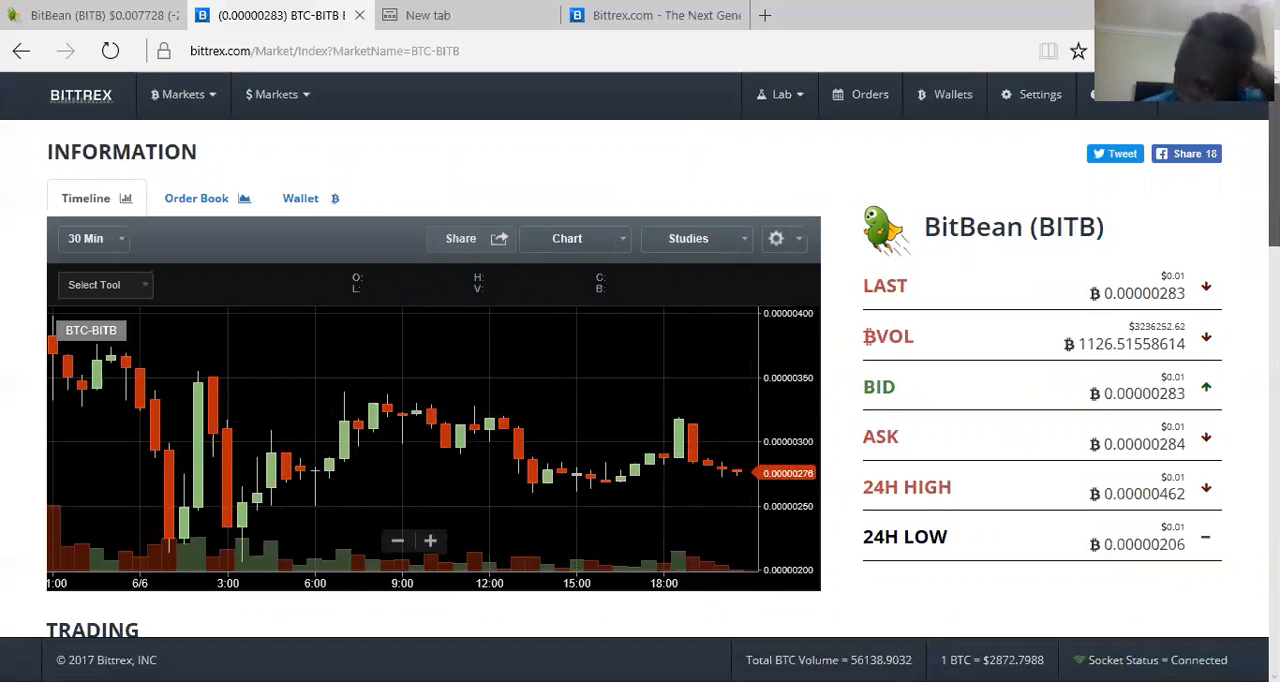
Scroll through the BTC-BITB chart, trading forms, order book, open orders and market history
{"action": "scroll", "scroll_direction": "down", "scroll_amount": 3}
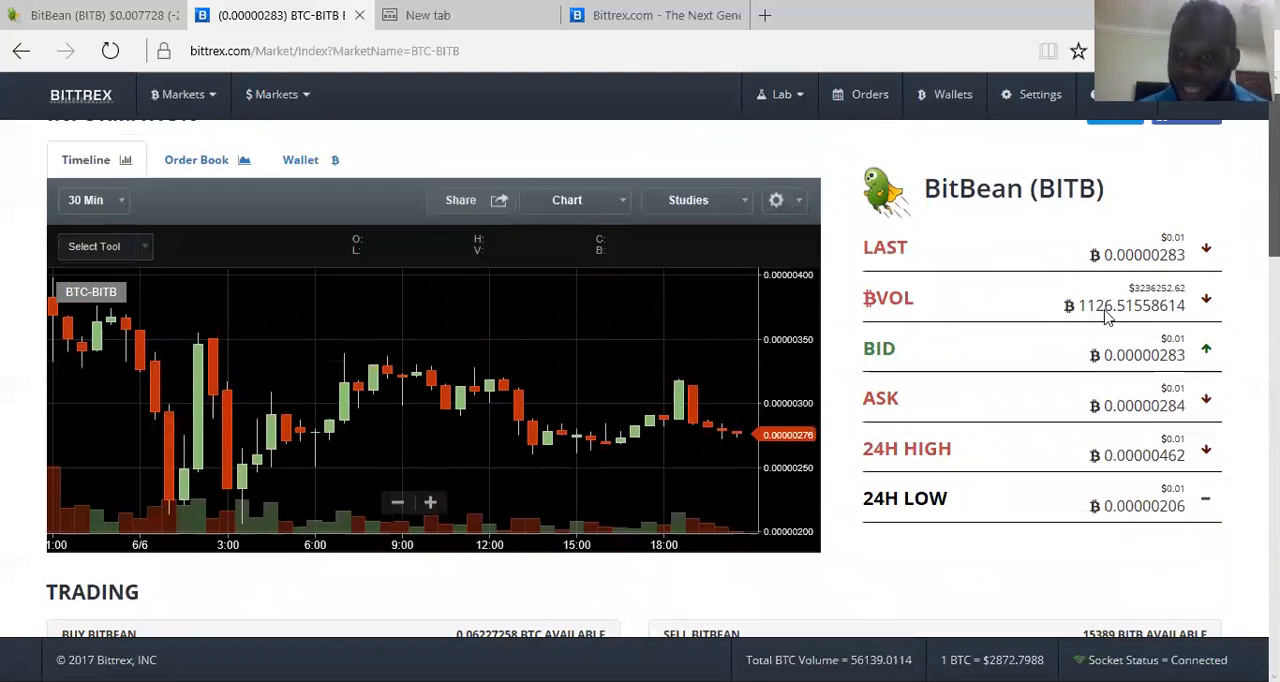
{"action": "scroll", "scroll_direction": "down", "scroll_amount": 3}
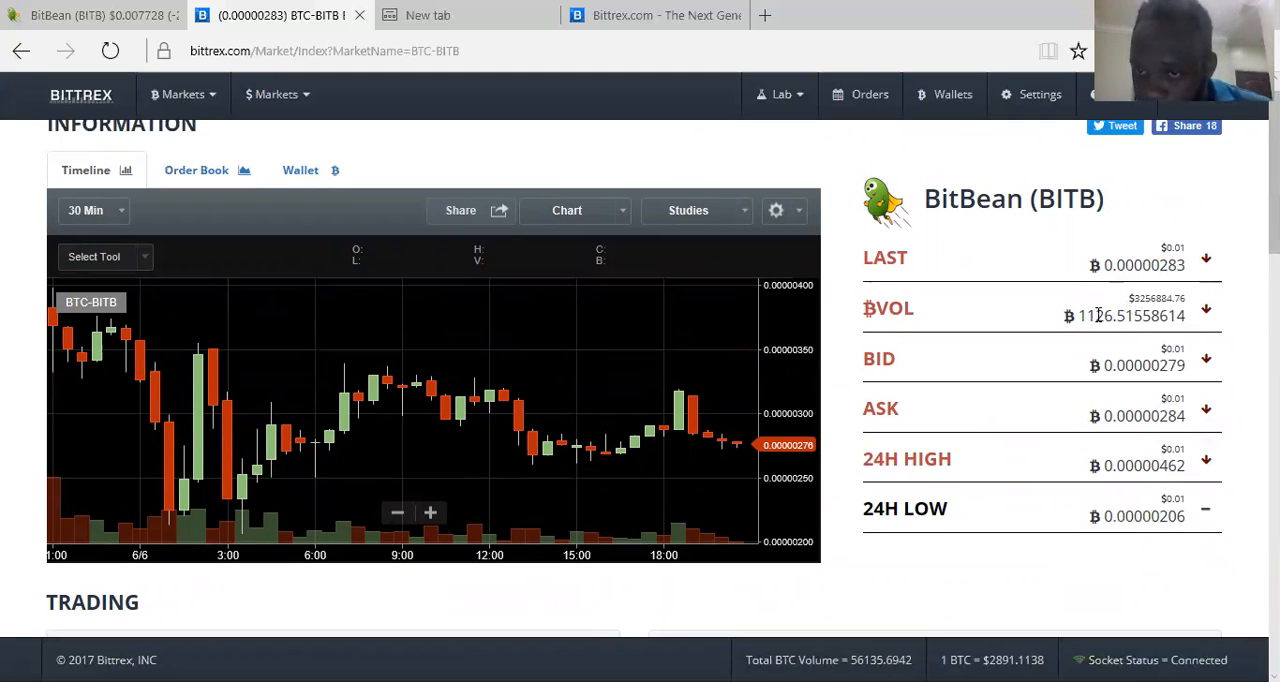
{"action": "scroll", "scroll_direction": "down", "scroll_amount": 3}
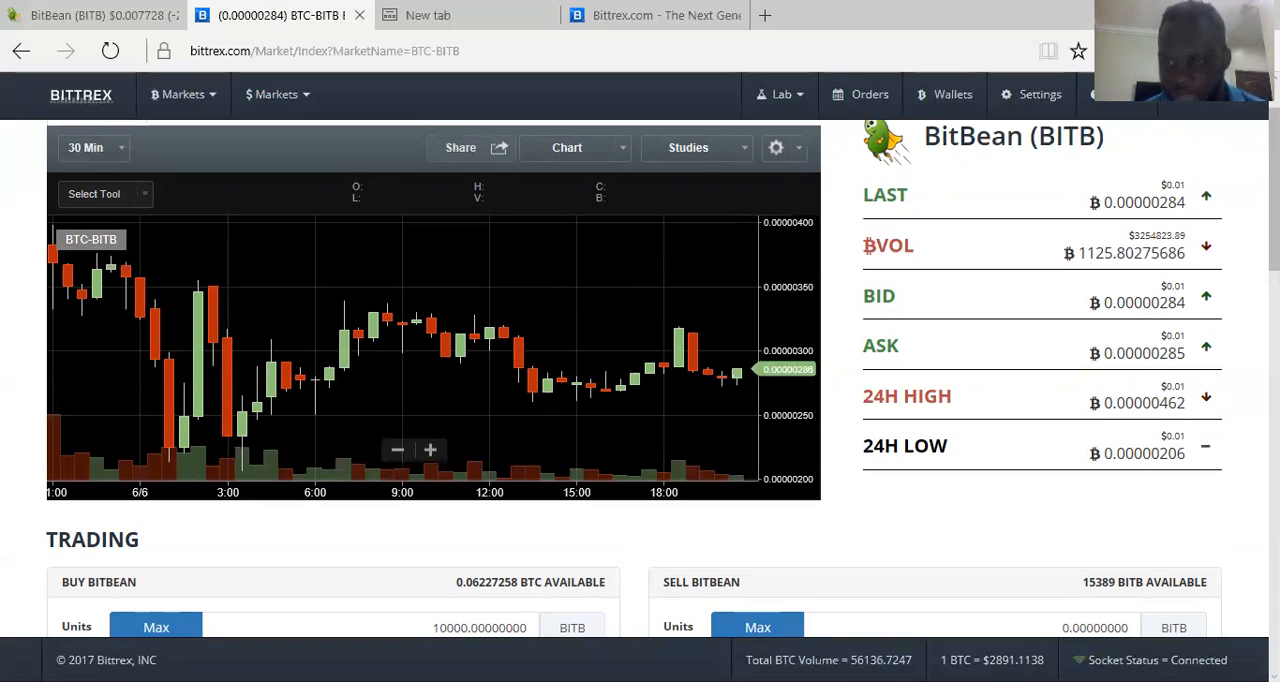
{"action": "scroll", "scroll_direction": "down", "scroll_amount": 3}
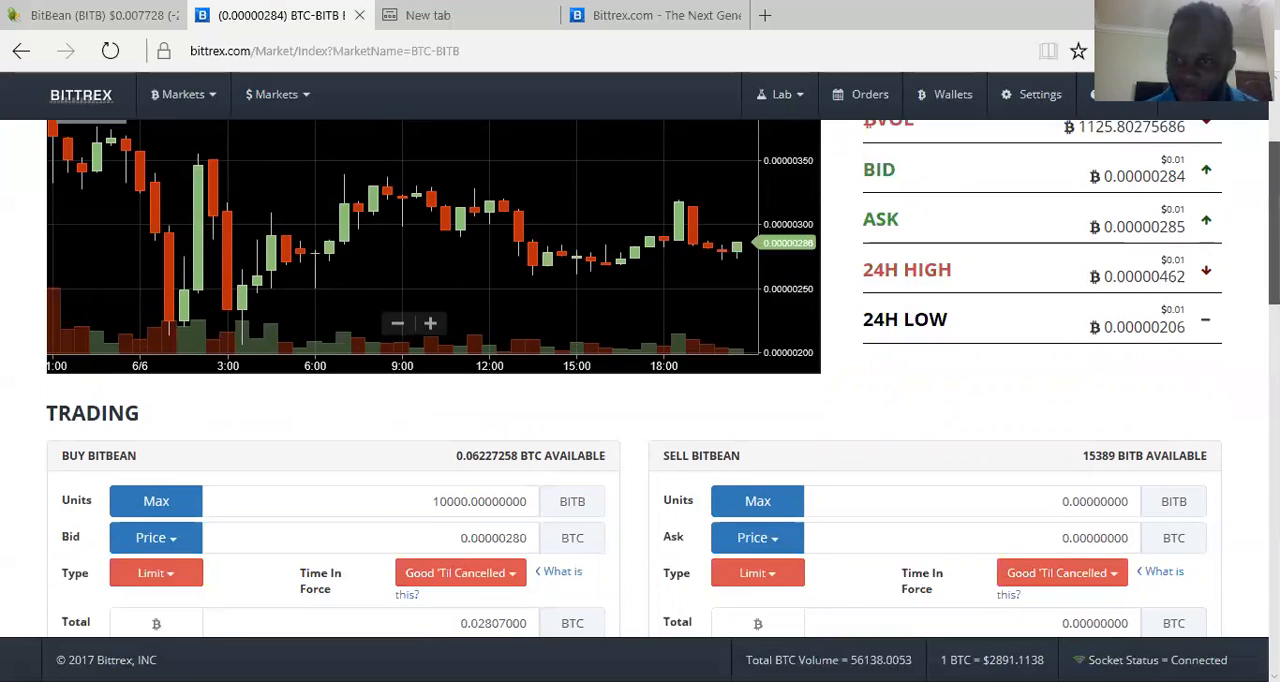
{"action": "scroll", "scroll_direction": "down", "scroll_amount": 3}
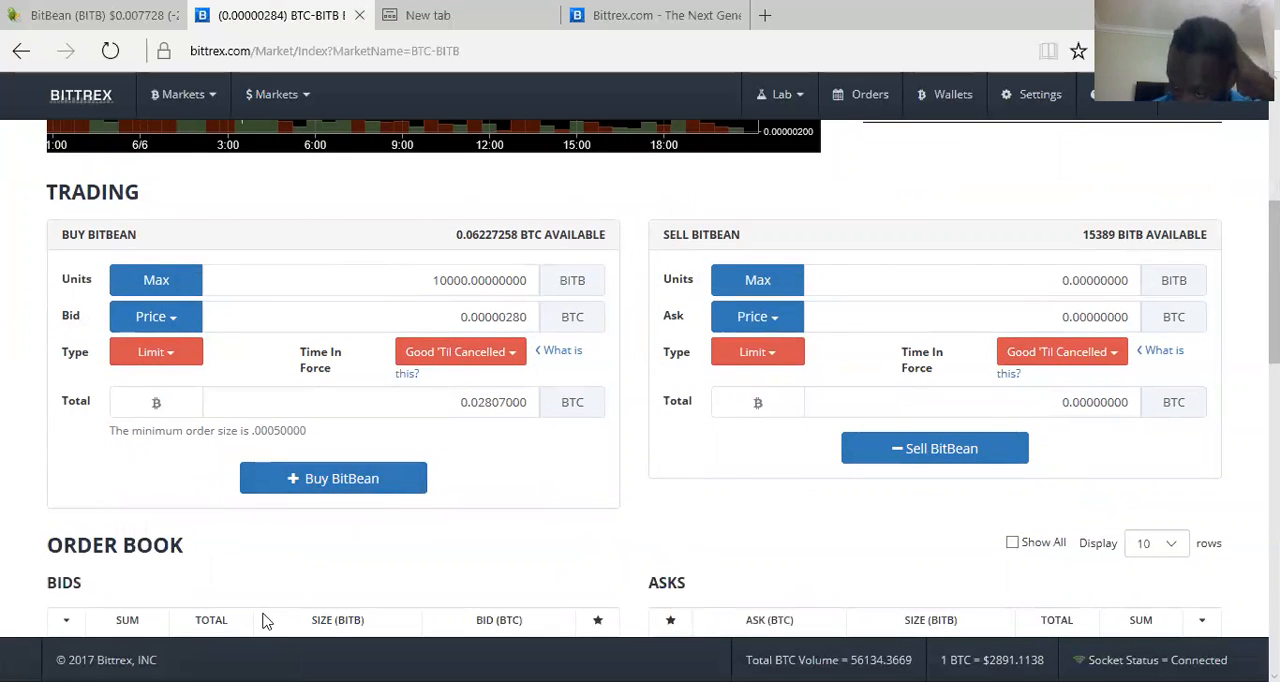
{"action": "scroll", "scroll_direction": "down", "scroll_amount": 3}
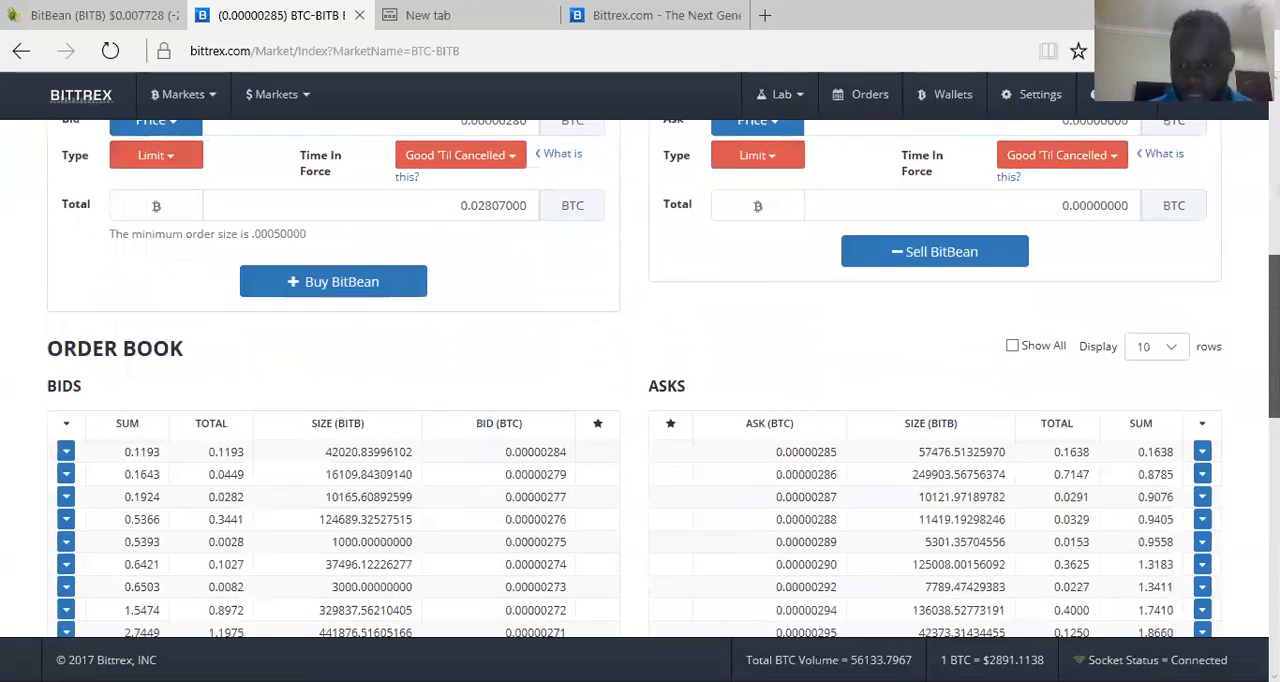
{"action": "scroll", "scroll_direction": "down", "scroll_amount": 3}
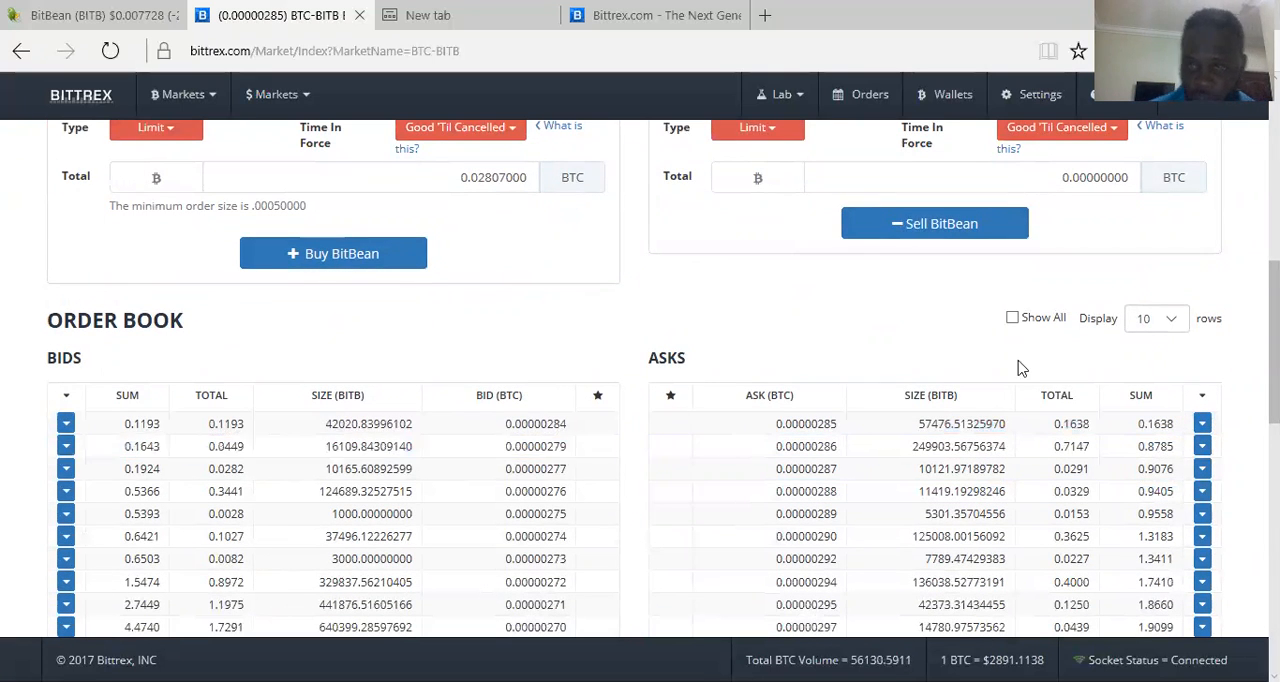
{"action": "scroll", "scroll_direction": "down", "scroll_amount": 3}
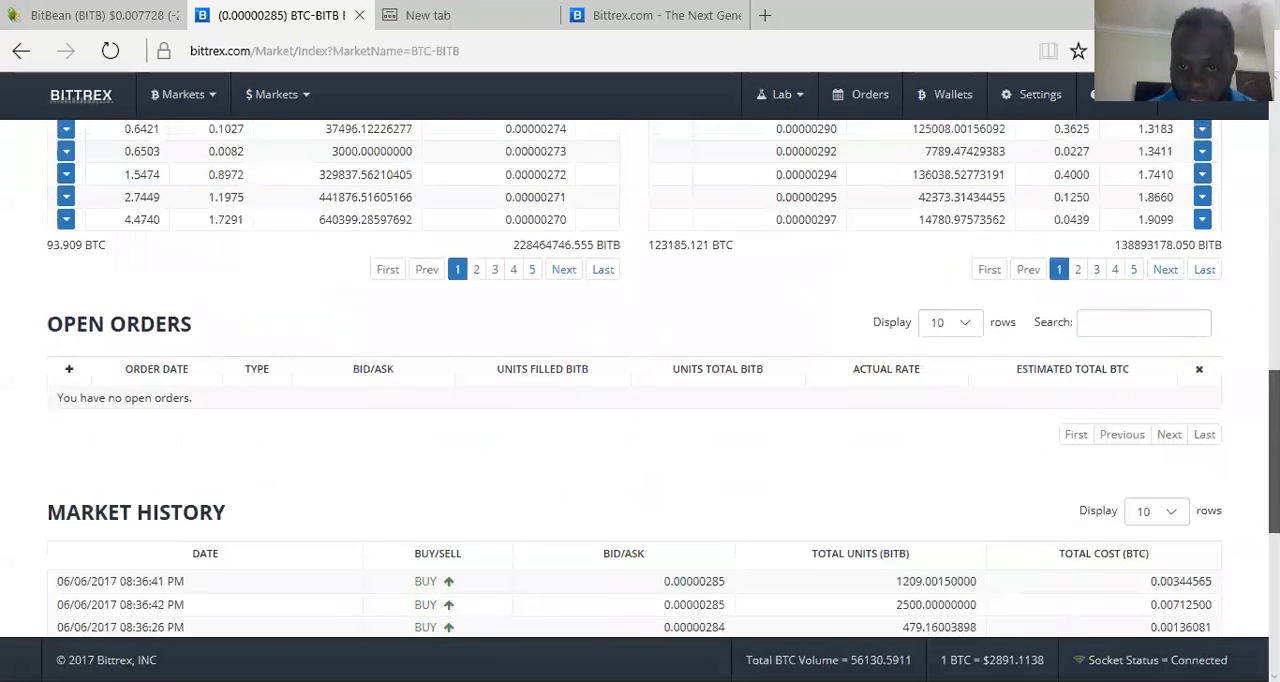
{"action": "scroll", "scroll_direction": "up", "scroll_amount": 3}
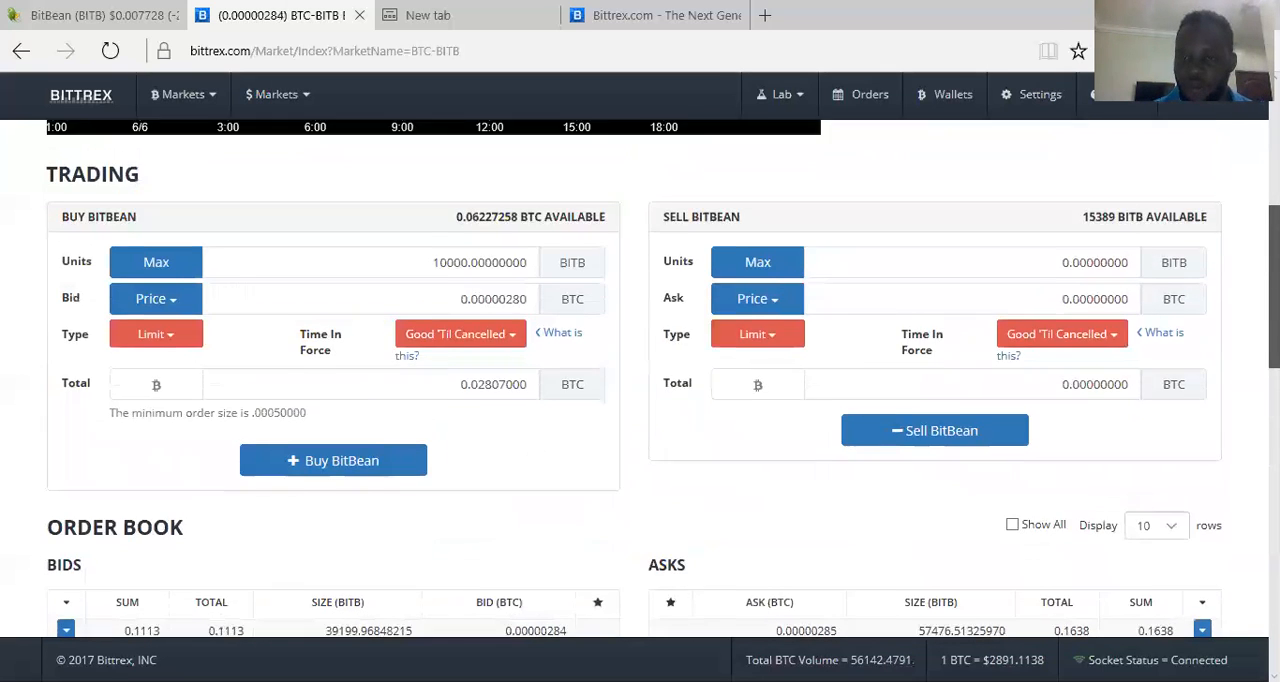
{"action": "scroll", "scroll_direction": "down", "scroll_amount": 3}
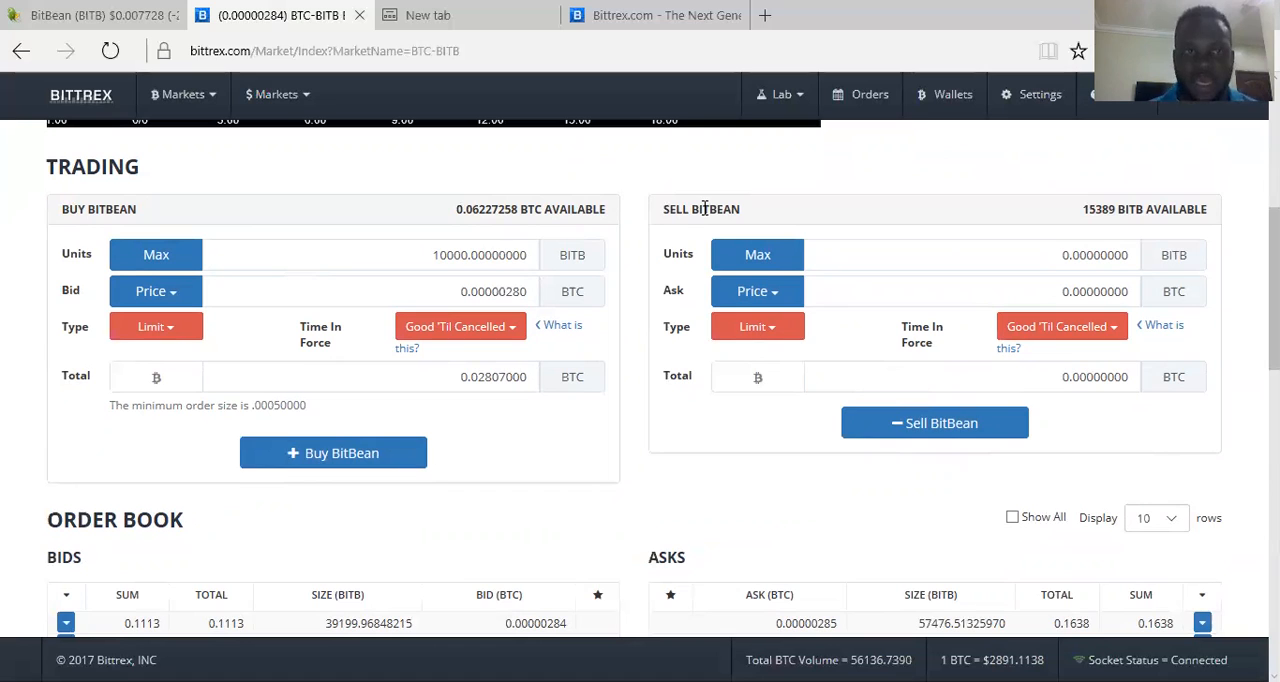
Bring up Wallets account balances showing 15389 BitBean and 0.06227258 Bitcoin
{"action": "left_click", "coordinate": [650, 16]}
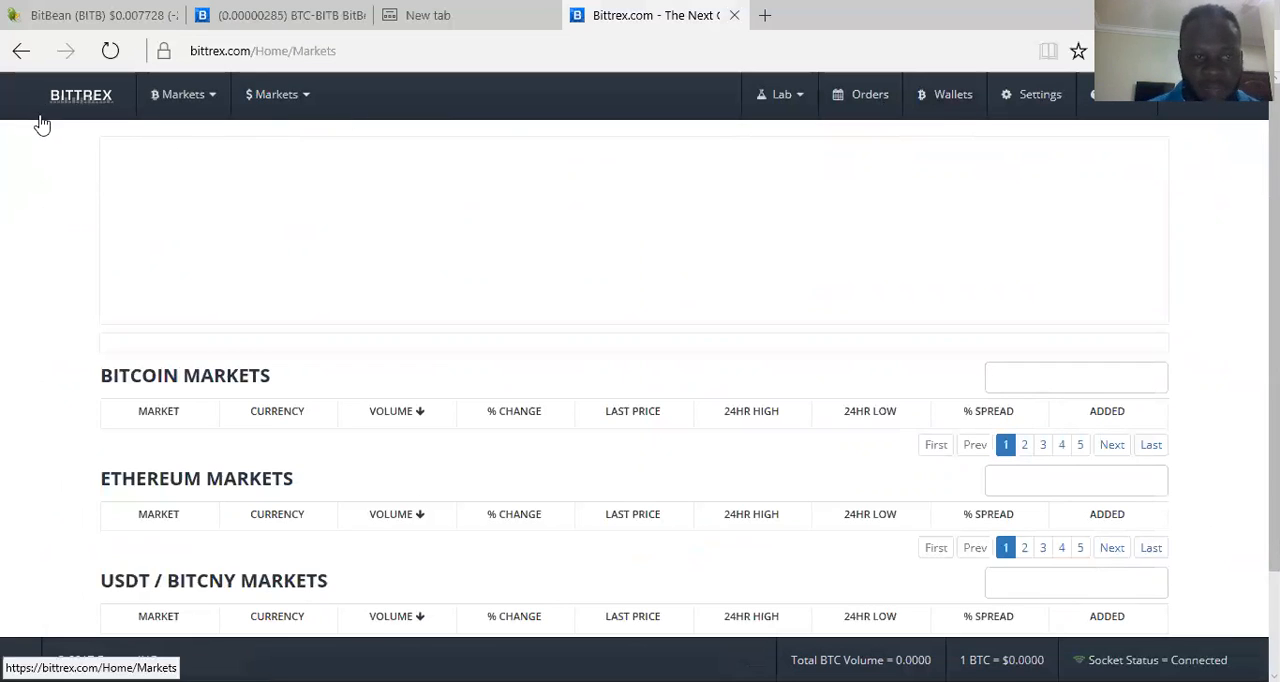
{"action": "left_click", "coordinate": [952, 94]}
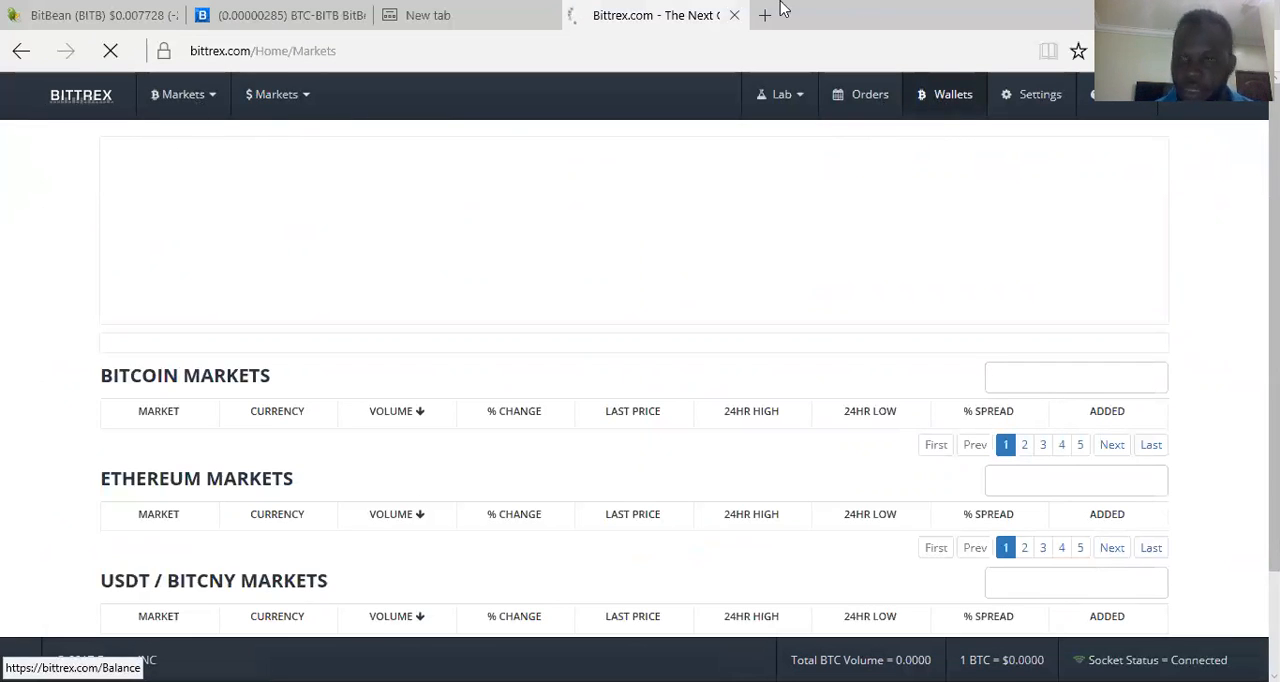
{"action": "left_click", "coordinate": [952, 94]}
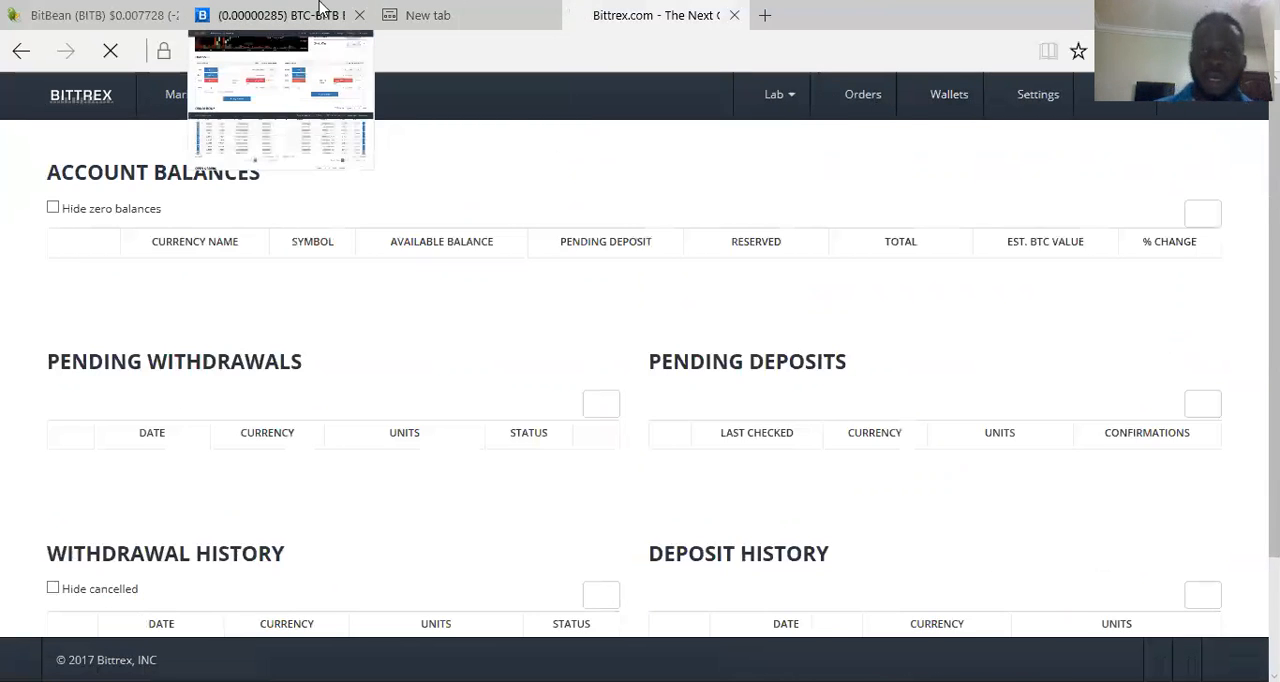
{"action": "left_click", "coordinate": [270, 16]}
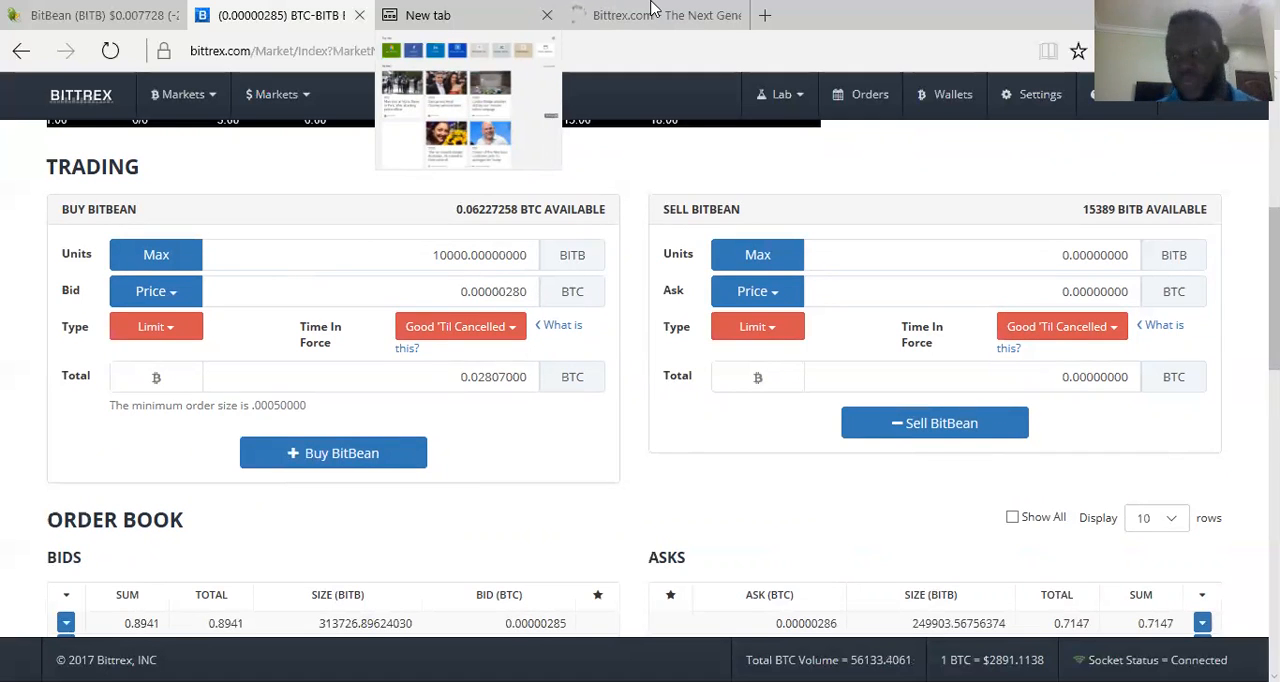
{"action": "left_click", "coordinate": [656, 16]}
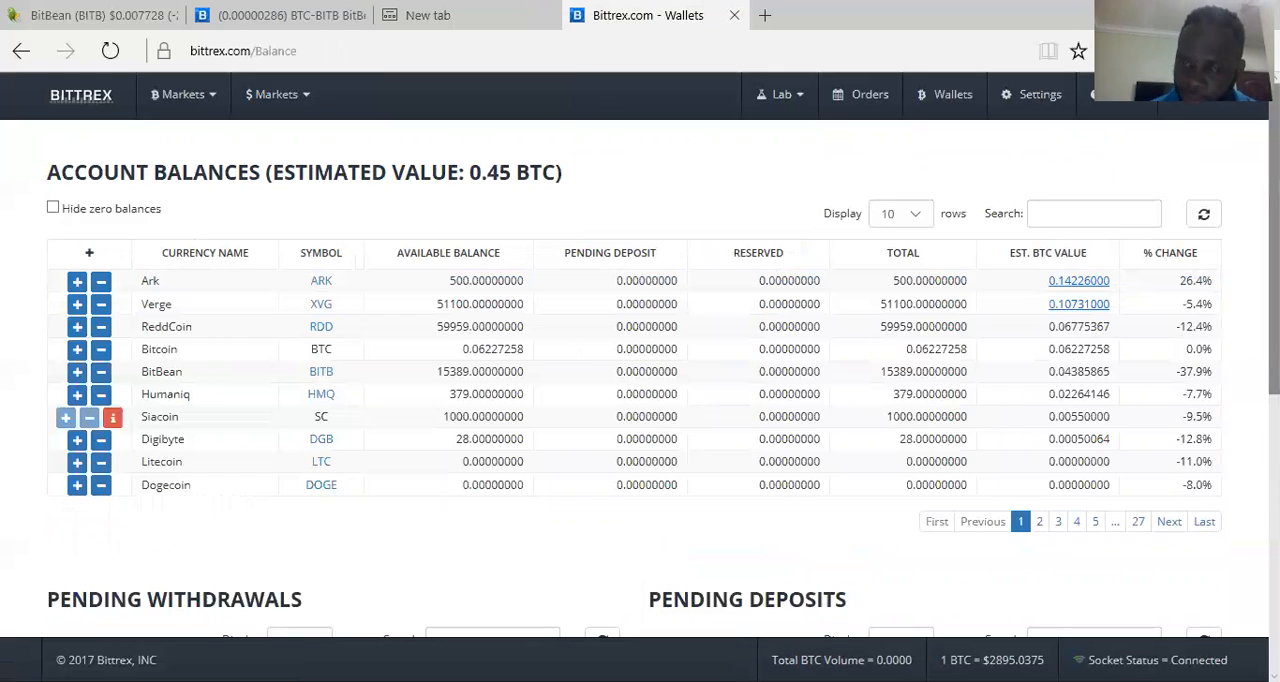
{"action": "scroll", "scroll_direction": "down", "scroll_amount": 3}
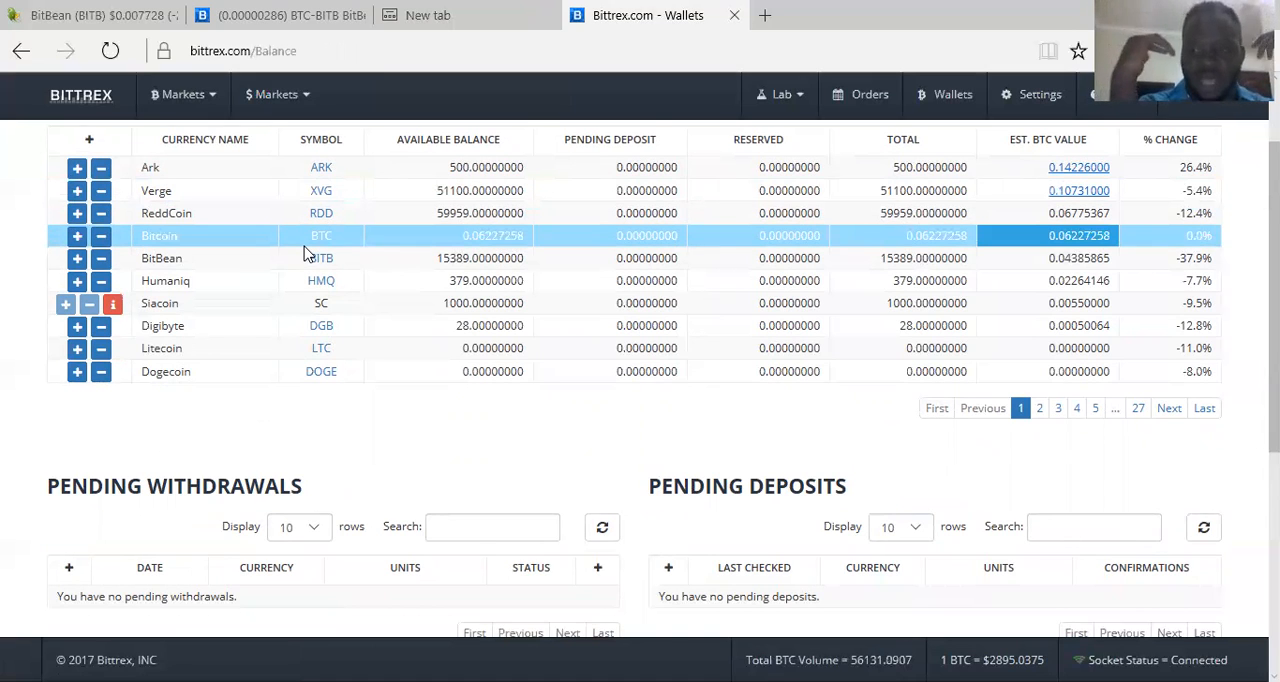
Show the Bitcoin deposit address with its QR code and select the address
{"action": "left_click", "coordinate": [160, 258]}
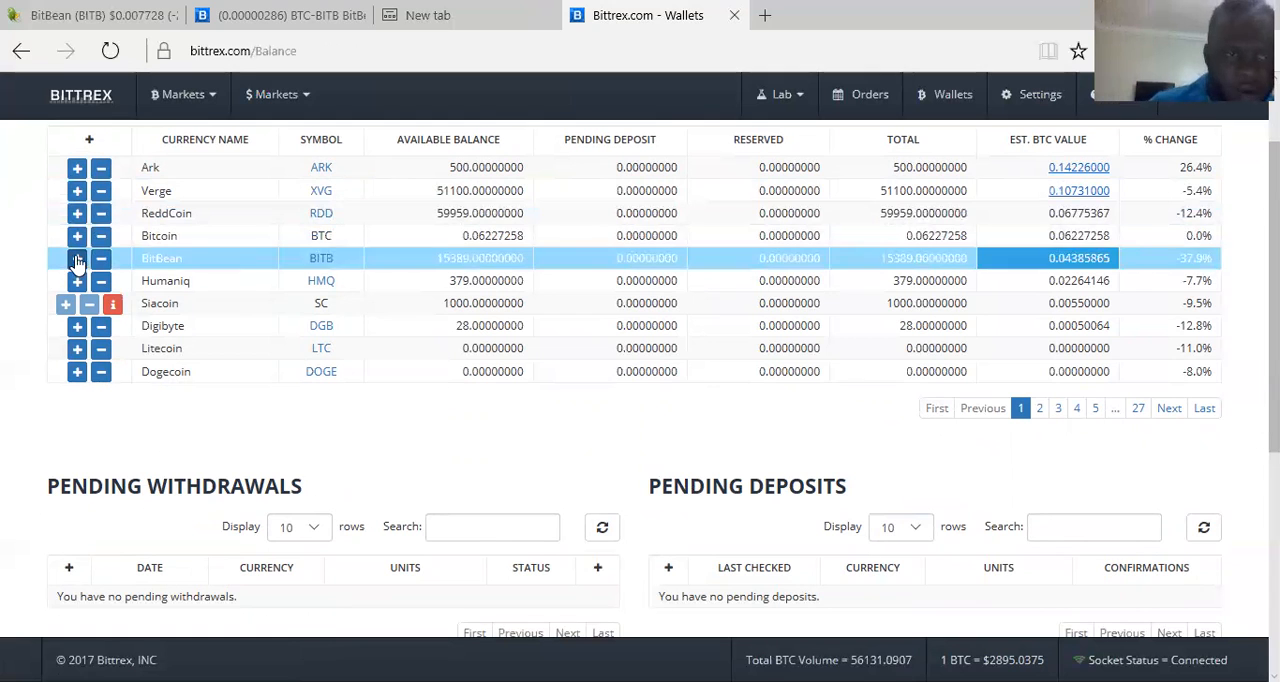
{"action": "left_click", "coordinate": [76, 236]}
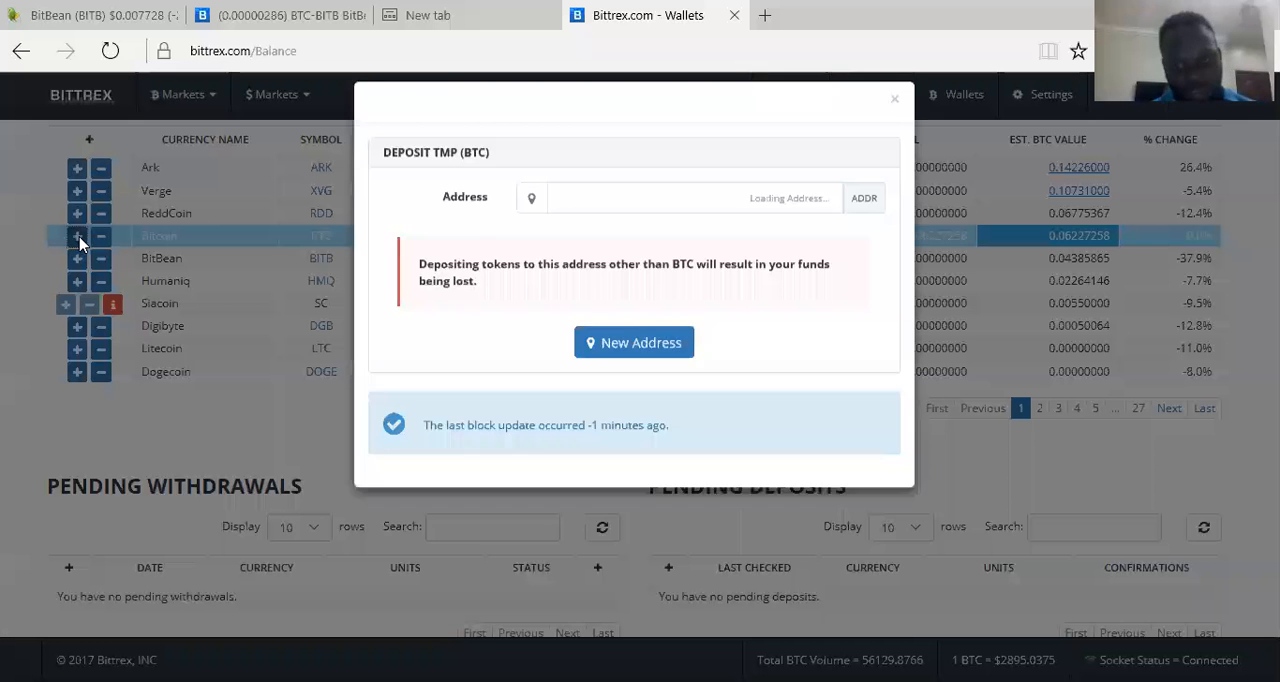
{"action": "left_click", "coordinate": [76, 236]}
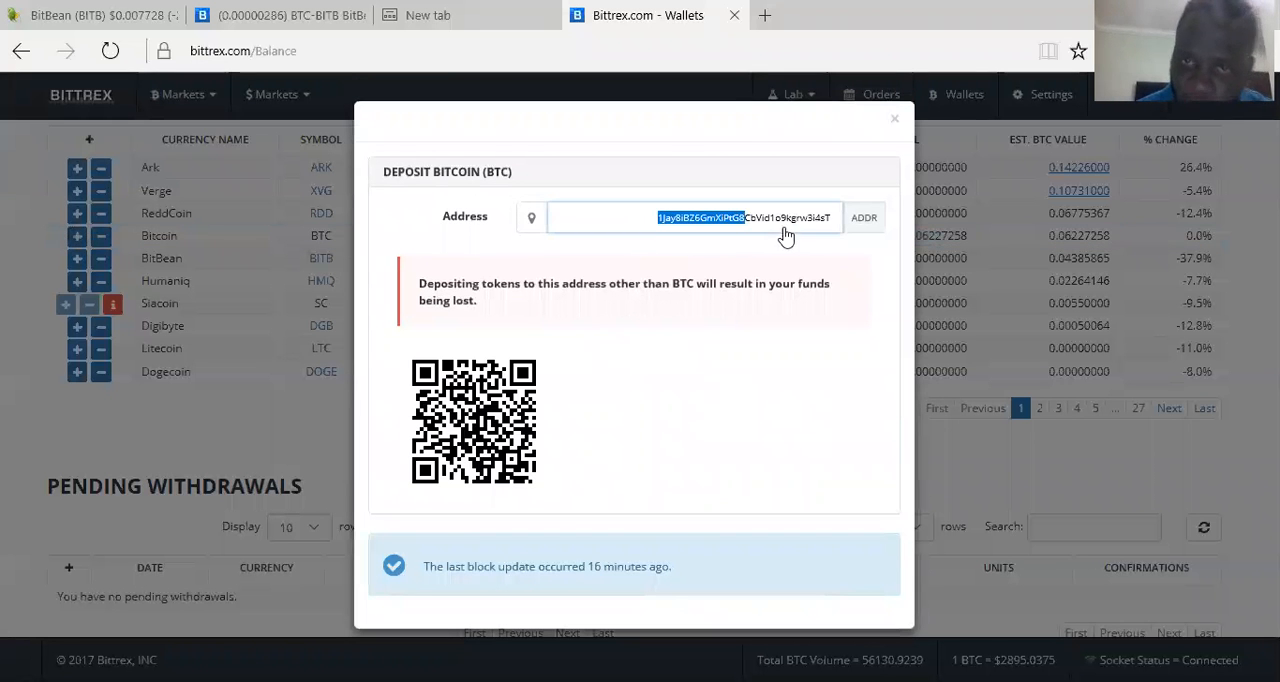
{"action": "right_click", "coordinate": [700, 216]}
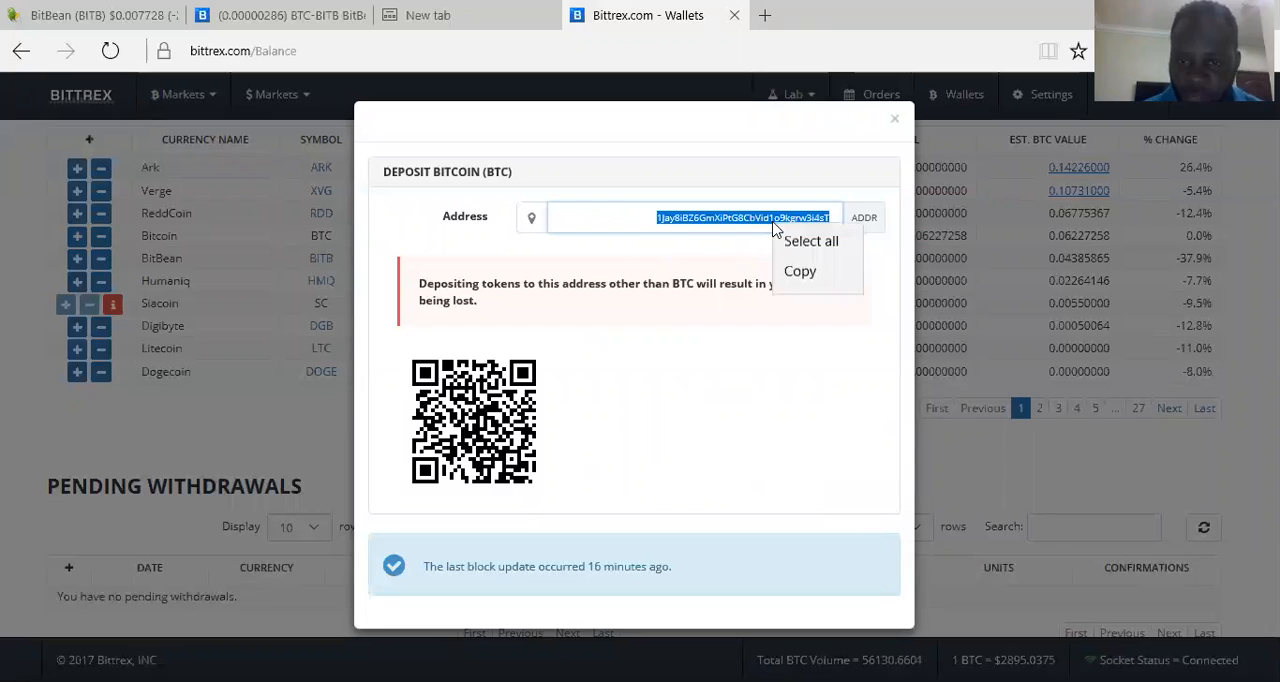
{"action": "left_click", "coordinate": [564, 336]}
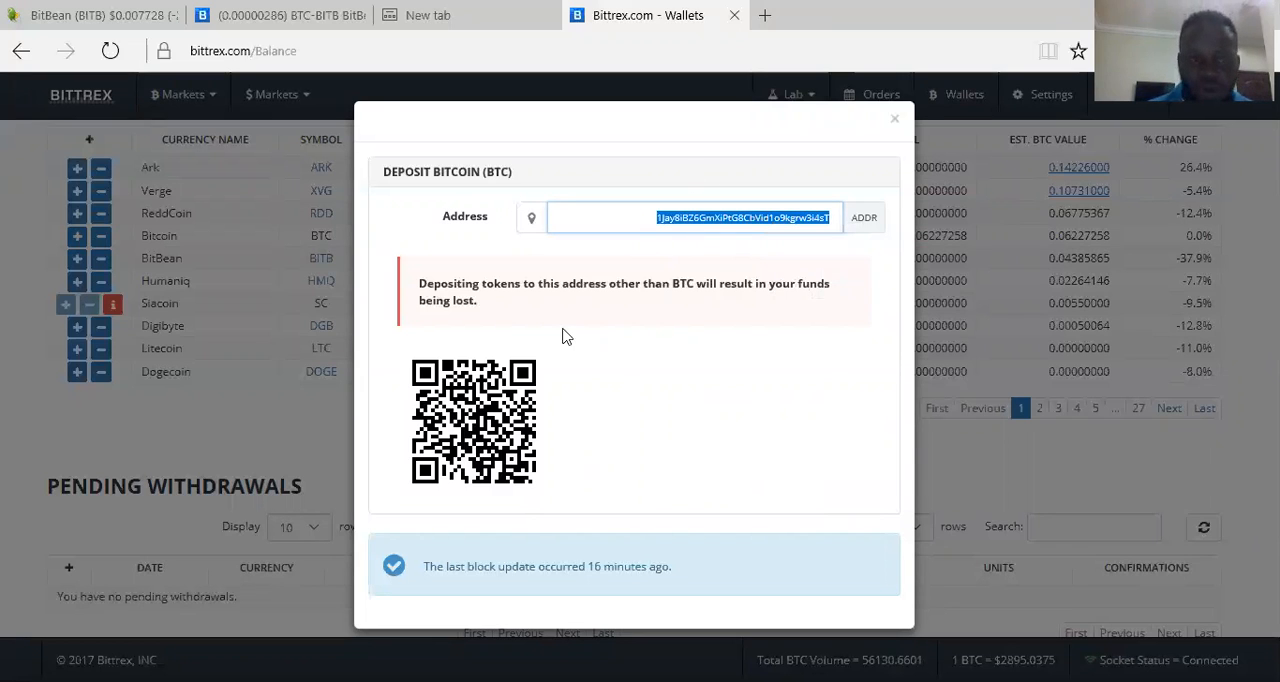
{"action": "mouse_move", "coordinate": [672, 242]}
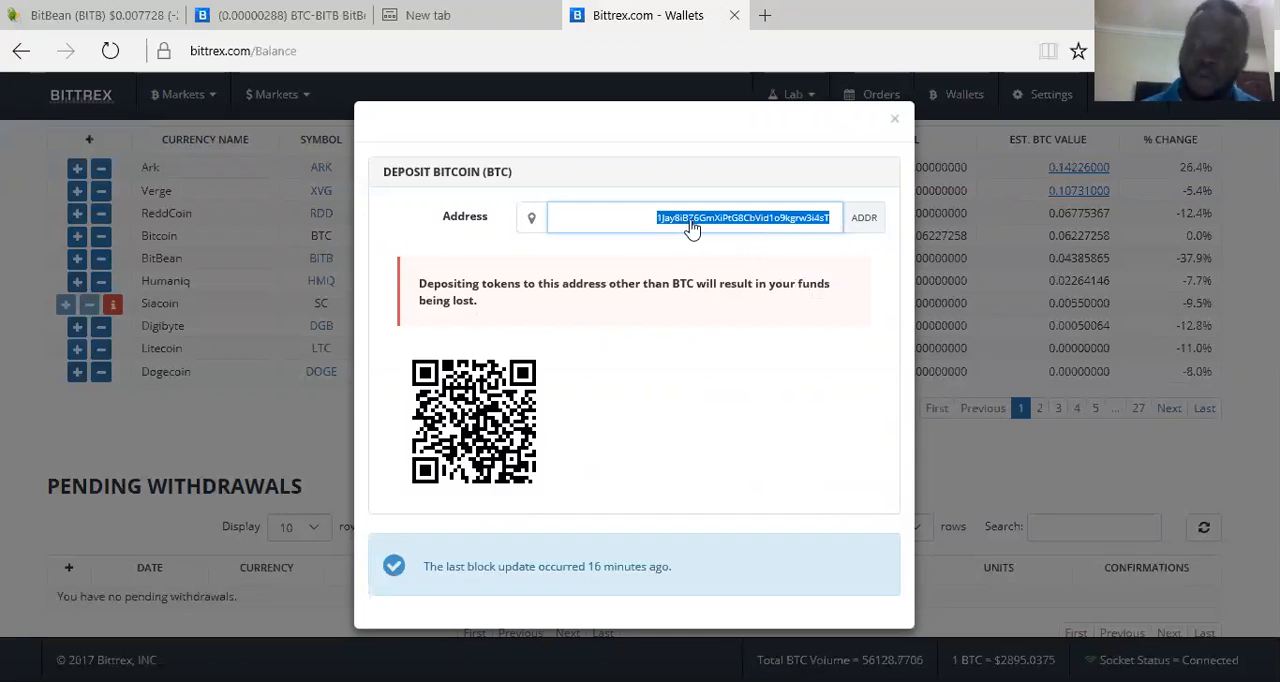
{"action": "mouse_move", "coordinate": [1000, 232]}
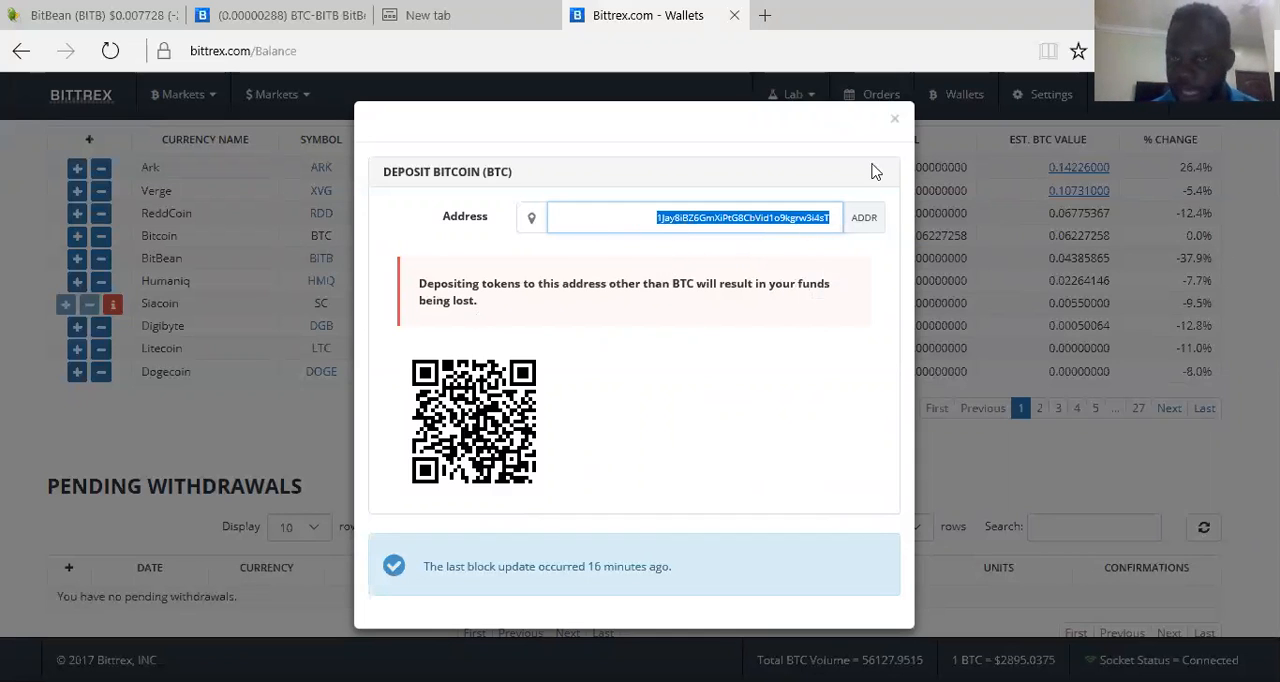
Close the deposit dialog and return to the BTC-BITB BitBean market
{"action": "left_click", "coordinate": [896, 118]}
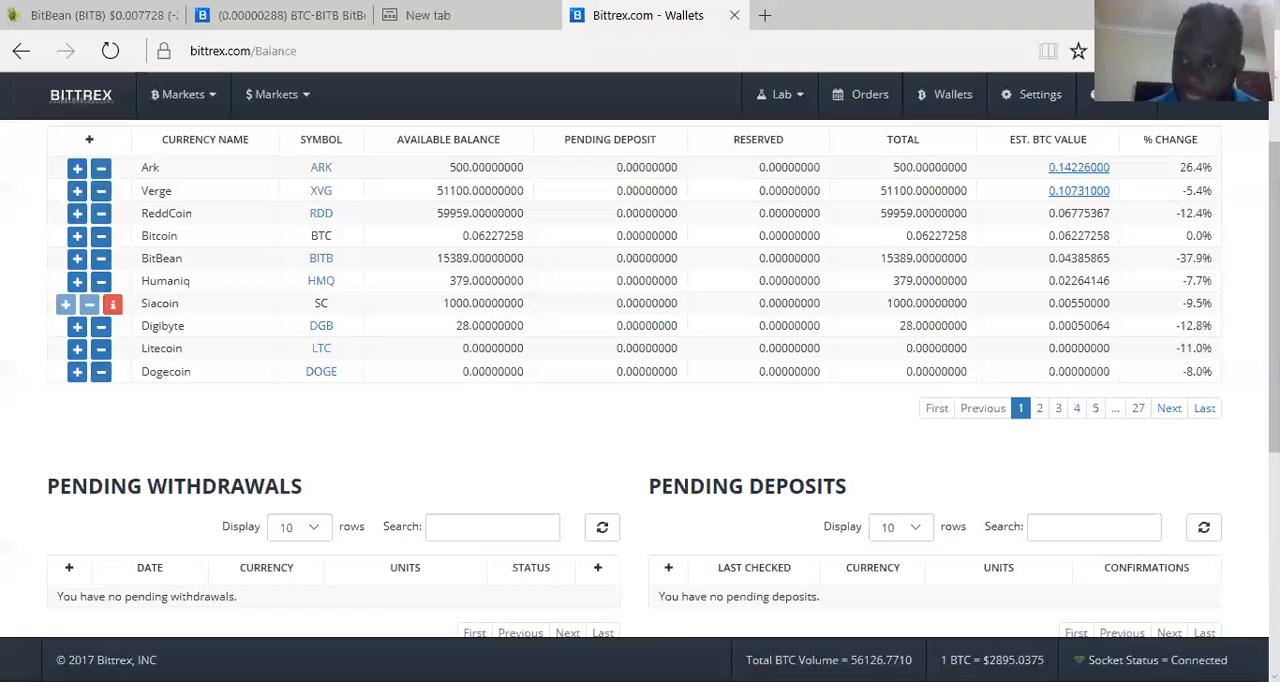
{"action": "scroll", "scroll_direction": "down", "scroll_amount": 3}
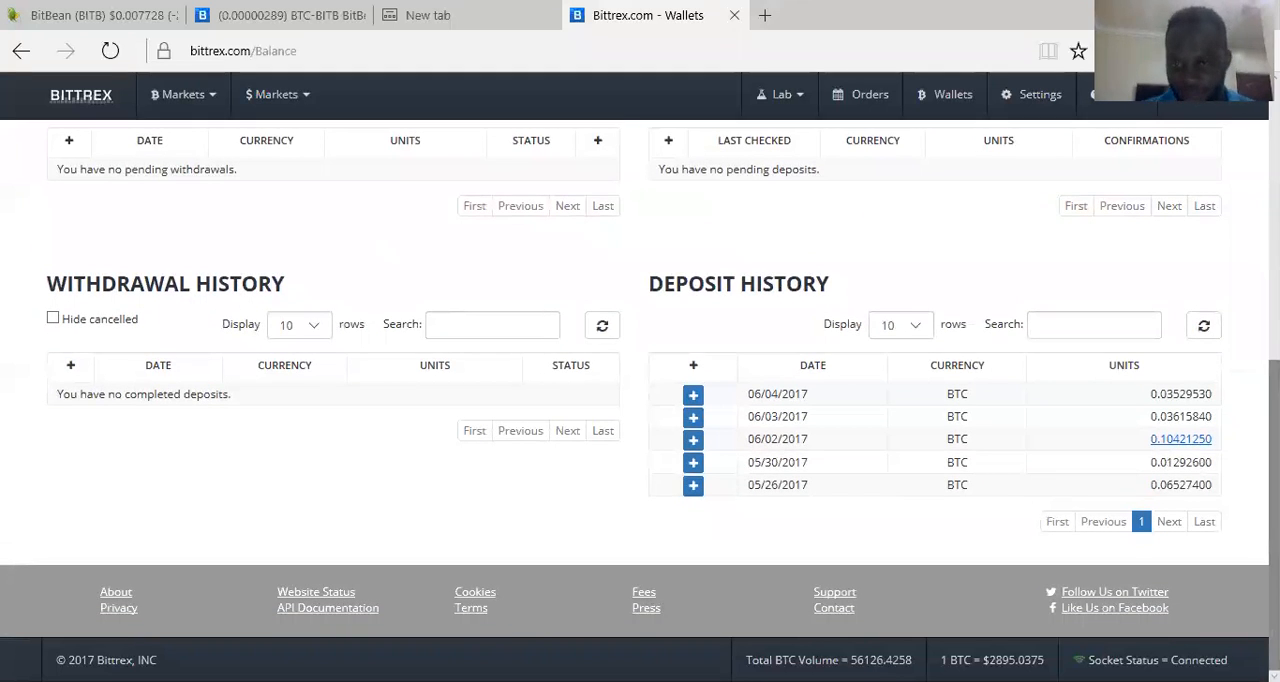
{"action": "scroll", "scroll_direction": "down", "scroll_amount": 3}
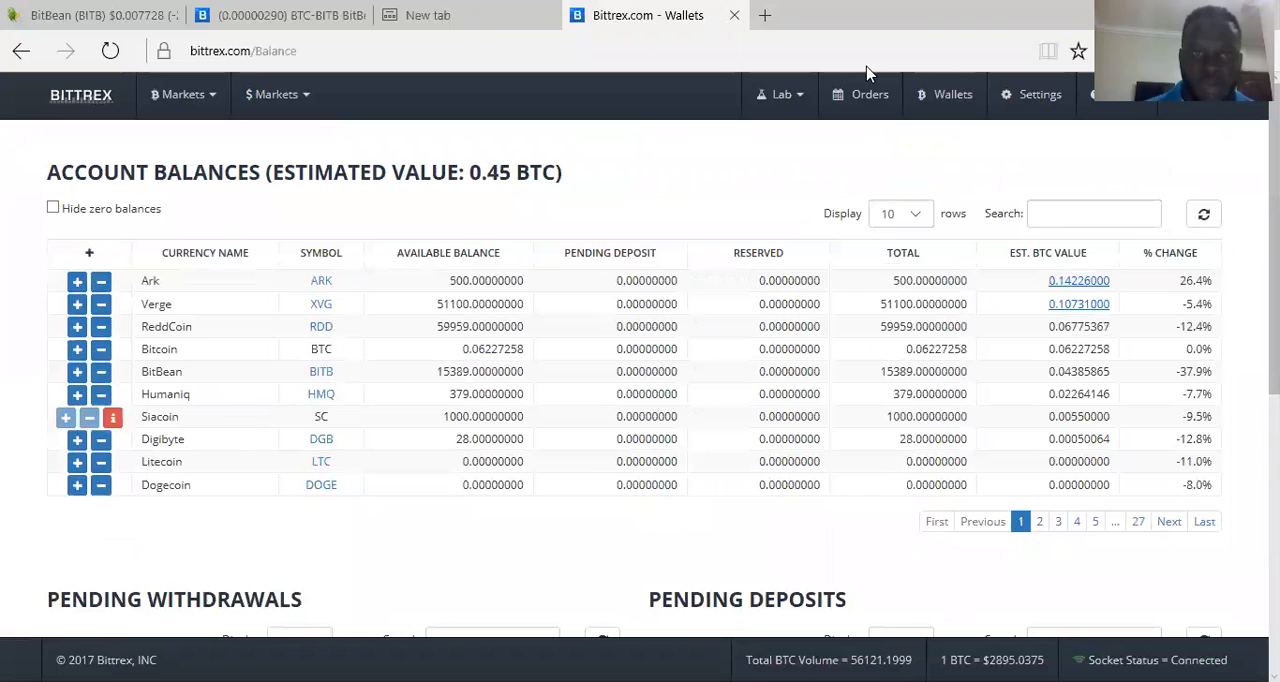
{"action": "left_click", "coordinate": [280, 16]}
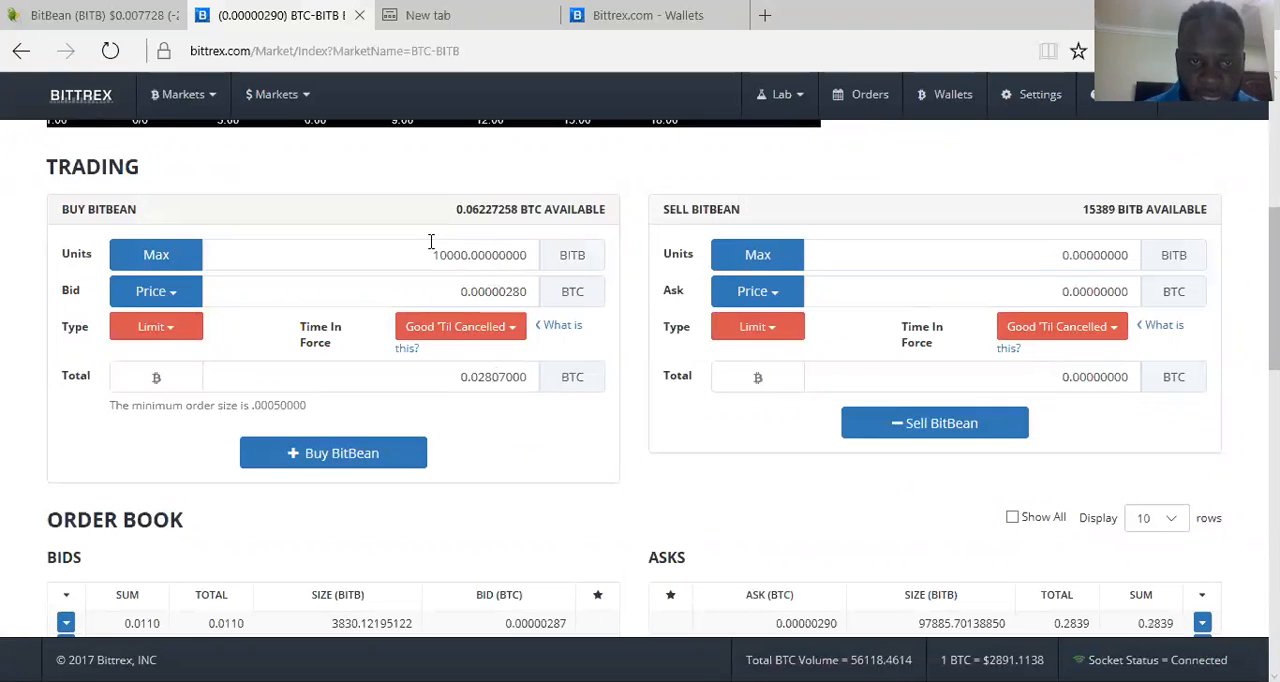
Fill the Buy BitBean form with 10000 units at the Bid price 0.00000289 BTC
{"action": "left_click", "coordinate": [370, 254]}
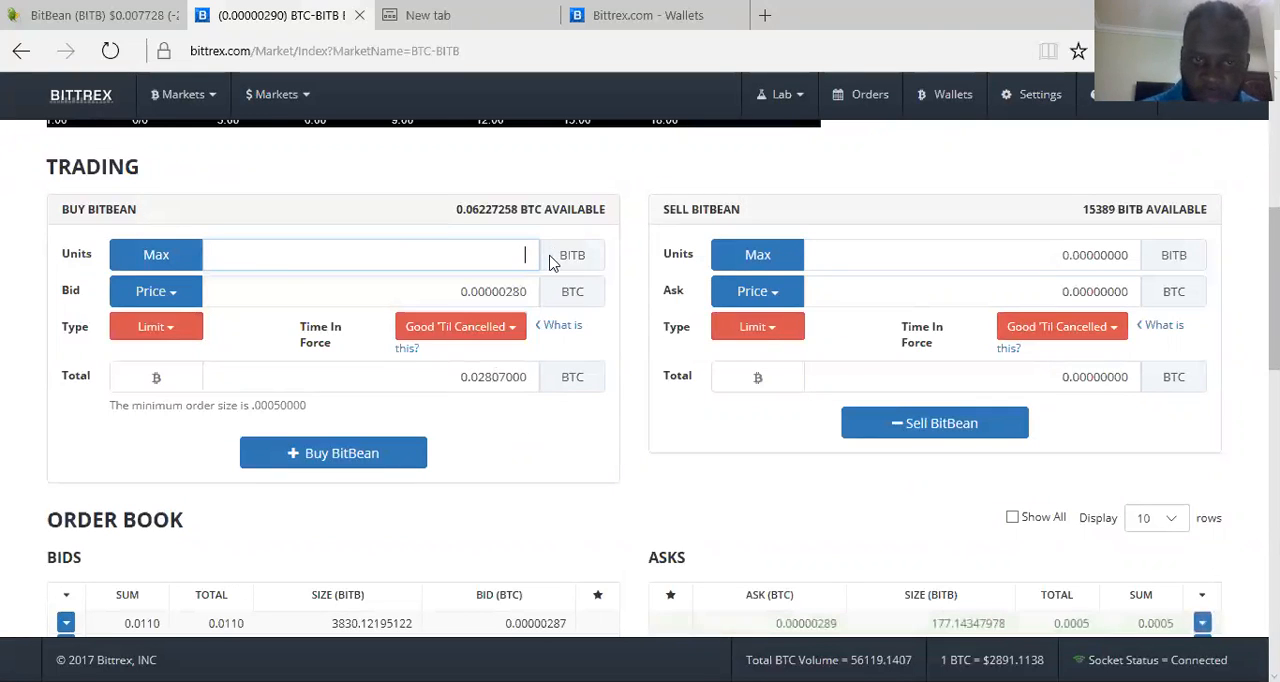
{"action": "left_click", "coordinate": [370, 254]}
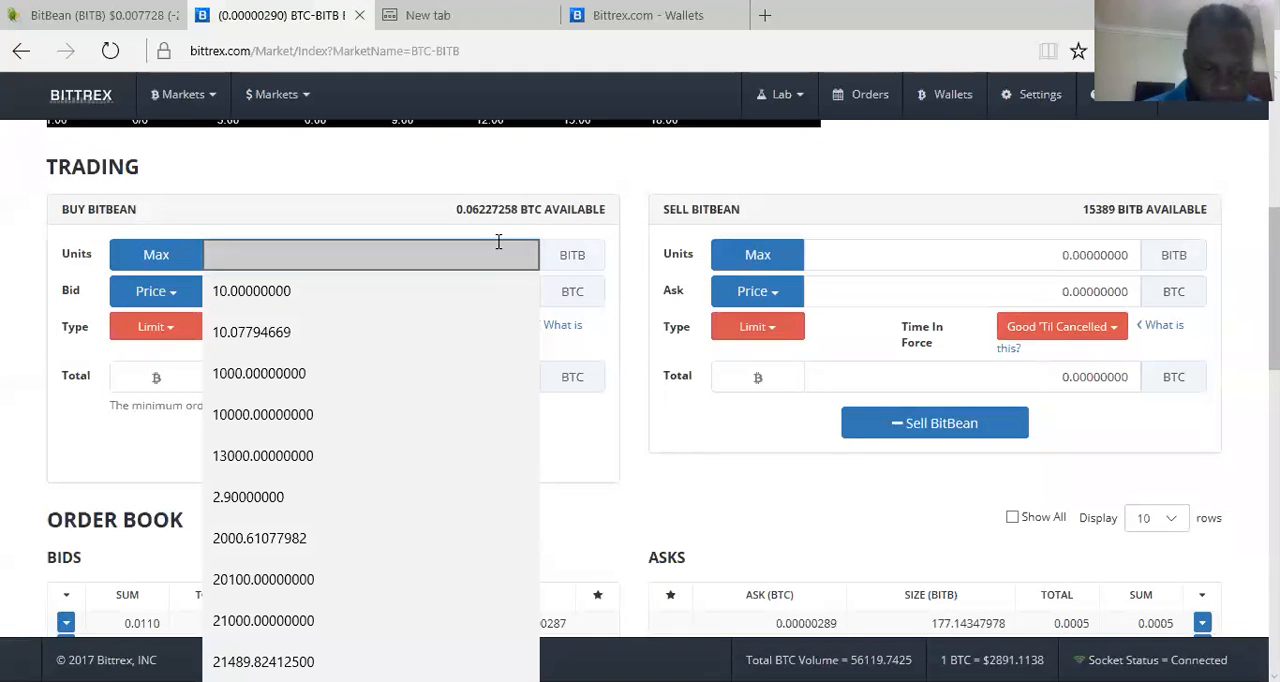
{"action": "type", "text": "10000"}
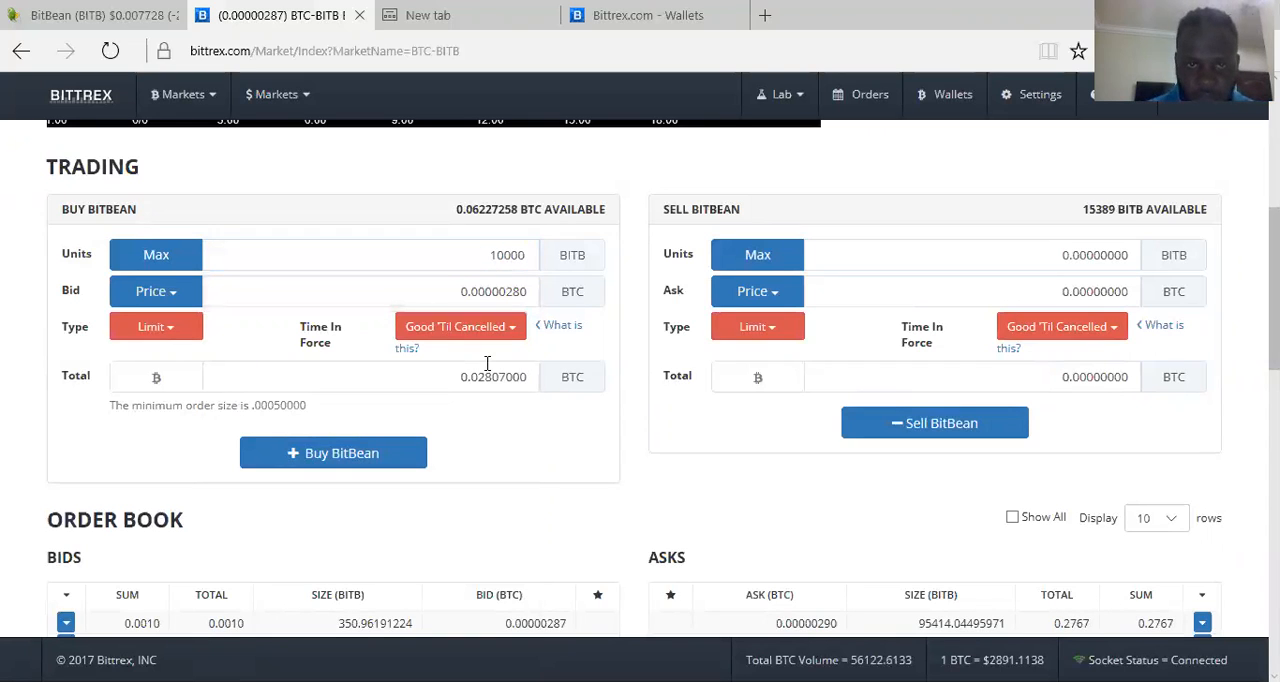
{"action": "mouse_move", "coordinate": [410, 280]}
{"action": "type", "text": "0.00000287"}
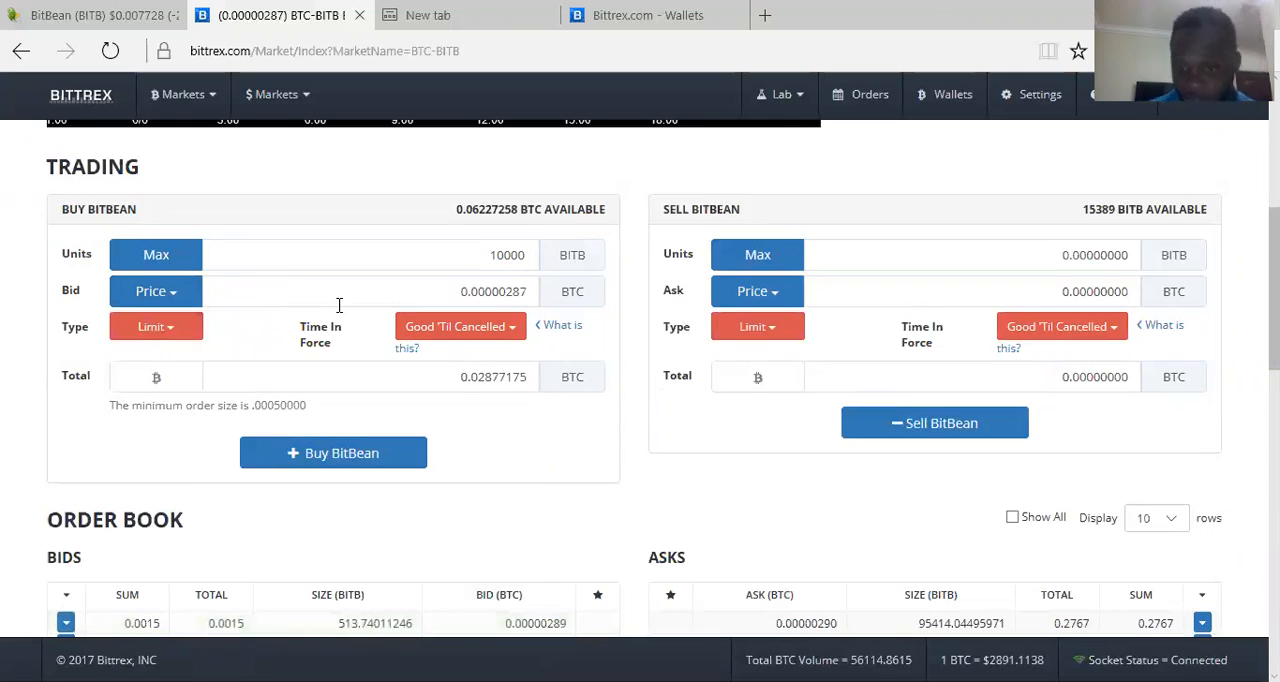
{"action": "left_click", "coordinate": [156, 292]}
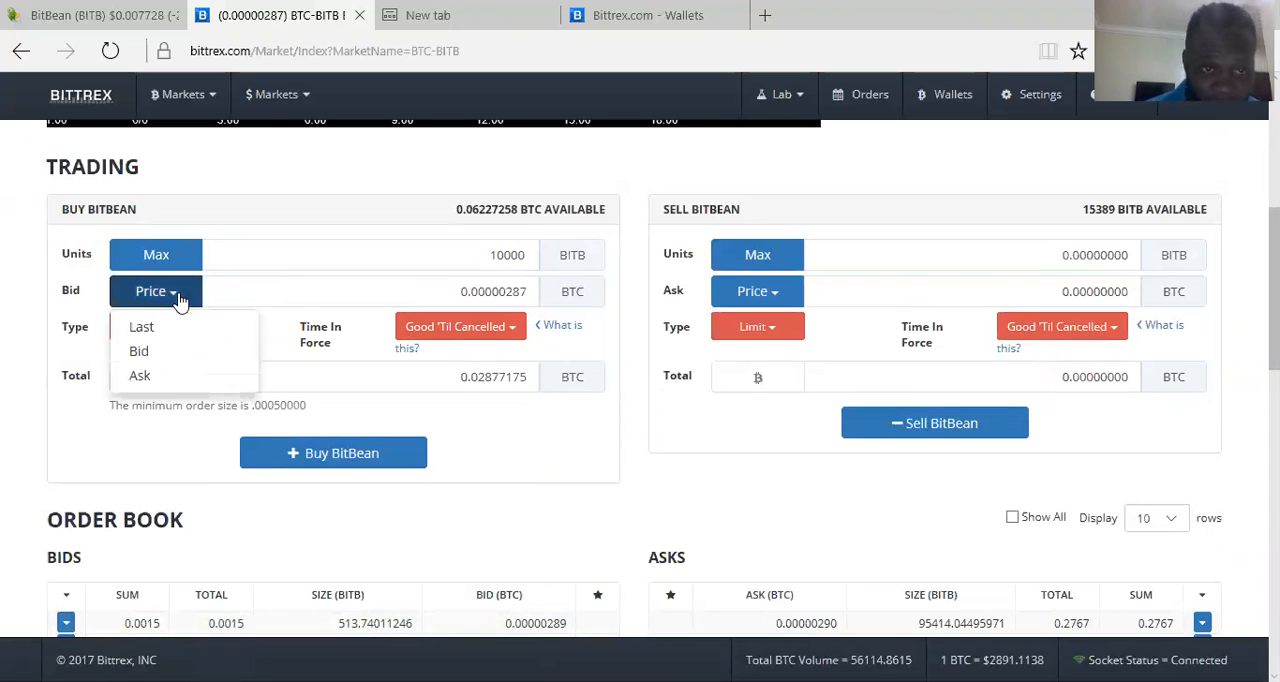
{"action": "left_click", "coordinate": [140, 326]}
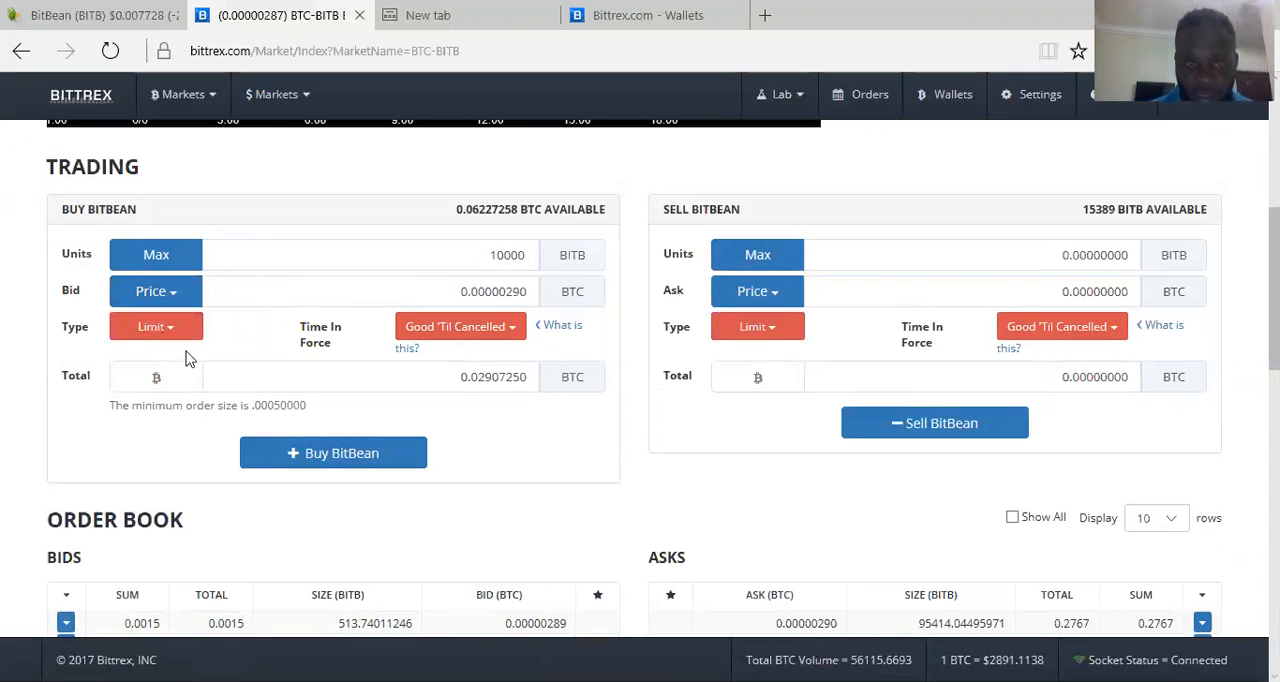
{"action": "left_click", "coordinate": [156, 292]}
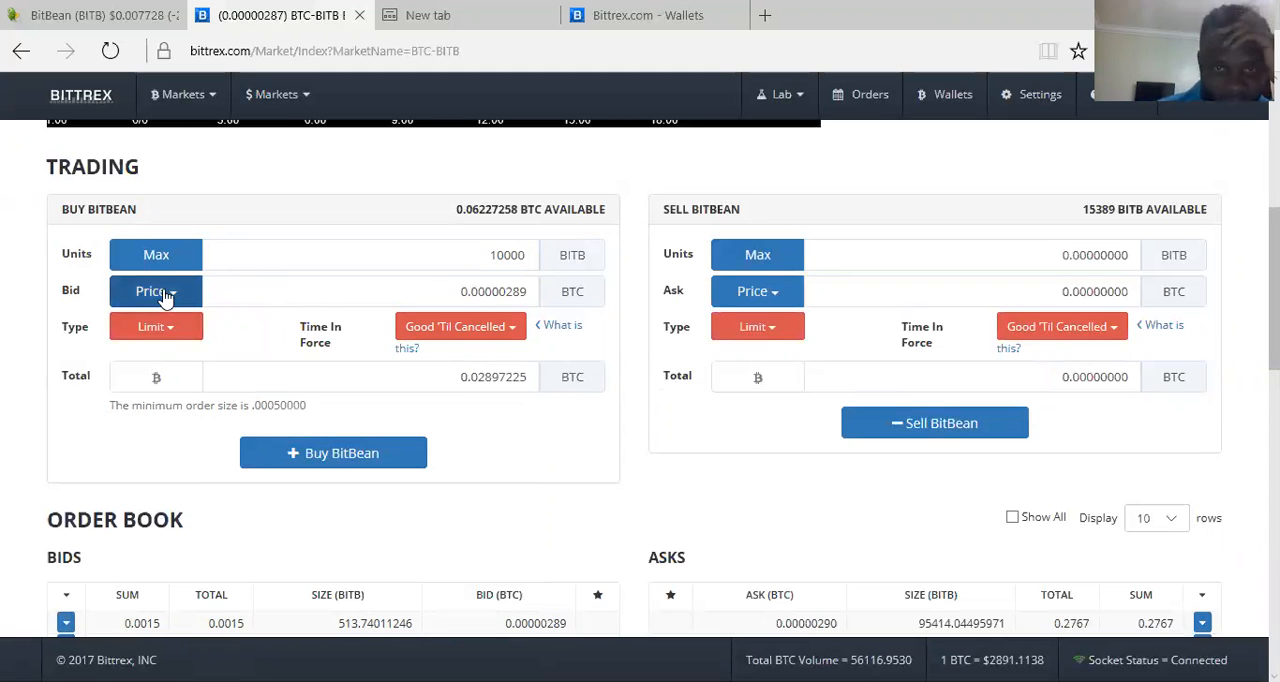
{"action": "scroll", "scroll_direction": "down", "scroll_amount": 3}
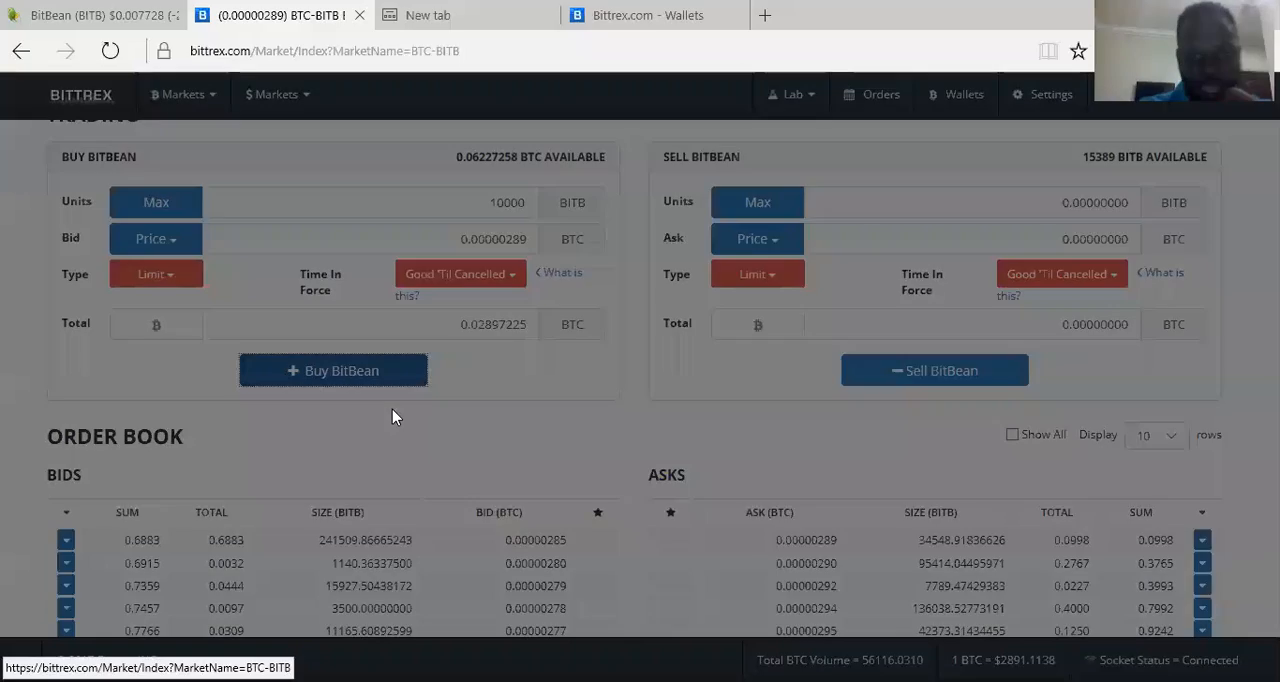
Submit and confirm the limit buy of 10000 BITB at 0.00000289 BTC
{"action": "left_click", "coordinate": [332, 370]}
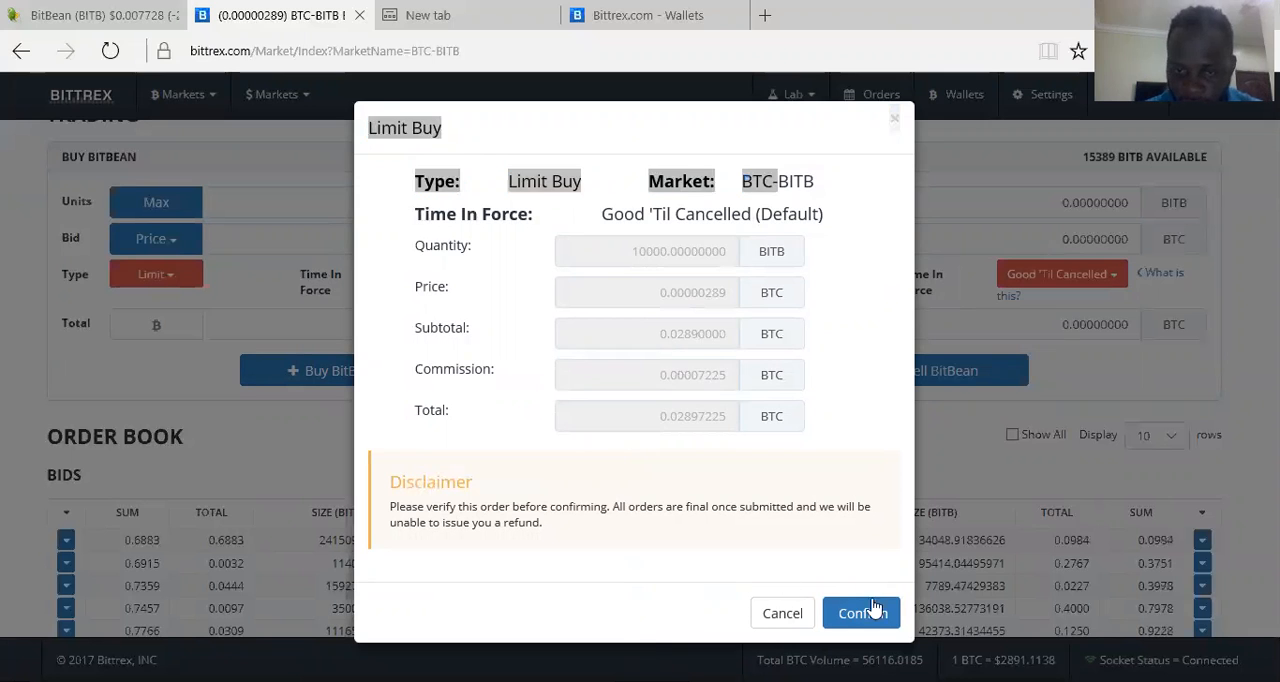
{"action": "left_click", "coordinate": [860, 612]}
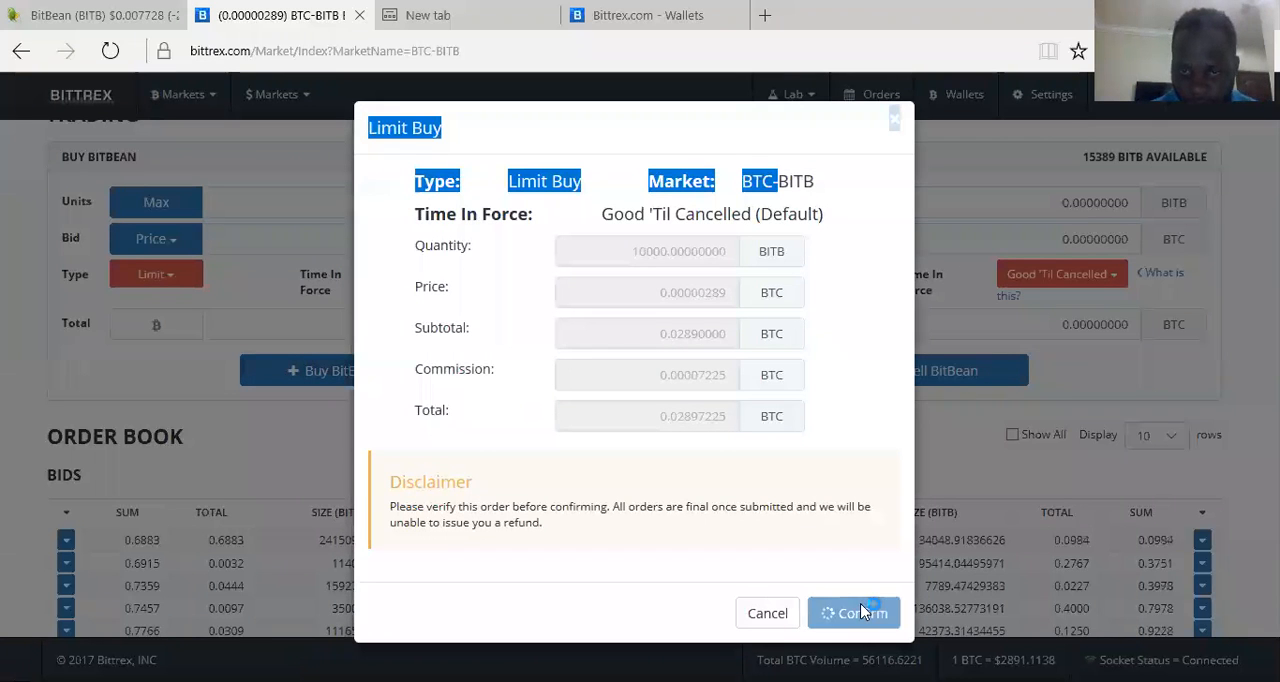
{"action": "left_click", "coordinate": [852, 612]}
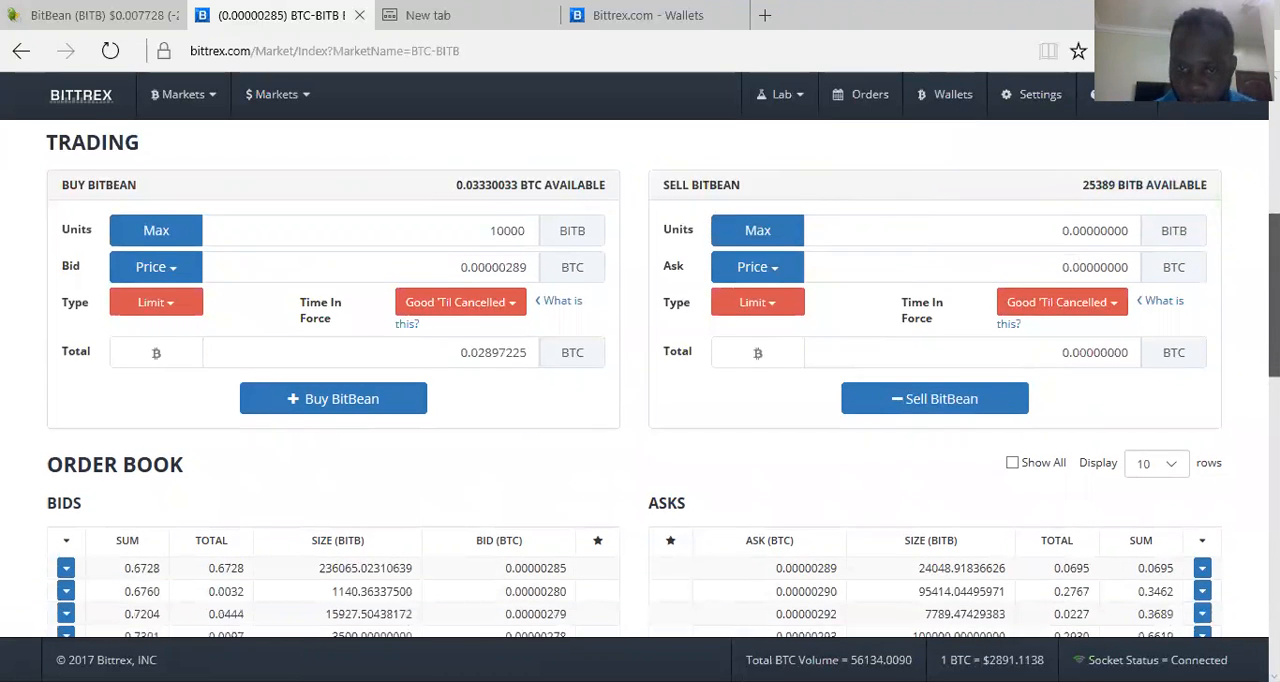
{"action": "scroll", "scroll_direction": "down", "scroll_amount": 3}
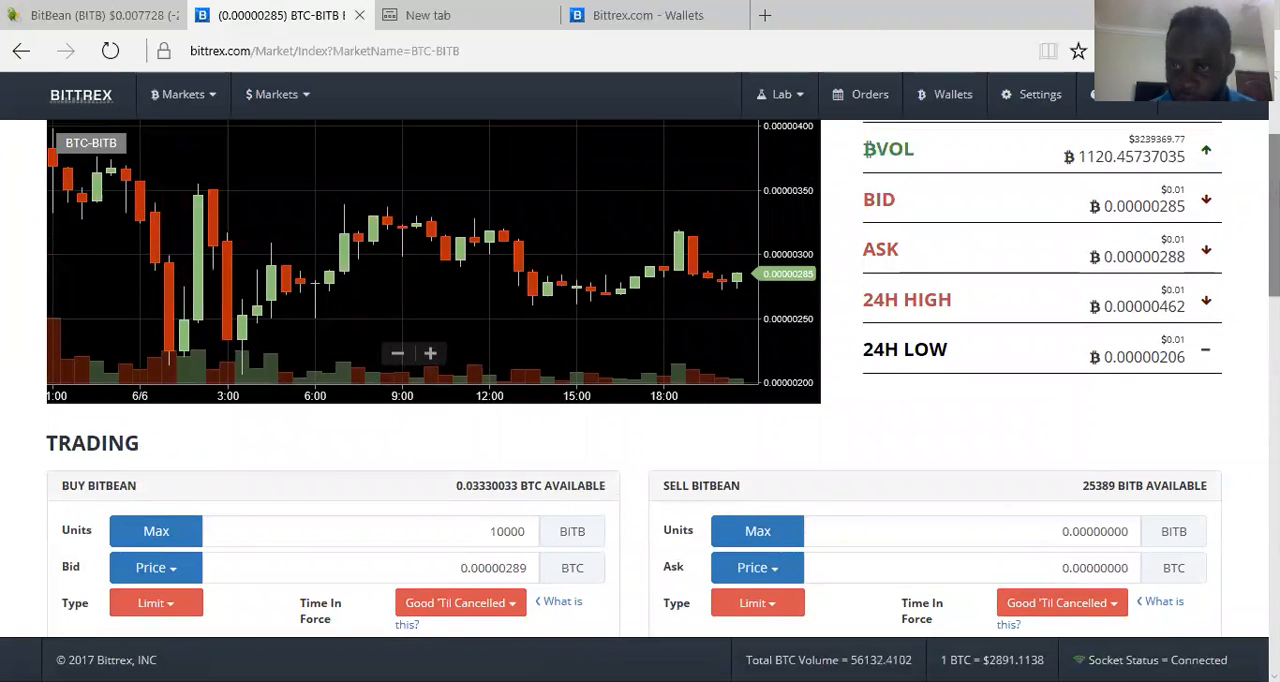
Enter sell units, fill the ask from the Last price preset, then clear the ask field
{"action": "scroll", "scroll_direction": "down", "scroll_amount": 3}
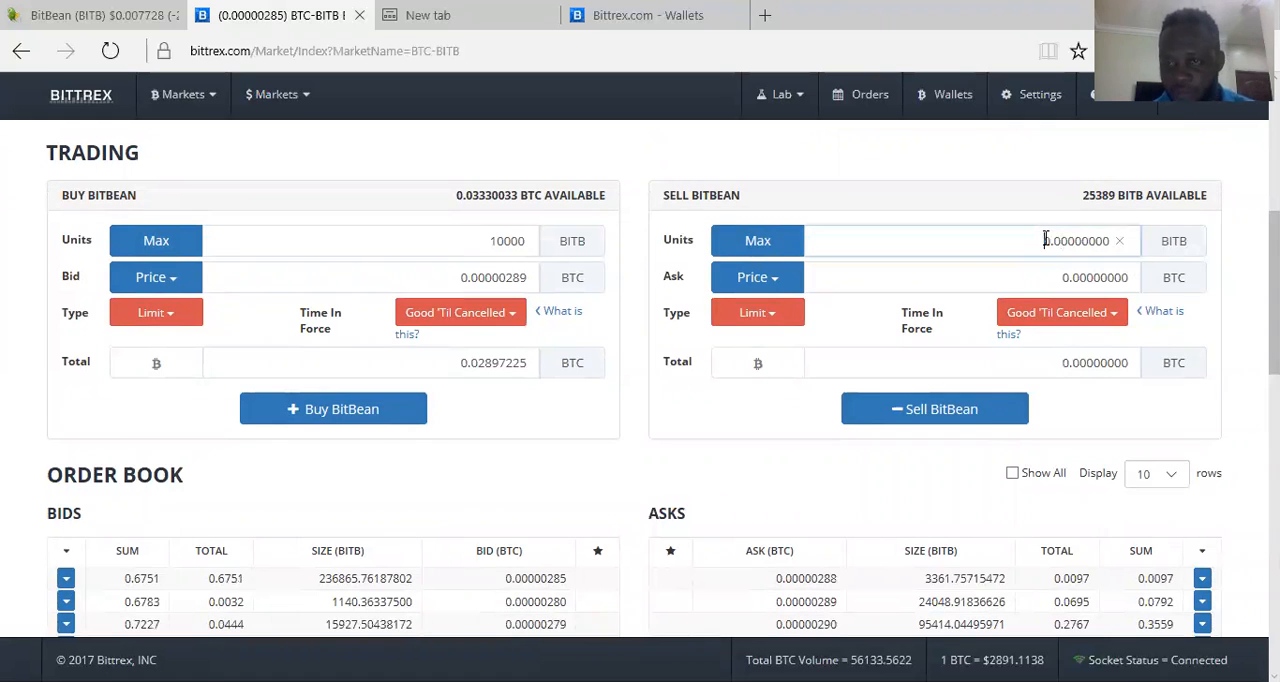
{"action": "type", "text": "1000"}
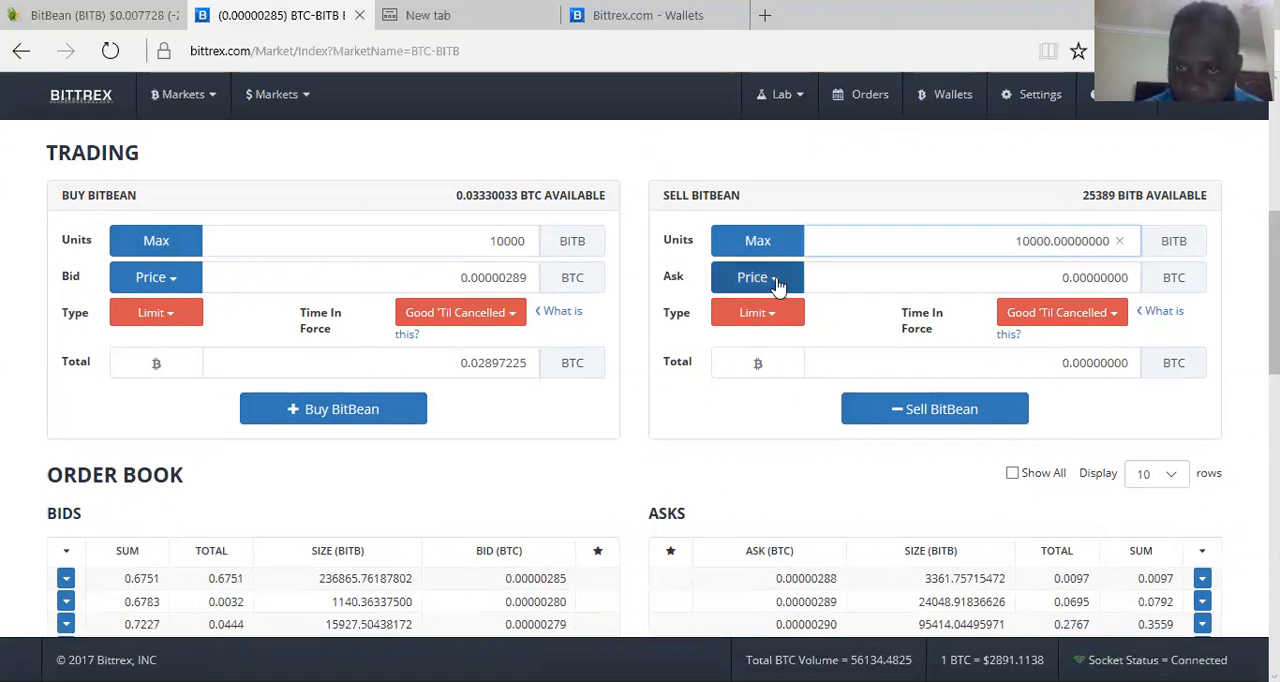
{"action": "left_click", "coordinate": [756, 276]}
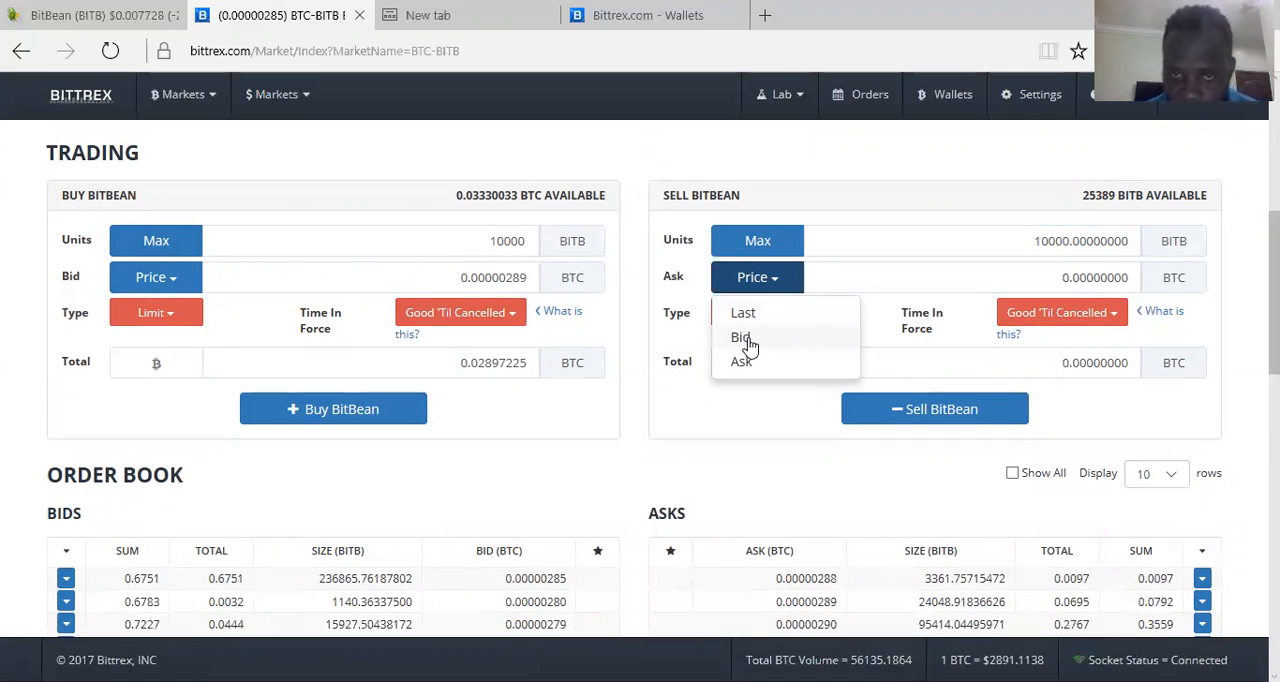
{"action": "mouse_move", "coordinate": [748, 312]}
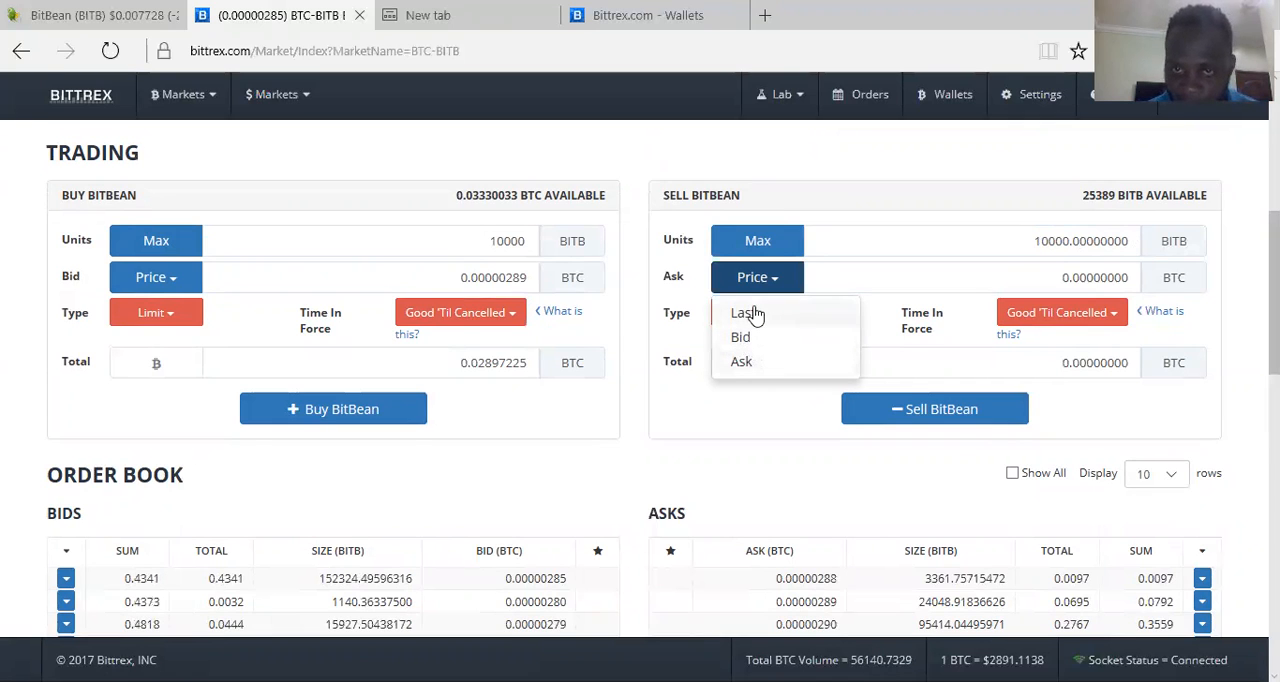
{"action": "left_click", "coordinate": [744, 312]}
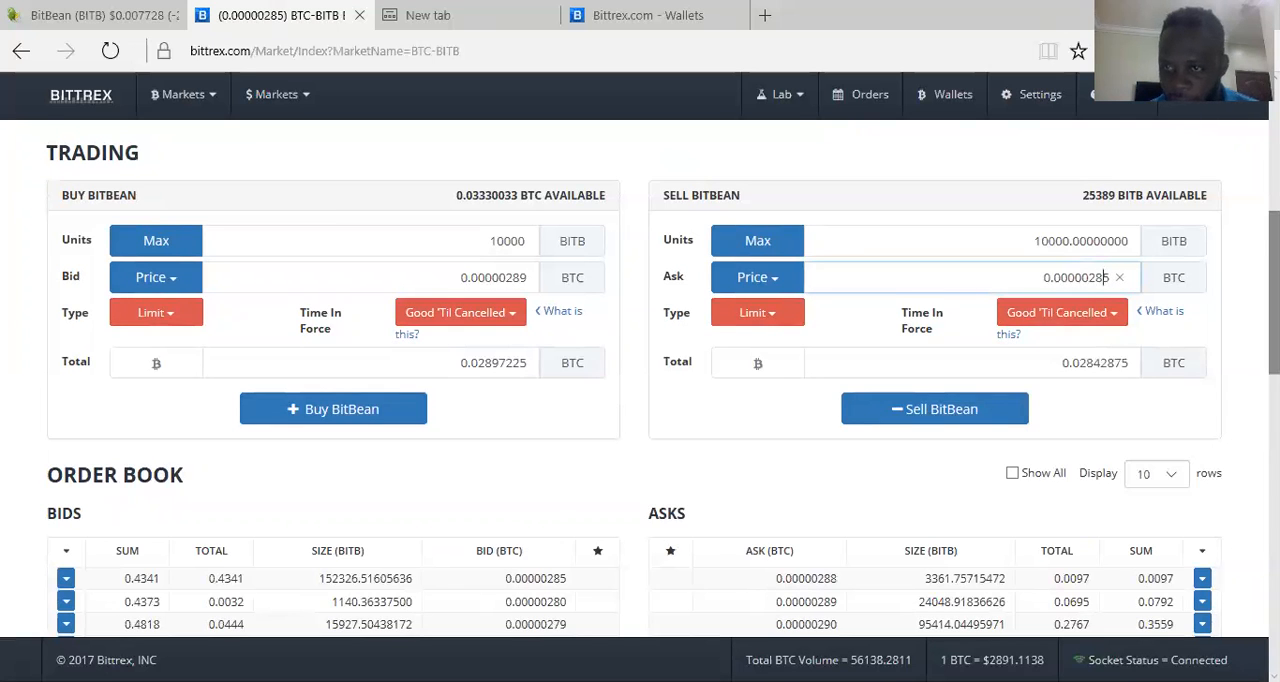
{"action": "scroll", "scroll_direction": "down", "scroll_amount": 3}
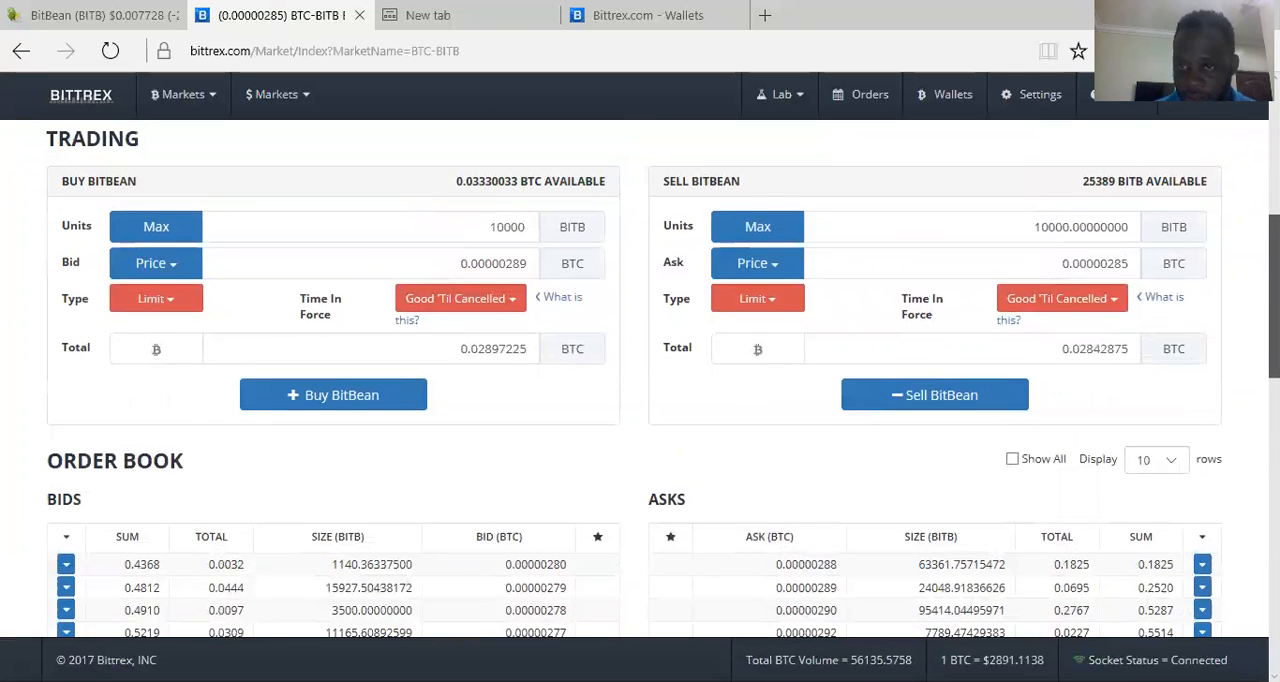
{"action": "scroll", "scroll_direction": "down", "scroll_amount": 3}
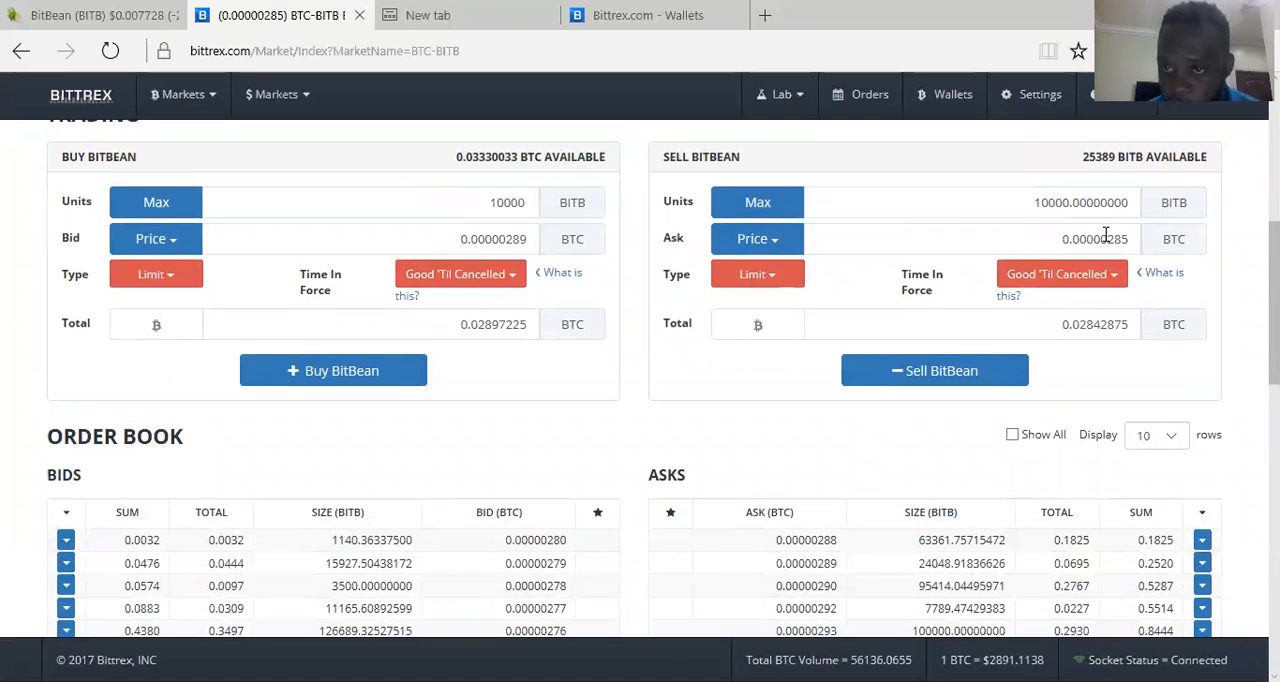
{"action": "left_click", "coordinate": [970, 238]}
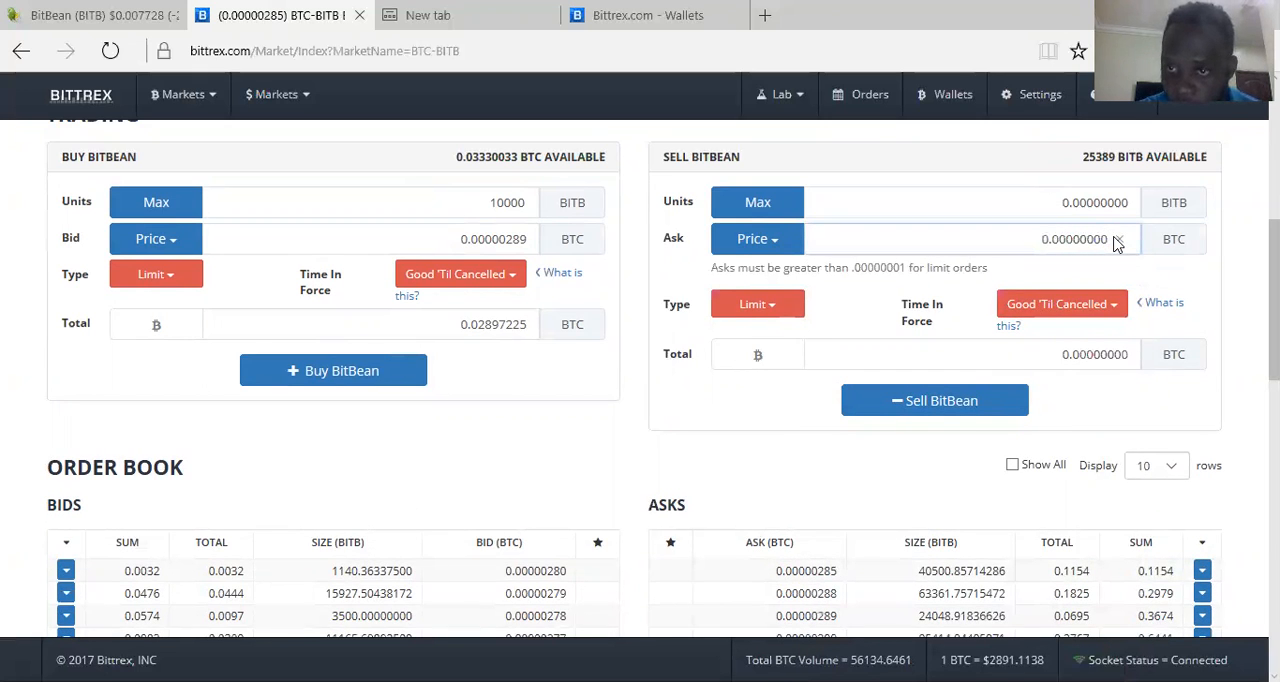
Set the BitBean sell to 10000 units at an ask of 0.00000299 BTC and check Open Orders
{"action": "left_click", "coordinate": [1070, 238]}
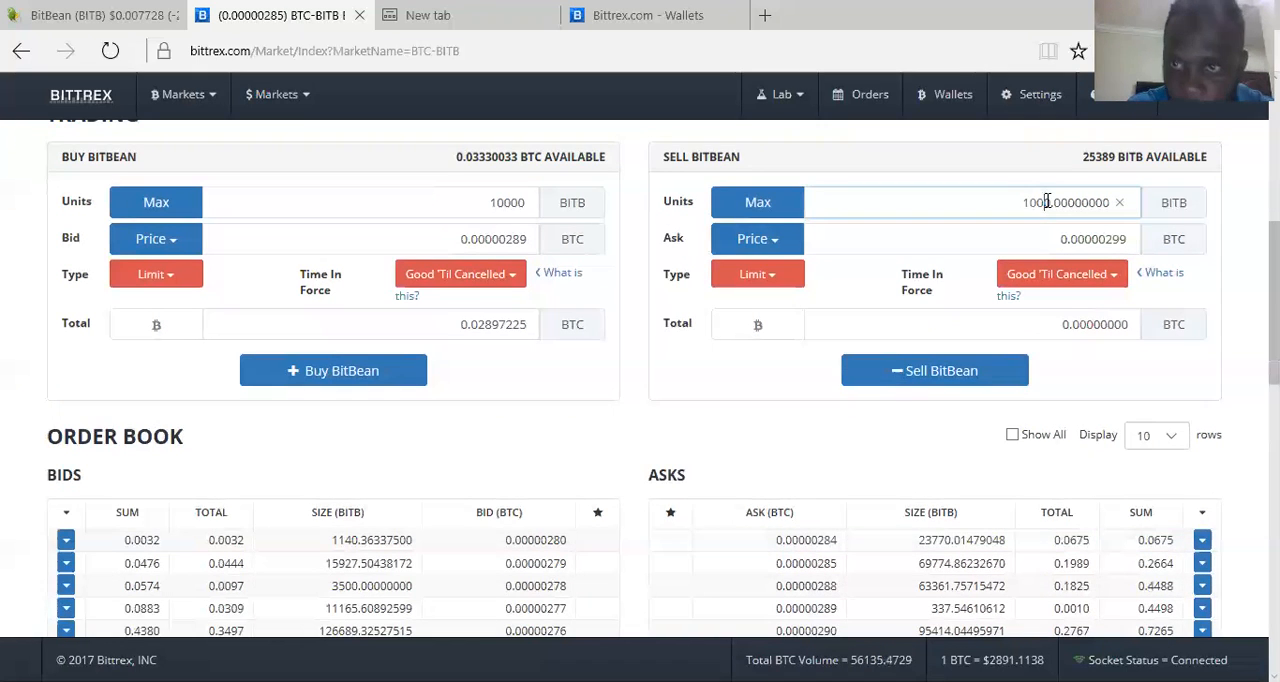
{"action": "mouse_move", "coordinate": [1108, 378]}
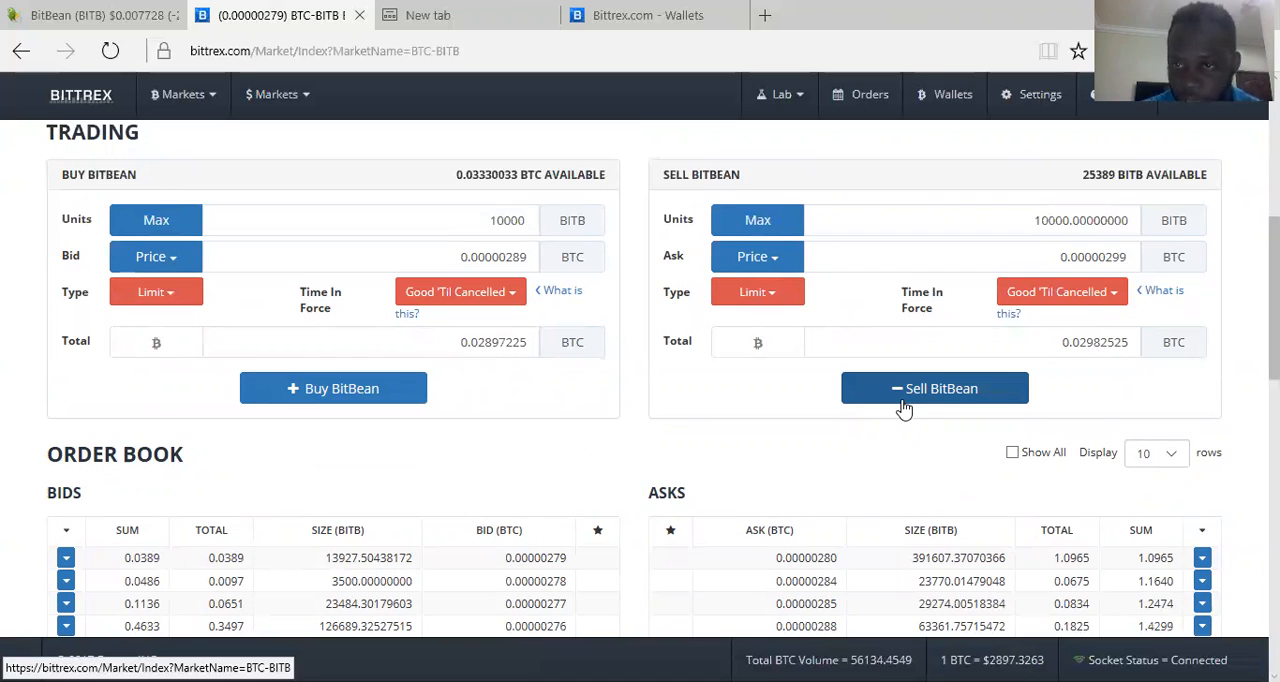
{"action": "mouse_move", "coordinate": [950, 506]}
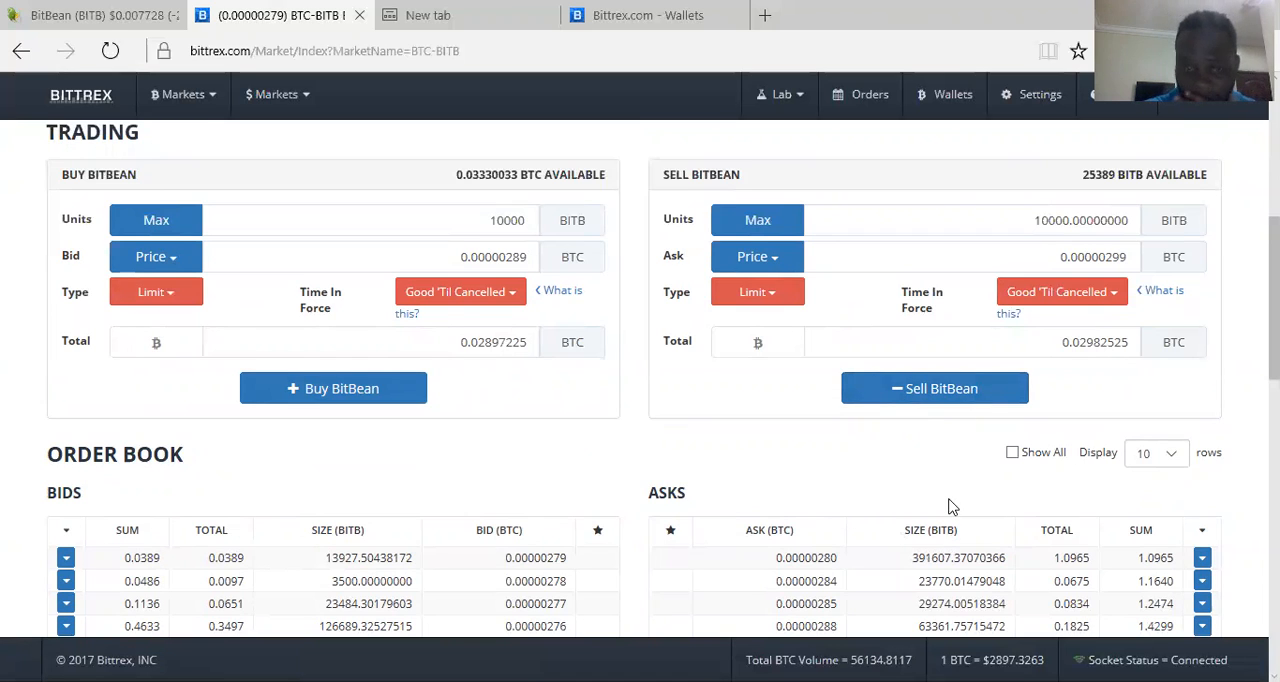
{"action": "mouse_move", "coordinate": [860, 560]}
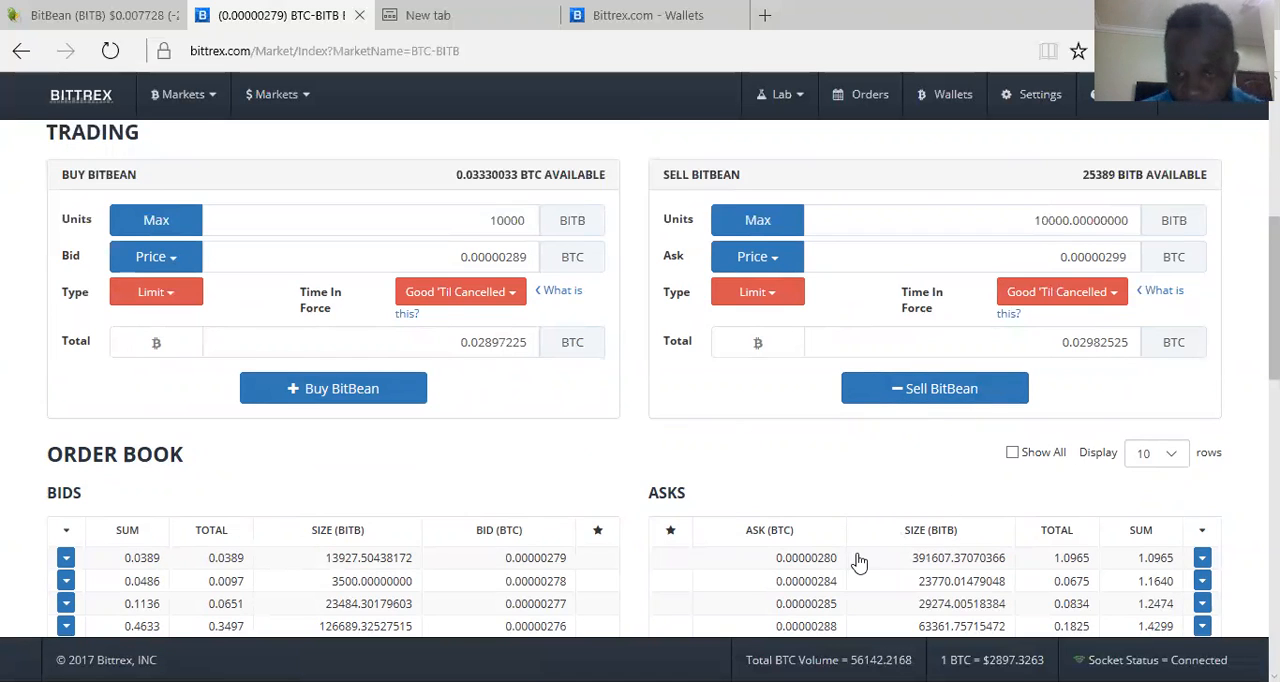
{"action": "scroll", "scroll_direction": "down", "scroll_amount": 3}
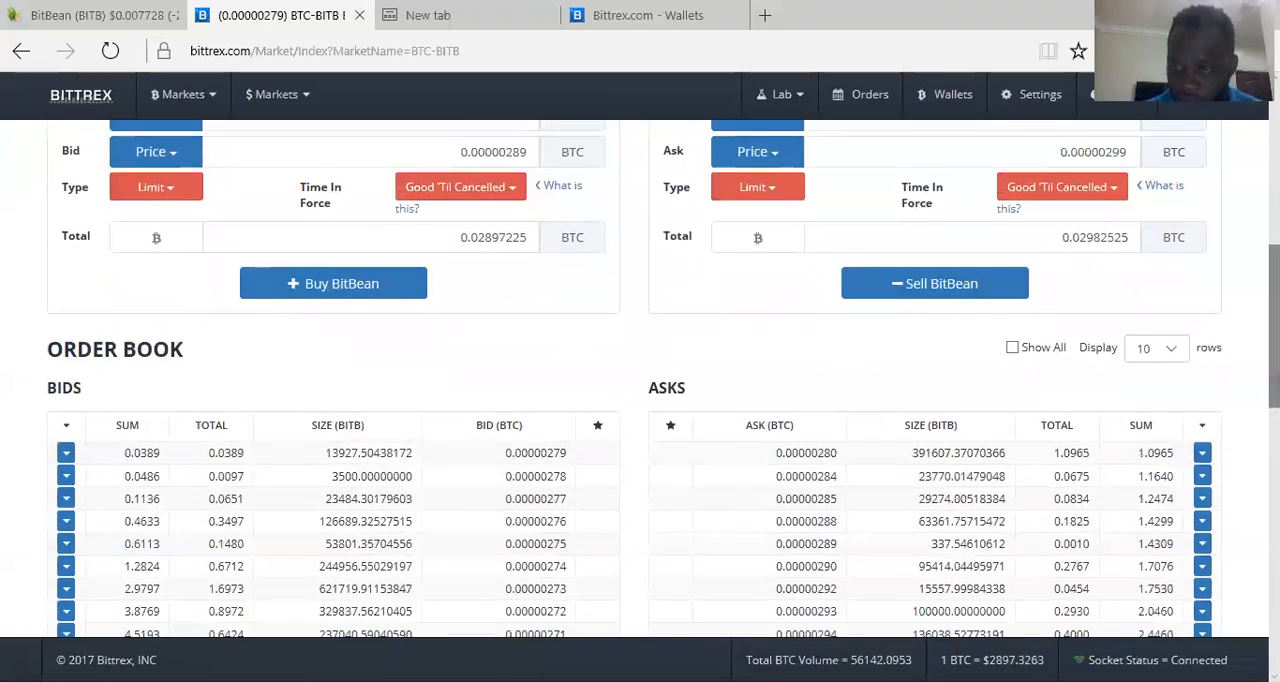
{"action": "scroll", "scroll_direction": "down", "scroll_amount": 3}
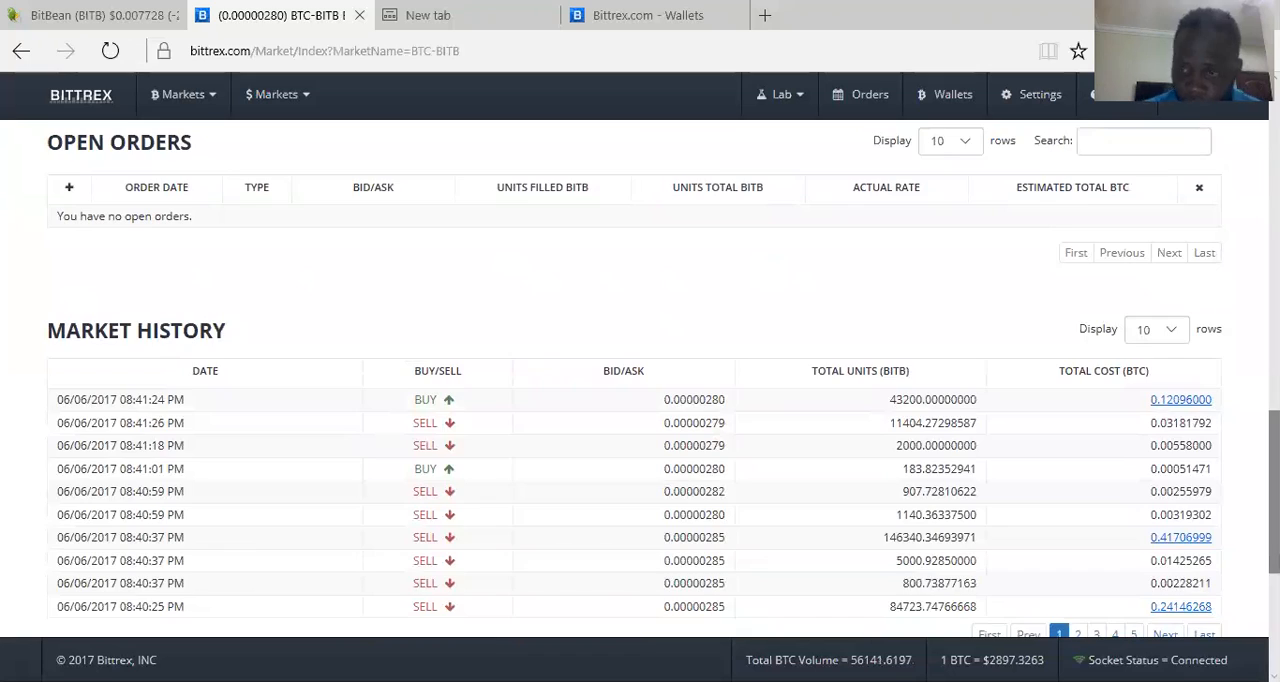
Place and confirm a limit sell of 10000 BITB at an ask of 0.00000300 BTC
{"action": "scroll", "scroll_direction": "up", "scroll_amount": 3}
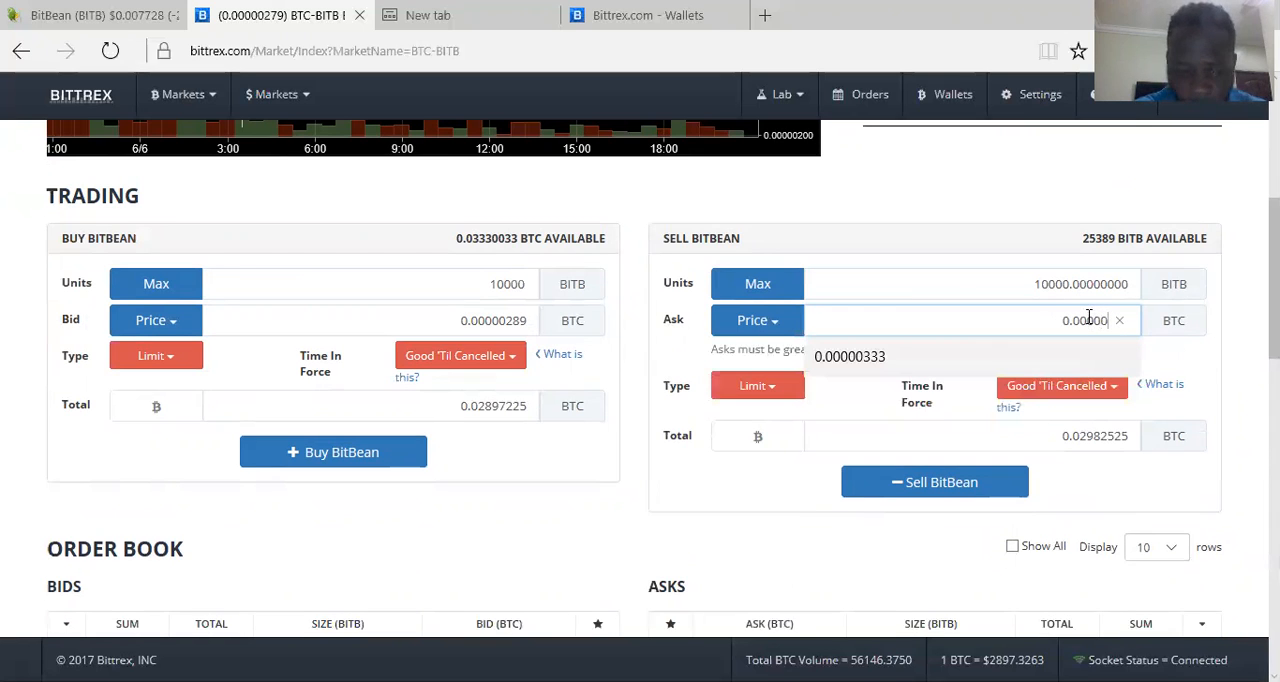
{"action": "type", "text": "0.00000300"}
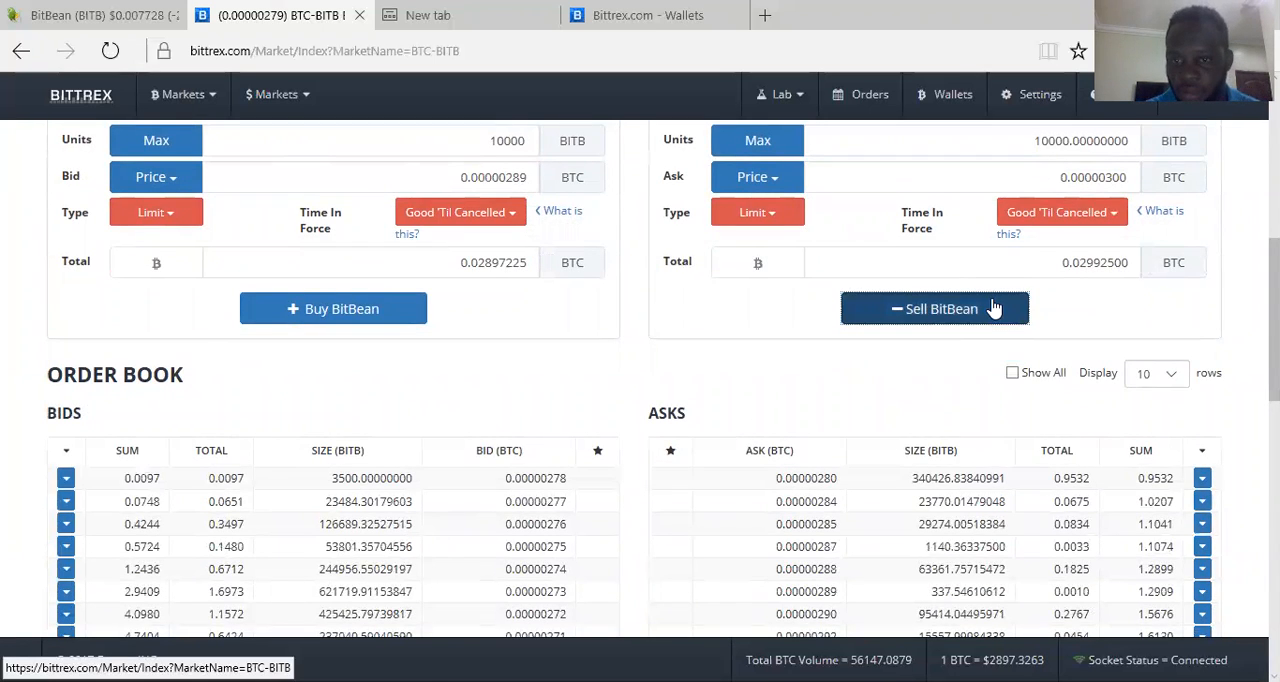
{"action": "left_click", "coordinate": [936, 308]}
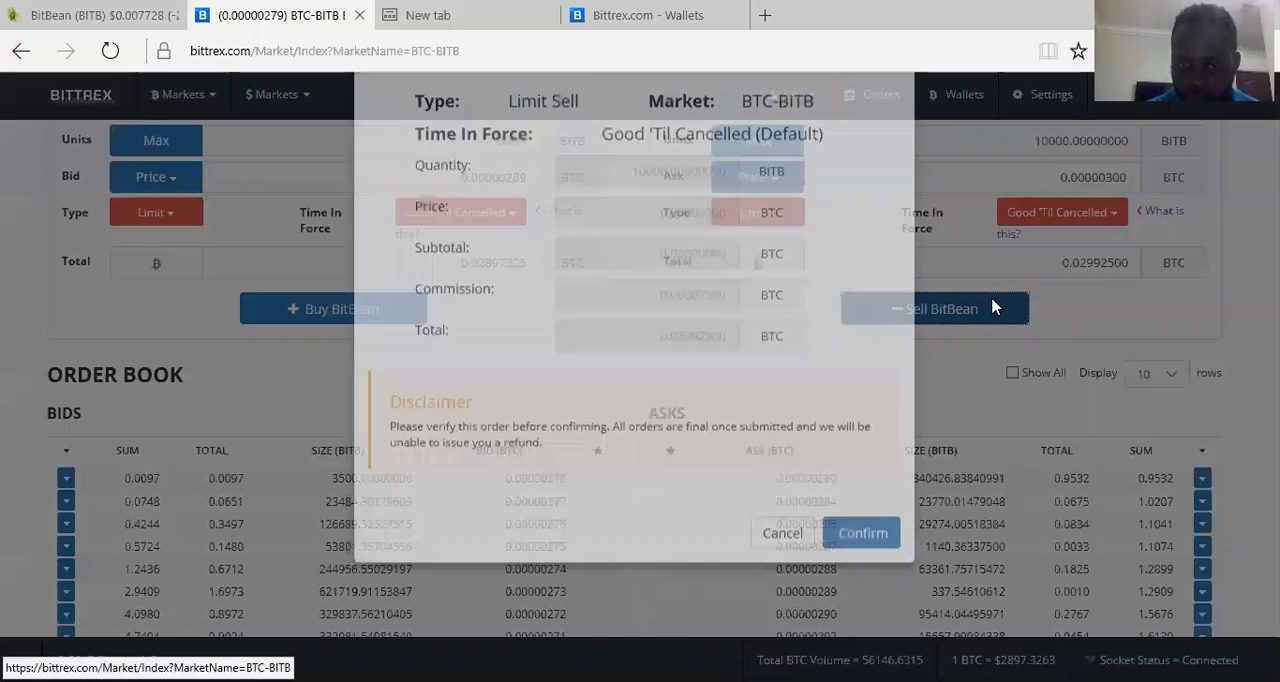
{"action": "left_click", "coordinate": [934, 308]}
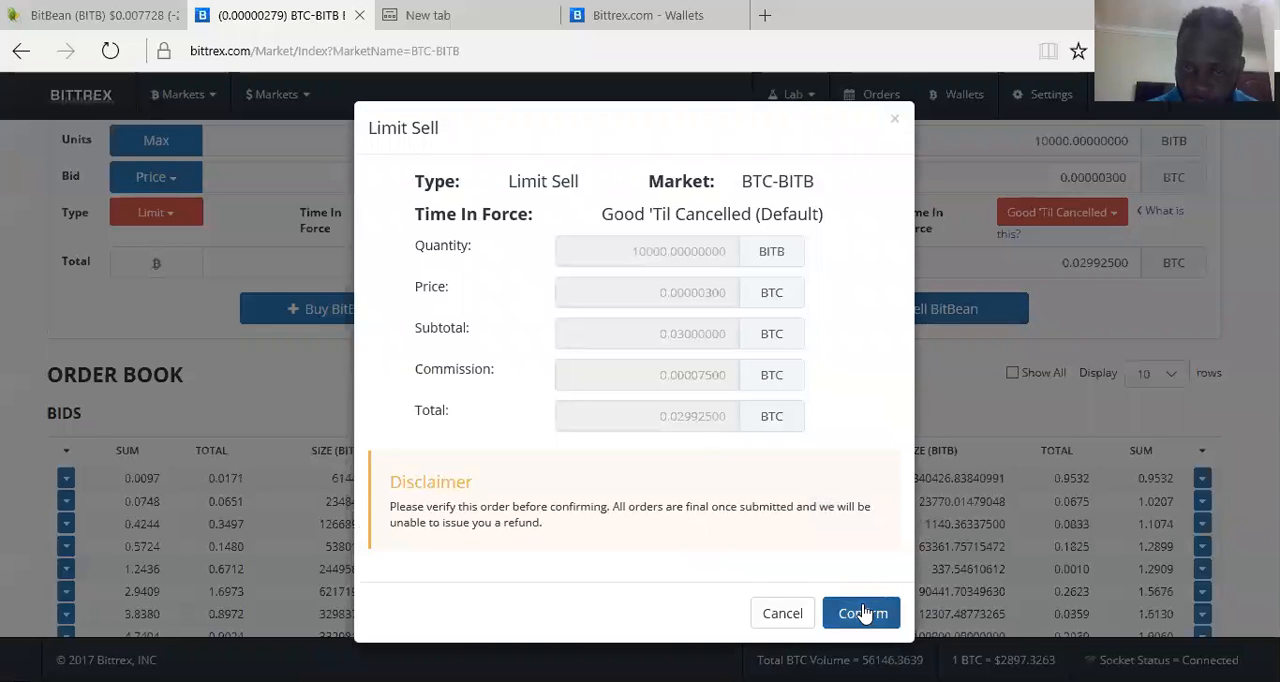
{"action": "left_click", "coordinate": [860, 612]}
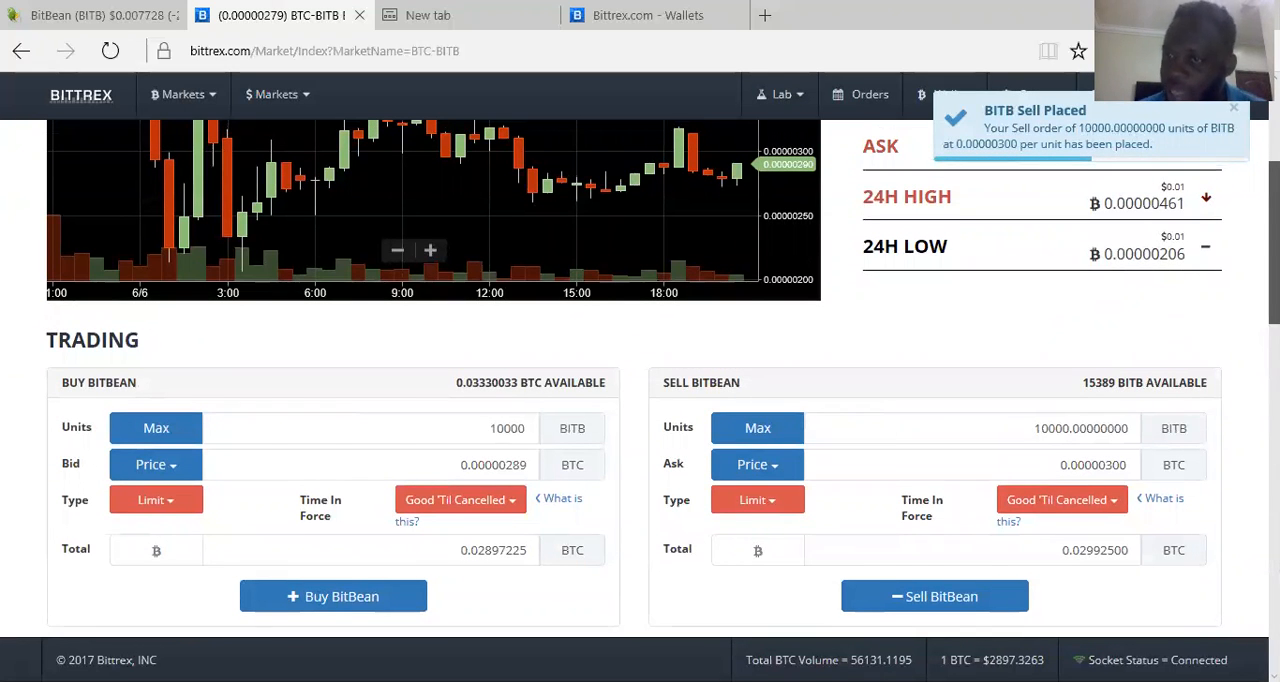
Review the market page and go to the Wallets balances page showing 15389 BITB
{"action": "scroll", "scroll_direction": "down", "scroll_amount": 3}
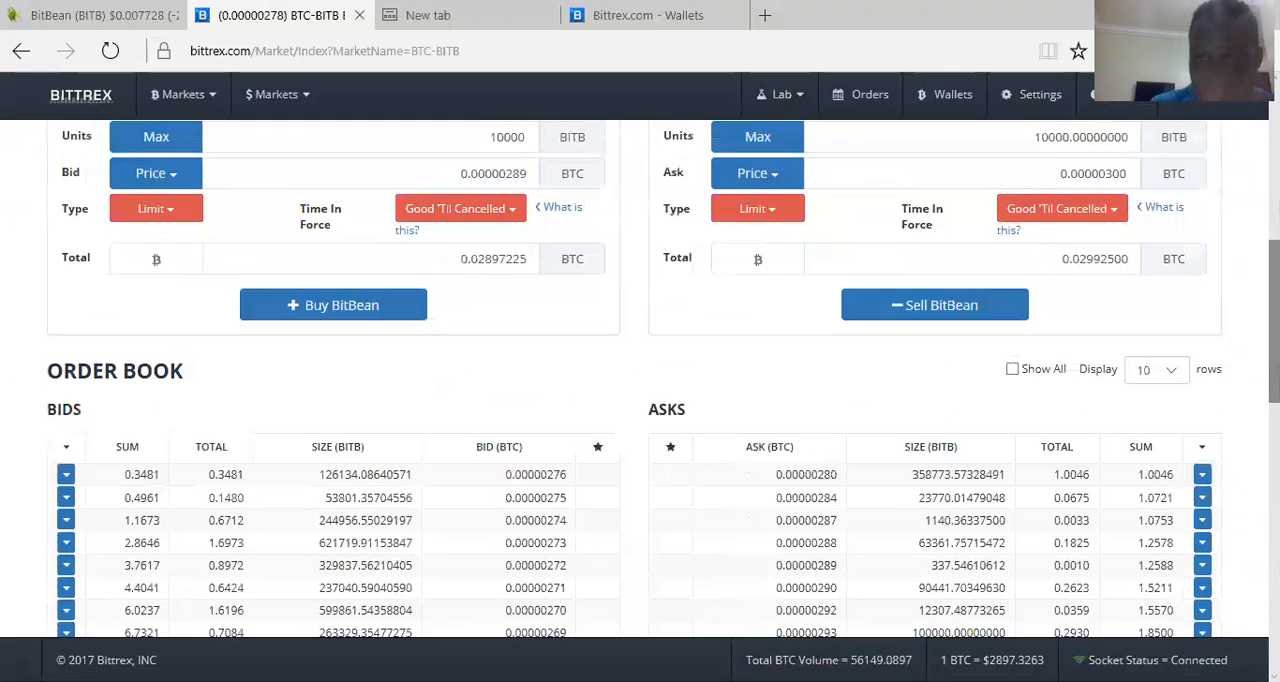
{"action": "scroll", "scroll_direction": "down", "scroll_amount": 3}
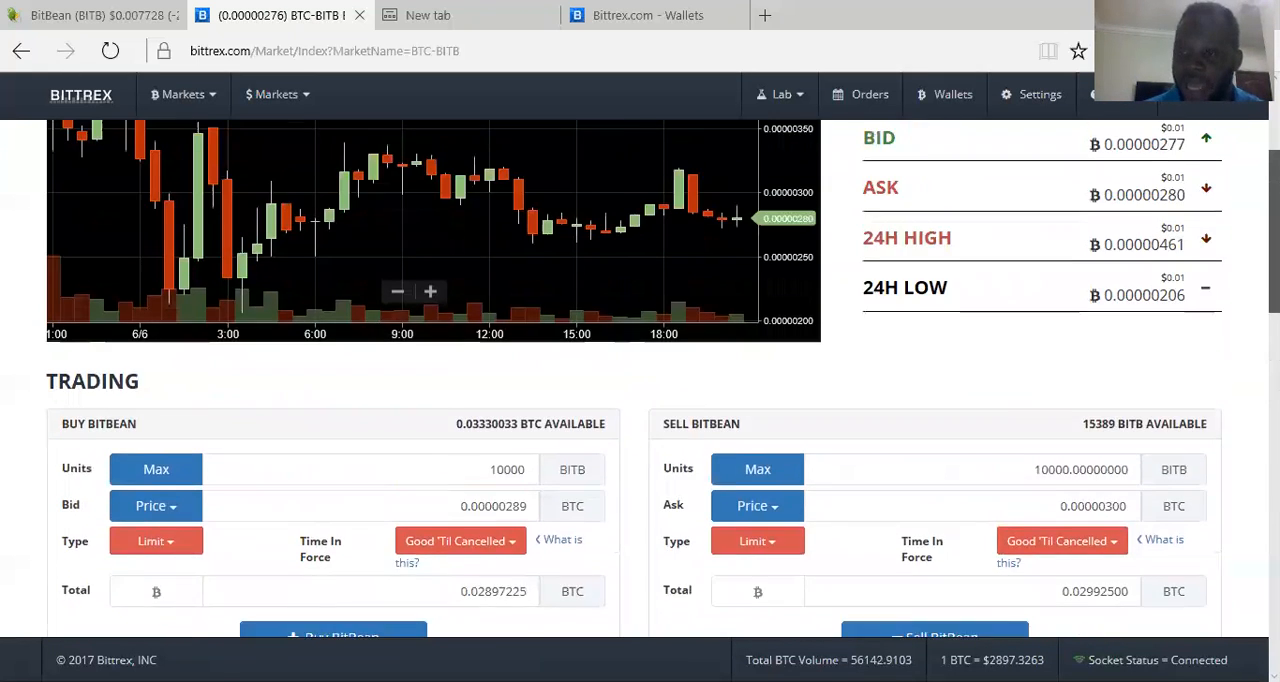
{"action": "scroll", "scroll_direction": "up", "scroll_amount": 3}
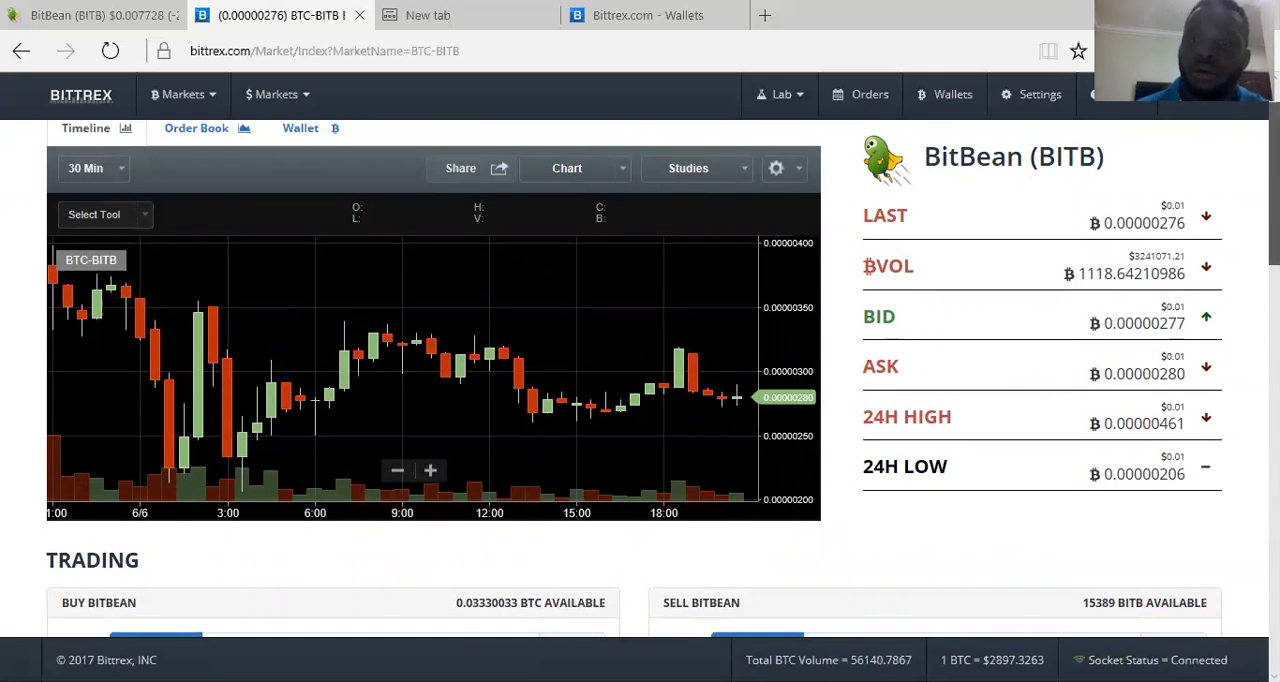
{"action": "left_click", "coordinate": [648, 16]}
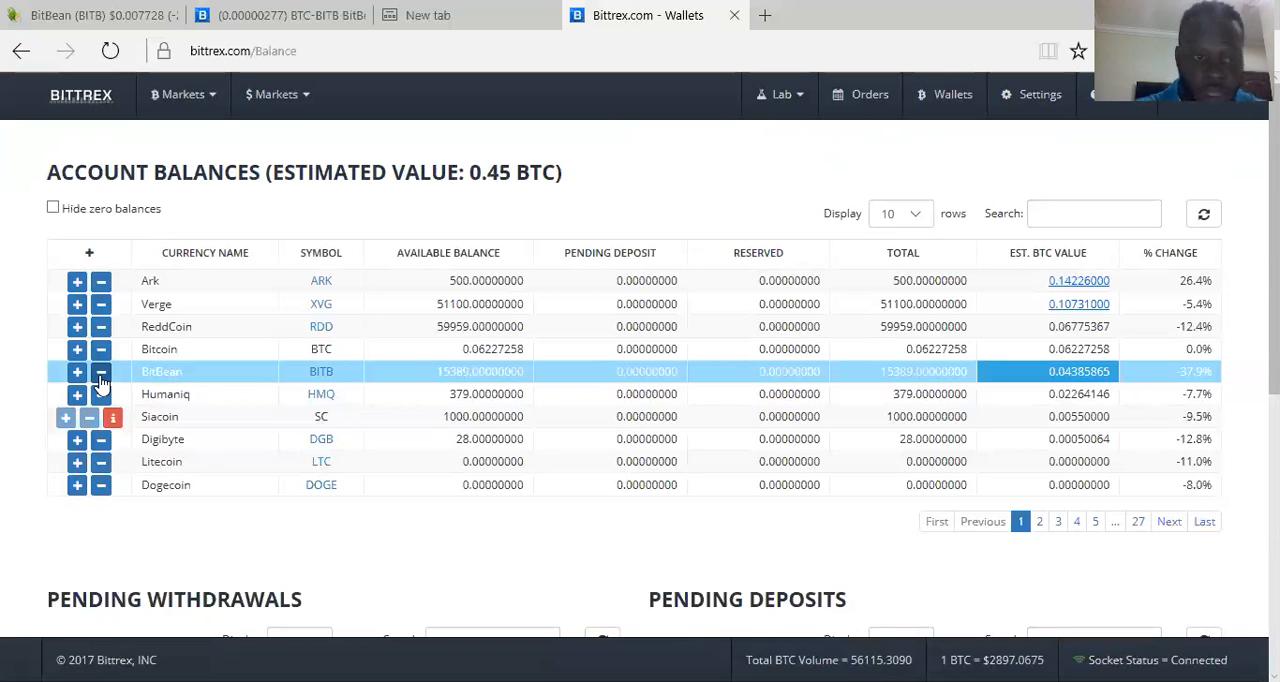
{"action": "left_click", "coordinate": [100, 372]}
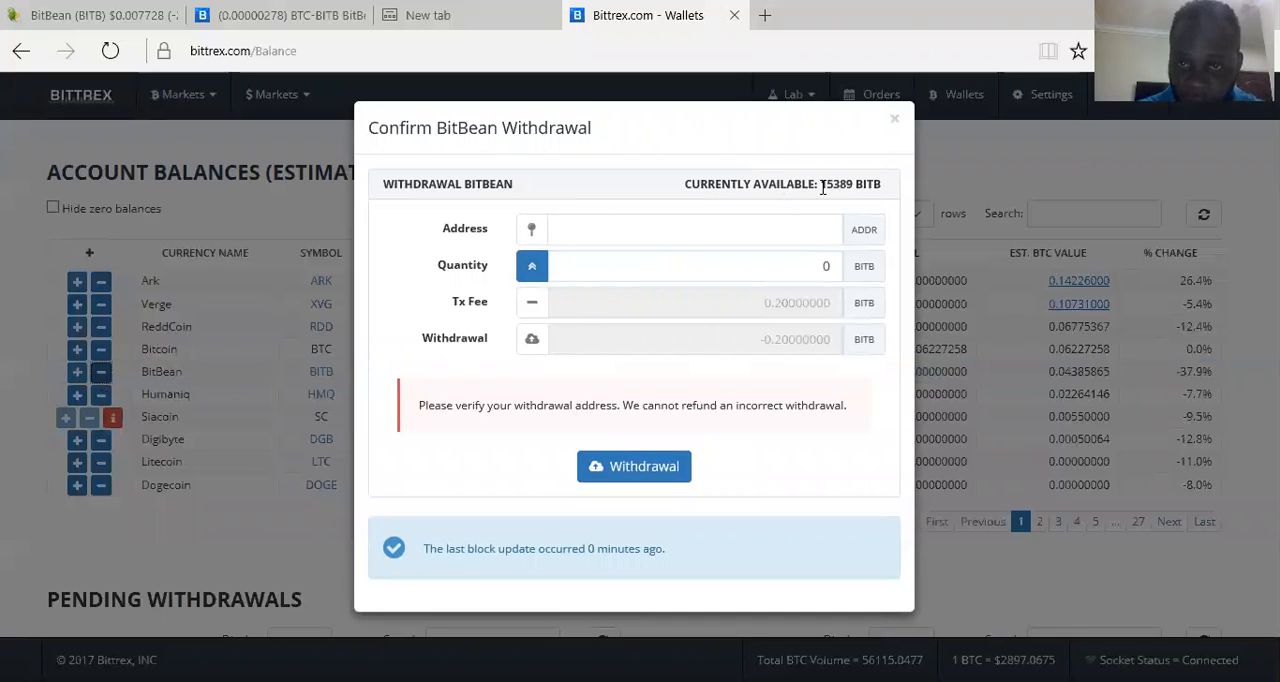
{"action": "left_click", "coordinate": [692, 228]}
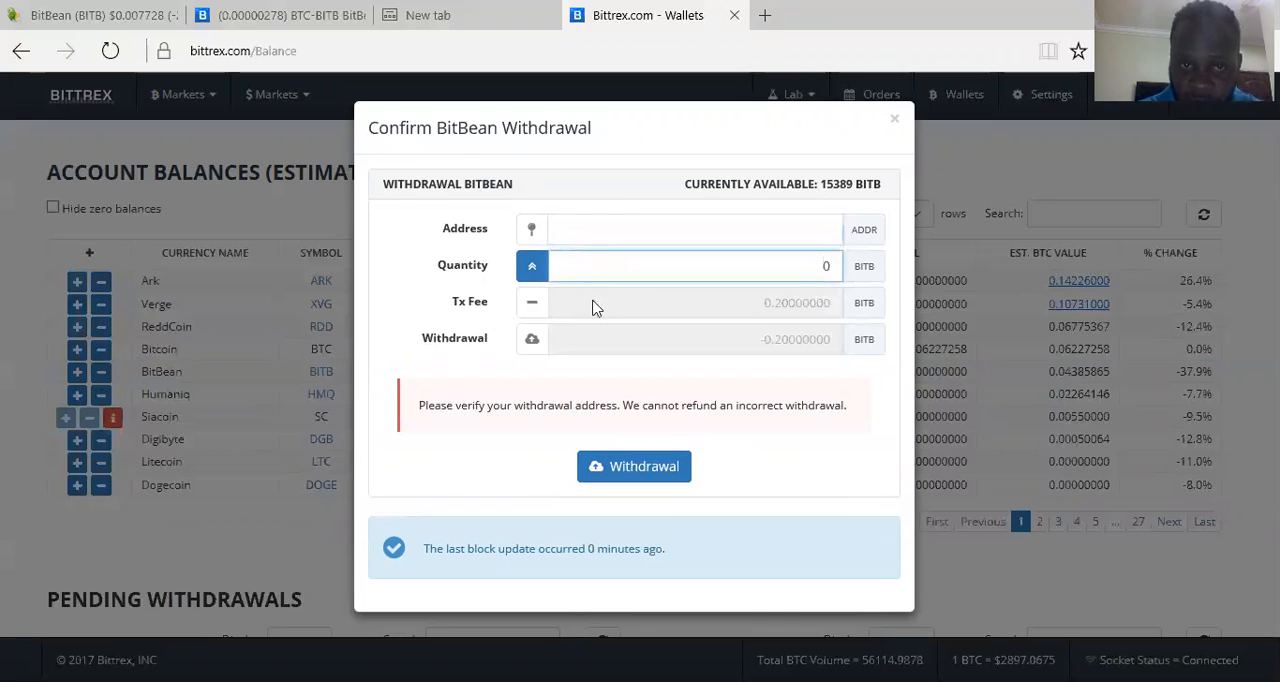
{"action": "left_click", "coordinate": [690, 264]}
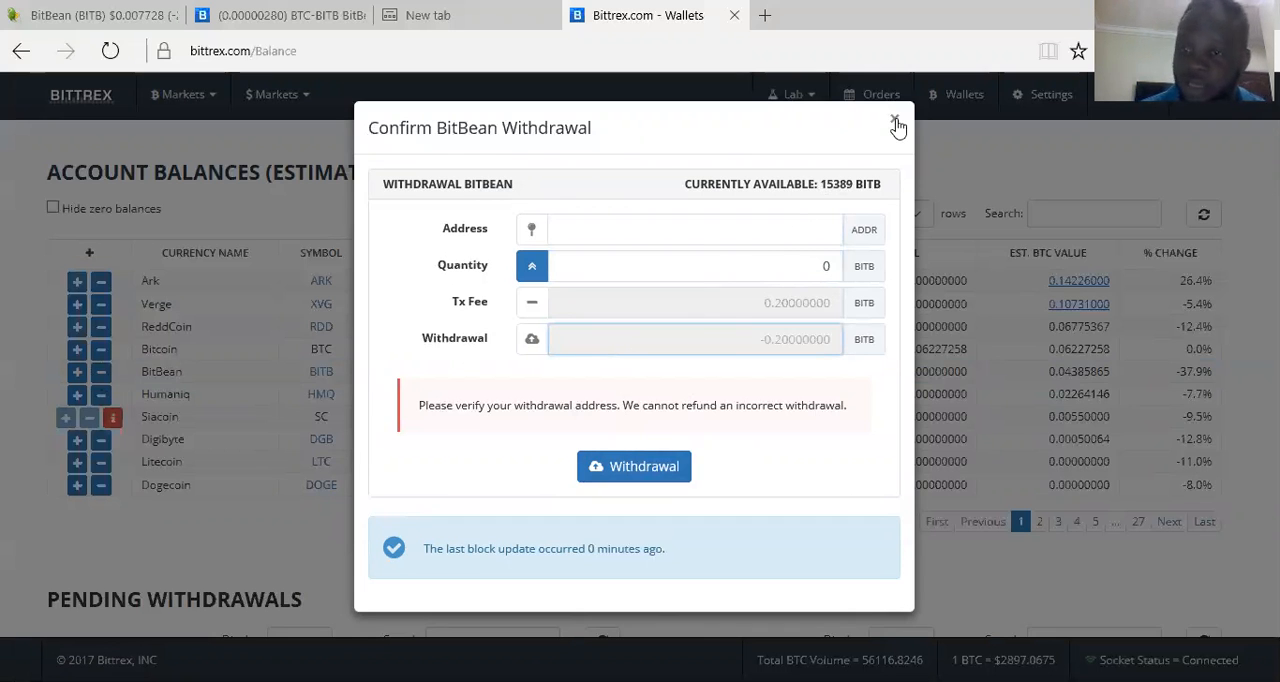
{"action": "left_click", "coordinate": [896, 128]}
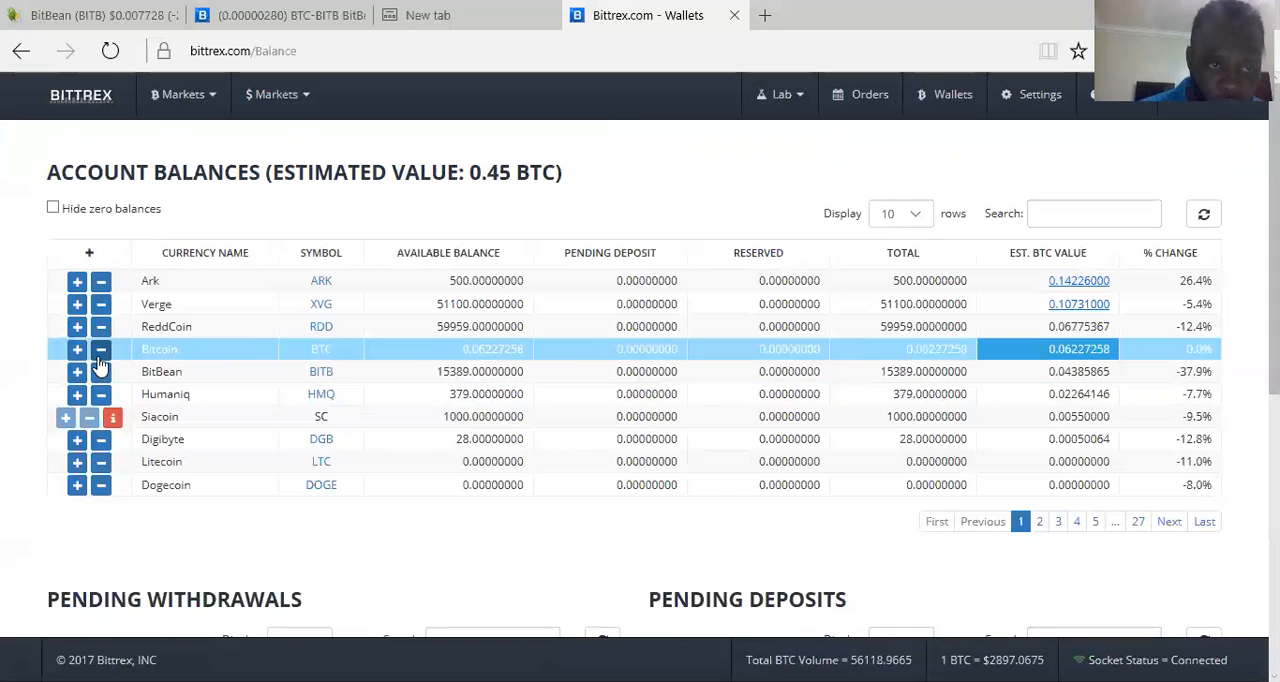
View and close the Bitcoin withdrawal form (0.03330033 BTC available), then switch to the first browser tab
{"action": "left_click", "coordinate": [100, 348]}
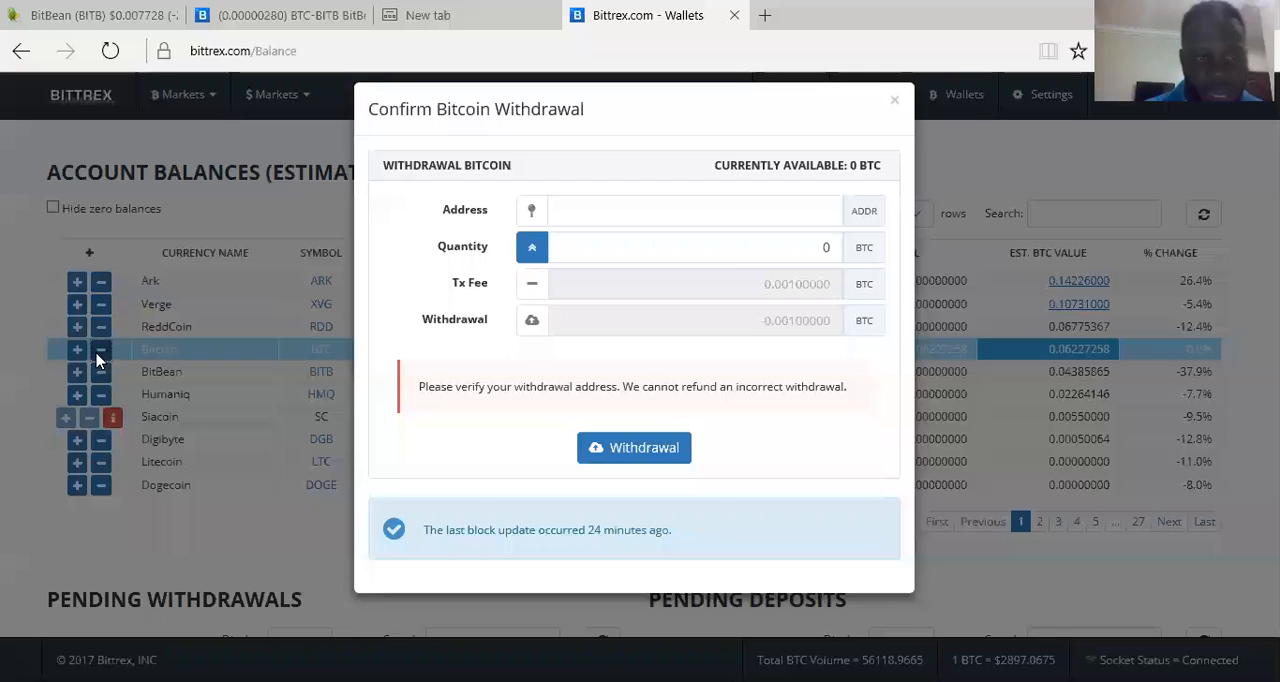
{"action": "left_click", "coordinate": [694, 228]}
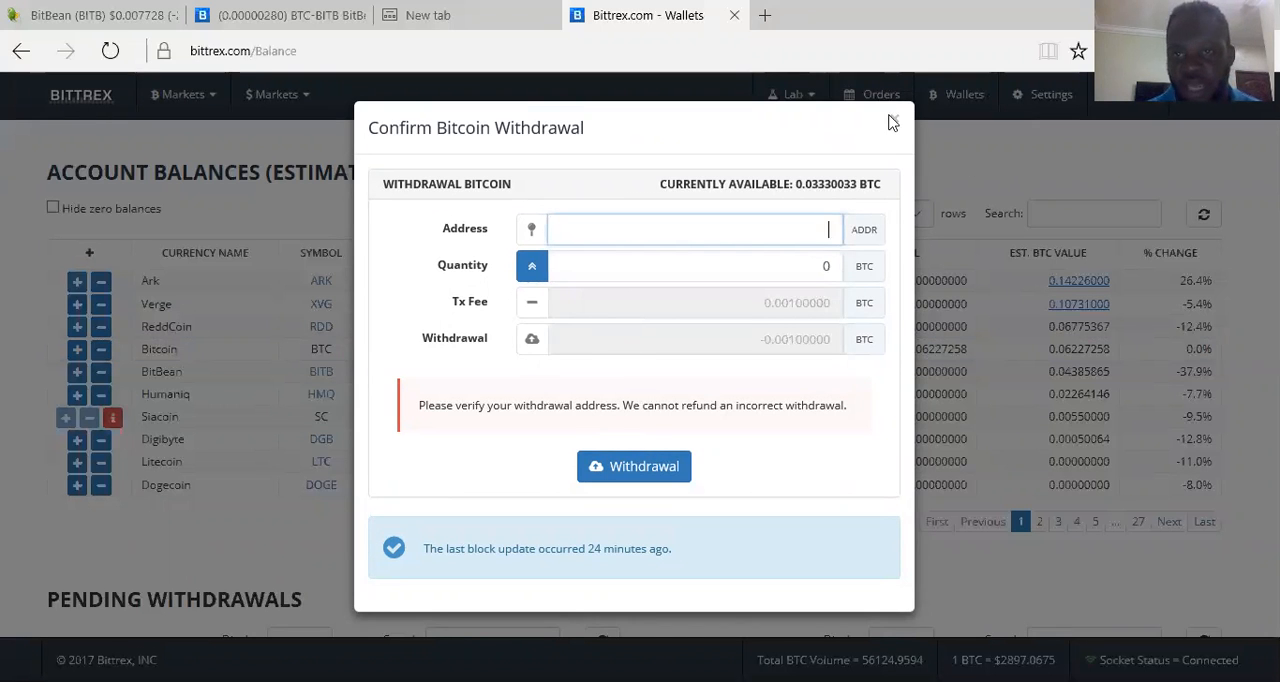
{"action": "left_click", "coordinate": [892, 122]}
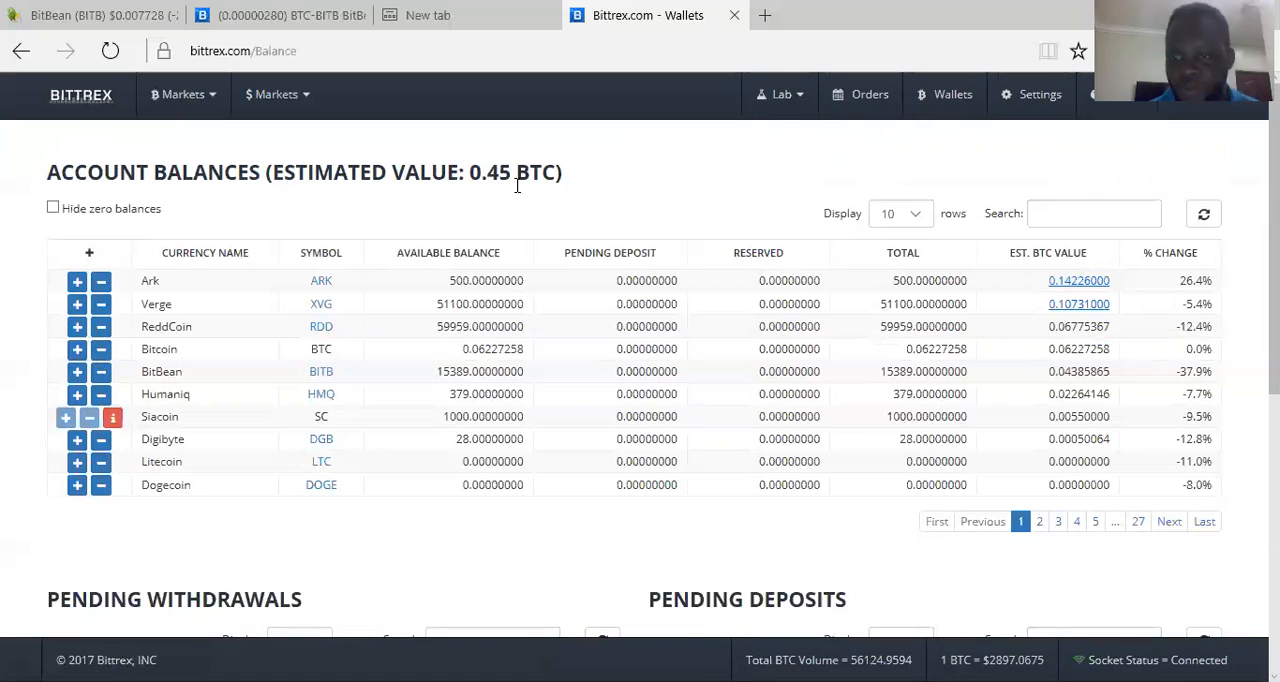
{"action": "mouse_move", "coordinate": [224, 164]}
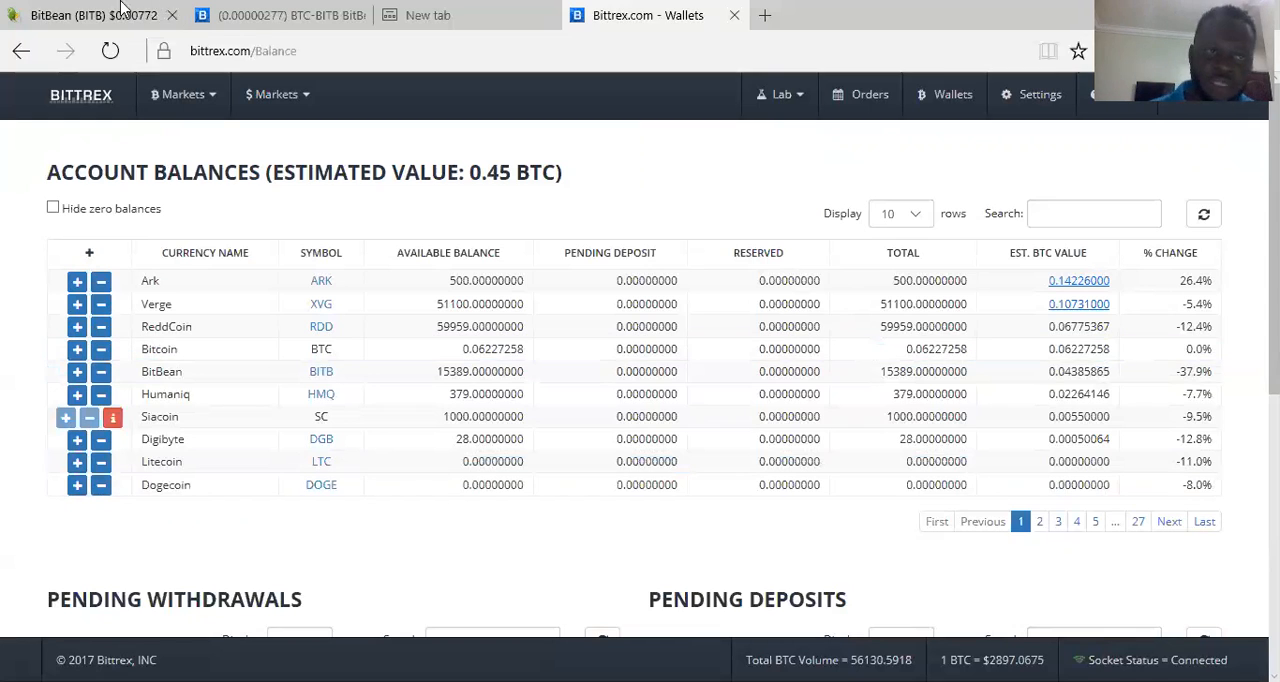
{"action": "left_click", "coordinate": [94, 16]}
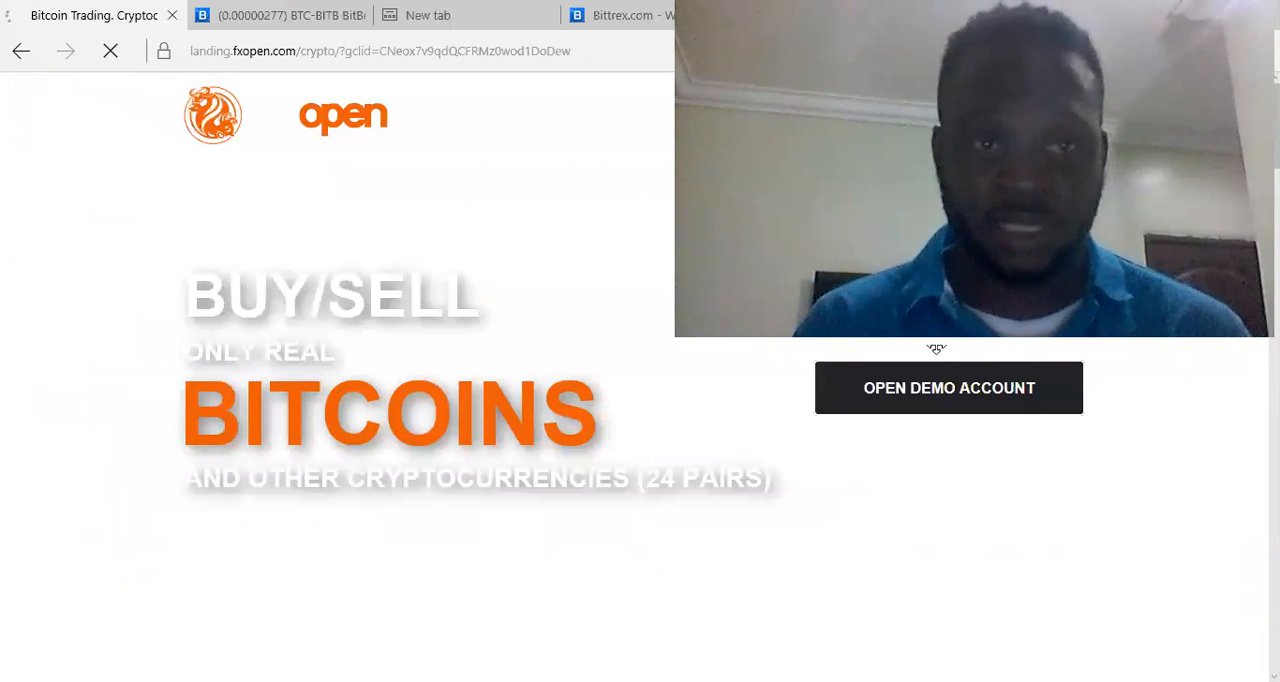
Close the FXOpen tab to return to the Bittrex BTC-BITB market page
{"action": "left_click", "coordinate": [172, 16]}
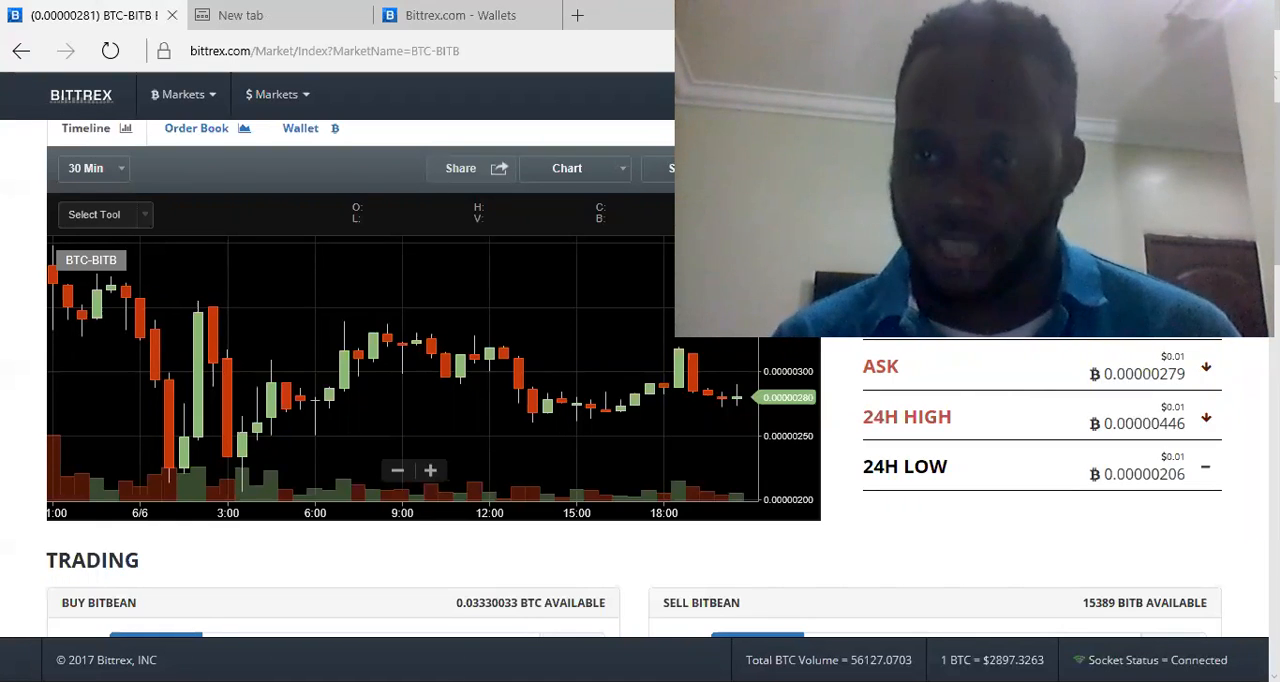
{"action": "mouse_move", "coordinate": [708, 448]}
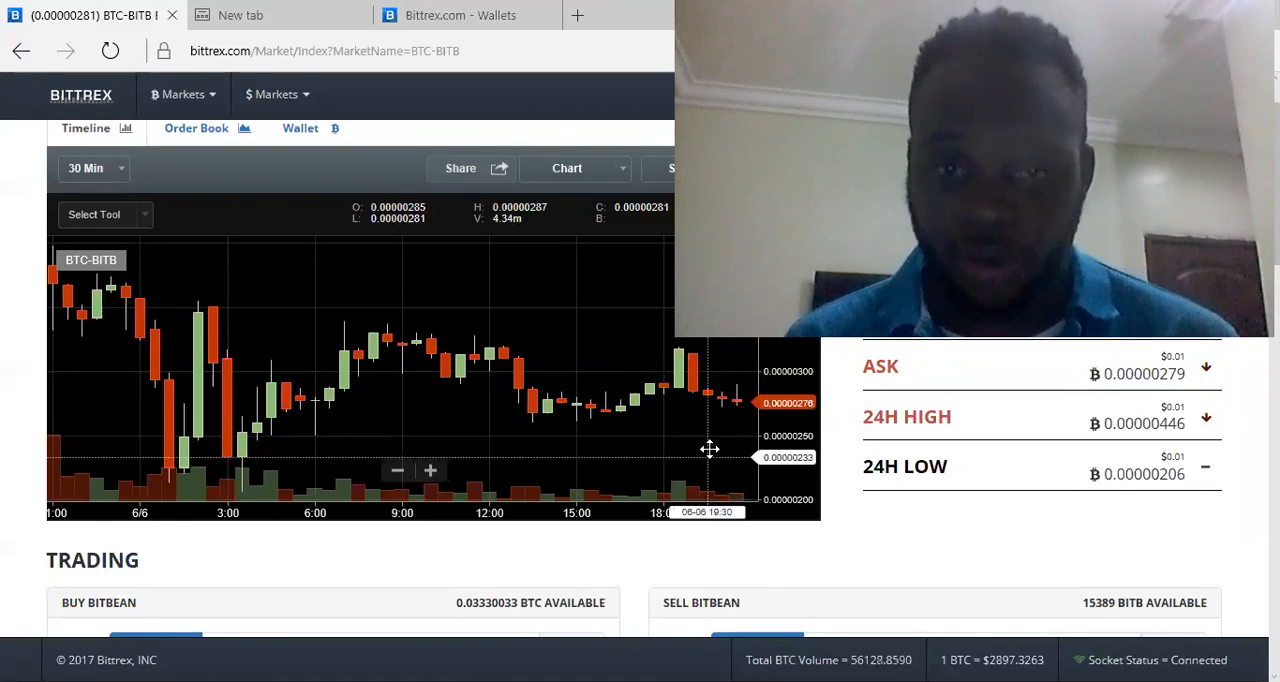